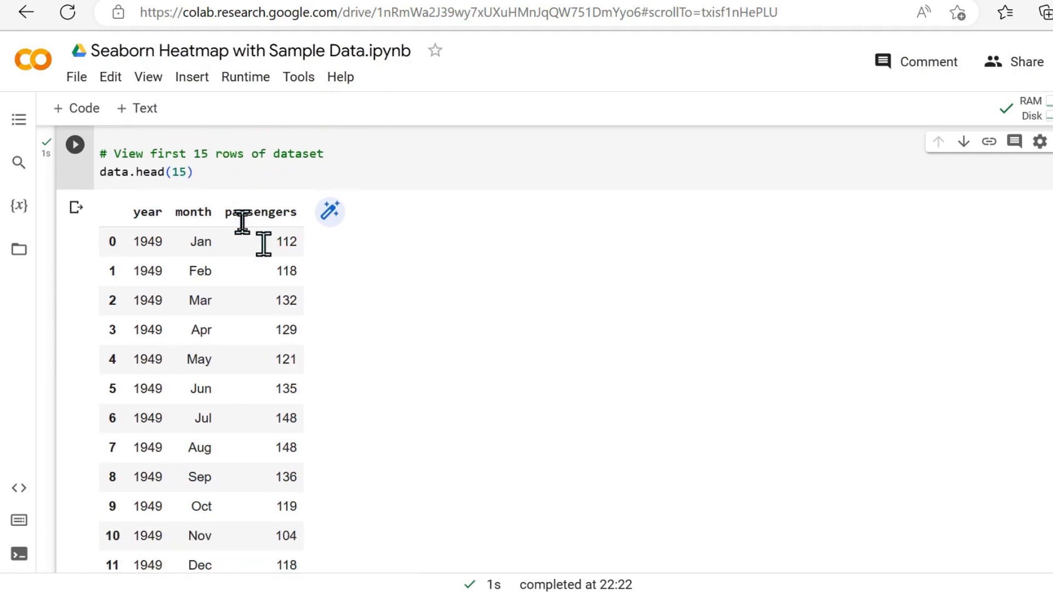
Rerun the pivot cell and the basic heatmap cell to show the table and chart
{"action": "scroll", "scroll_direction": "down", "scroll_amount": 3}
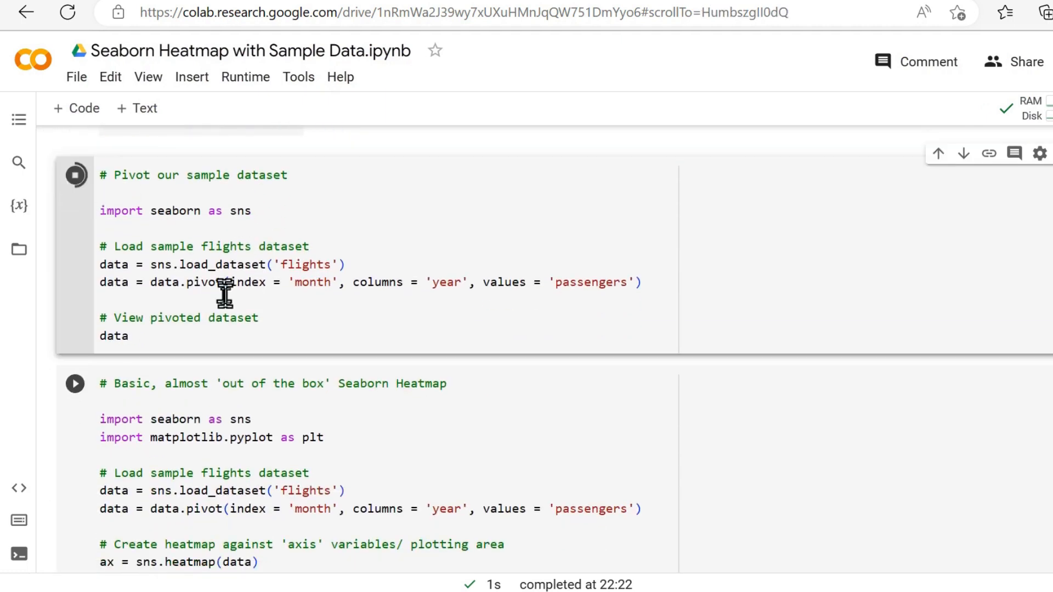
{"action": "left_click", "coordinate": [76, 175]}
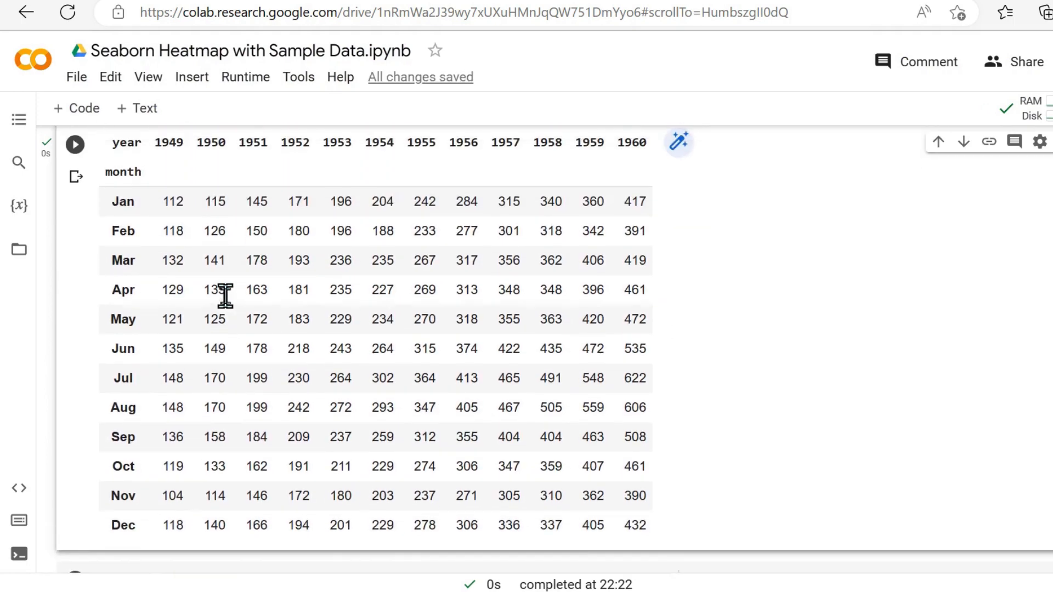
{"action": "scroll", "scroll_direction": "down", "scroll_amount": 3}
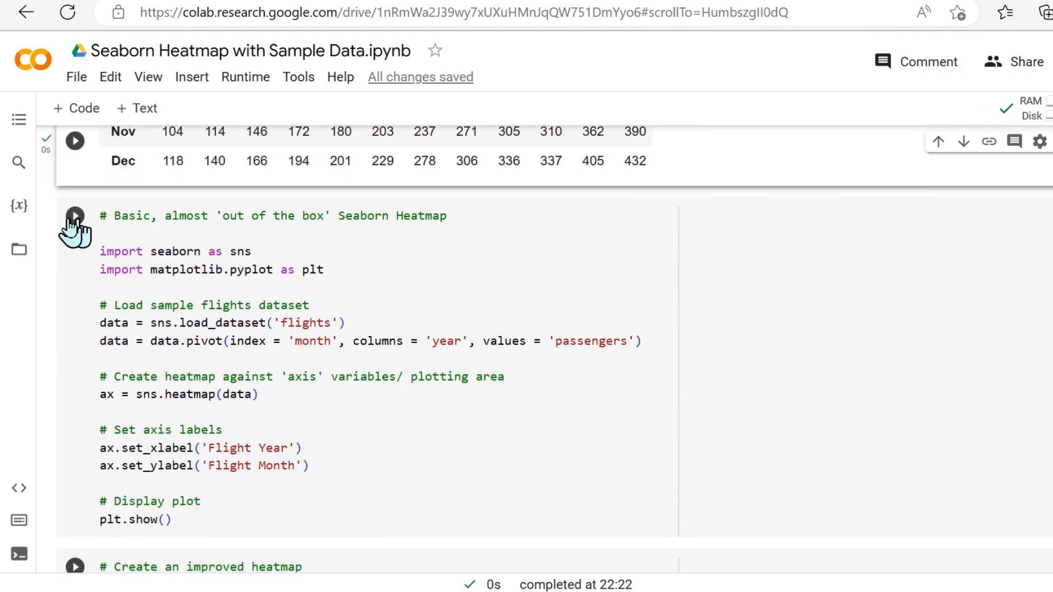
{"action": "left_click", "coordinate": [75, 216]}
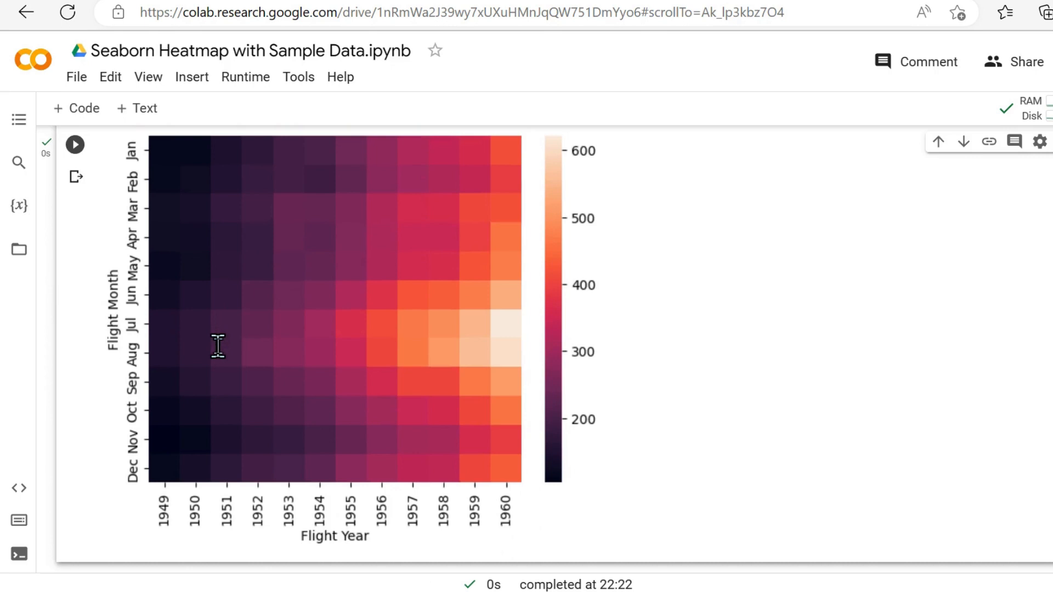
{"action": "scroll", "scroll_direction": "down", "scroll_amount": 3}
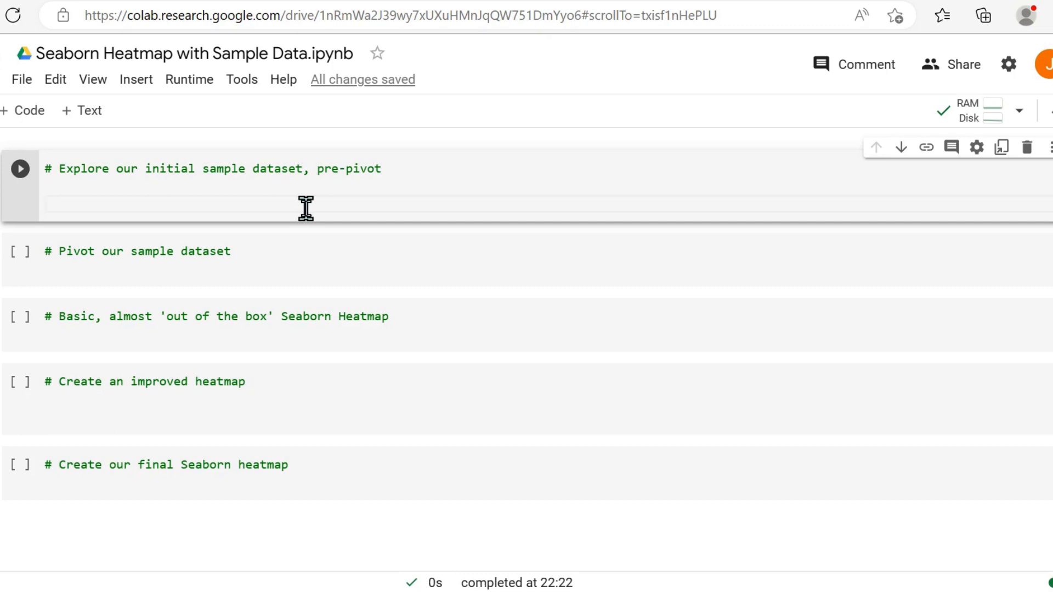
Write the import seaborn as sns and matplotlib imports in the first cell
{"action": "type", "text": "import seab"}
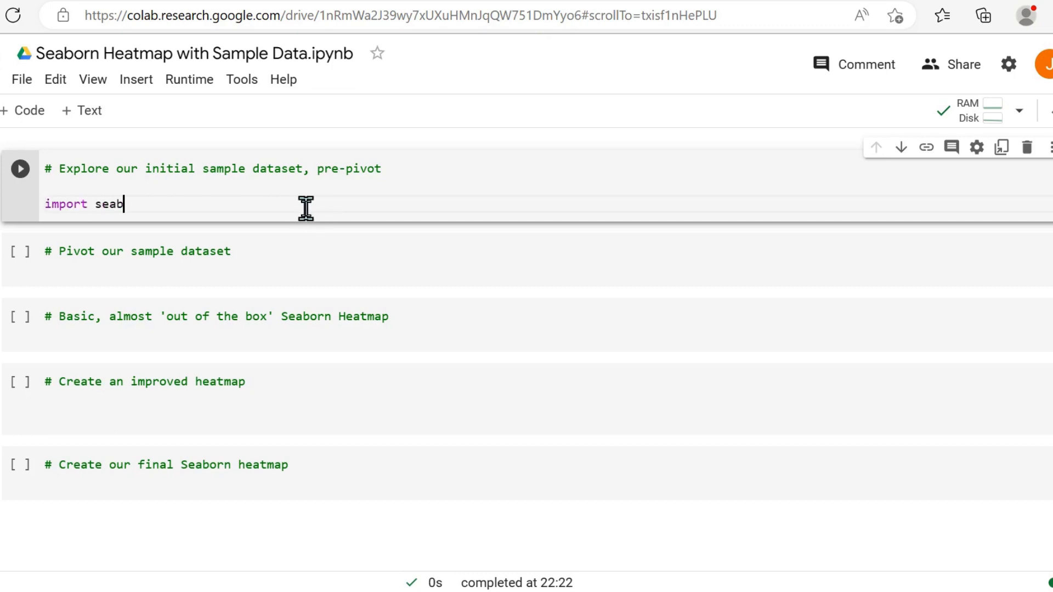
{"action": "type", "text": "orn as sns"}
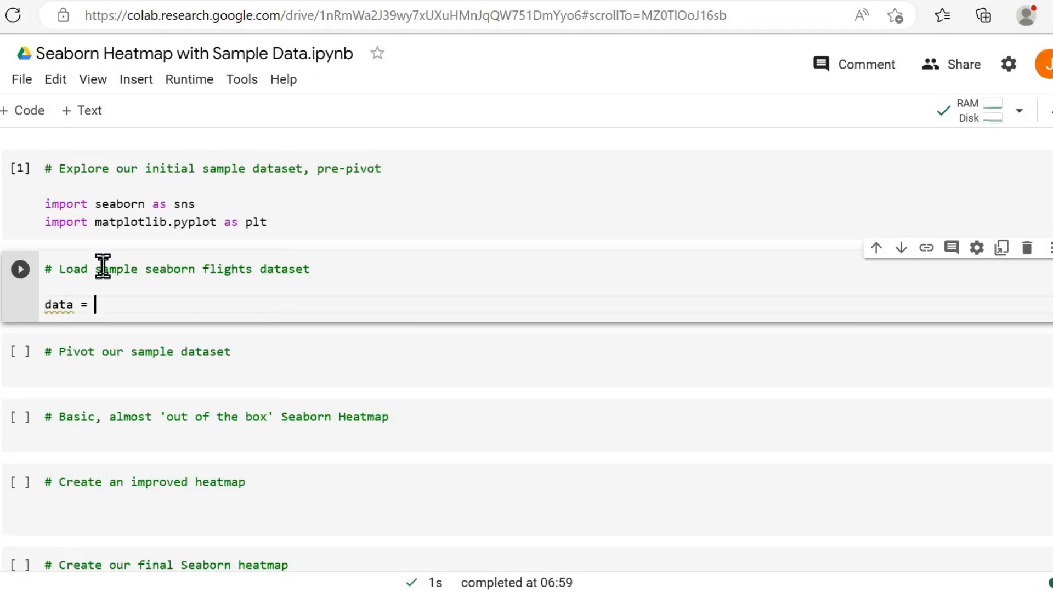
Load the flights dataset with sns.load_dataset('flights') and request data.head(15)
{"action": "type", "text": "sns.loa"}
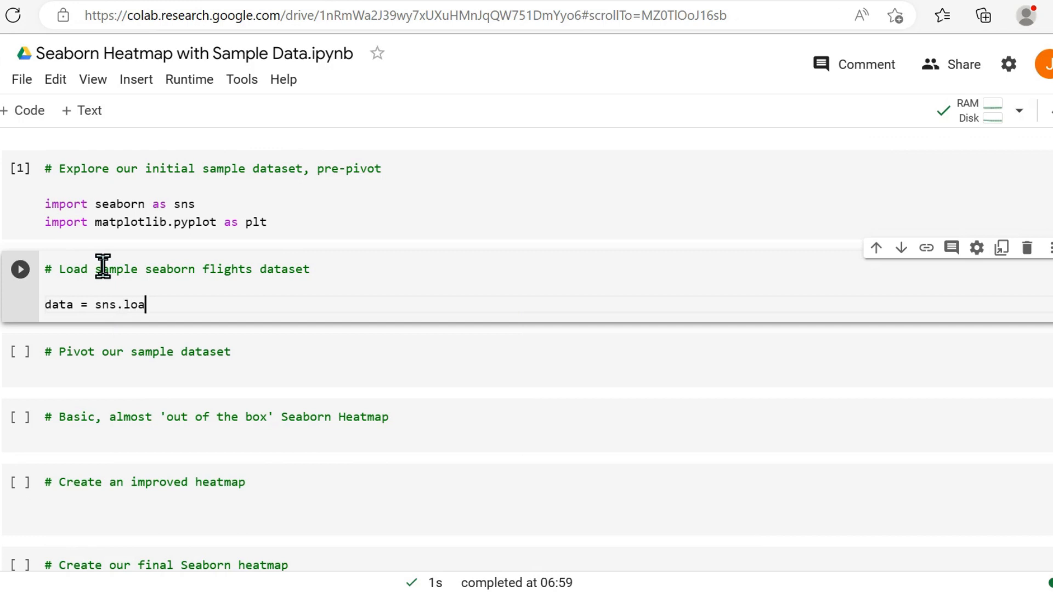
{"action": "type", "text": "d_"}
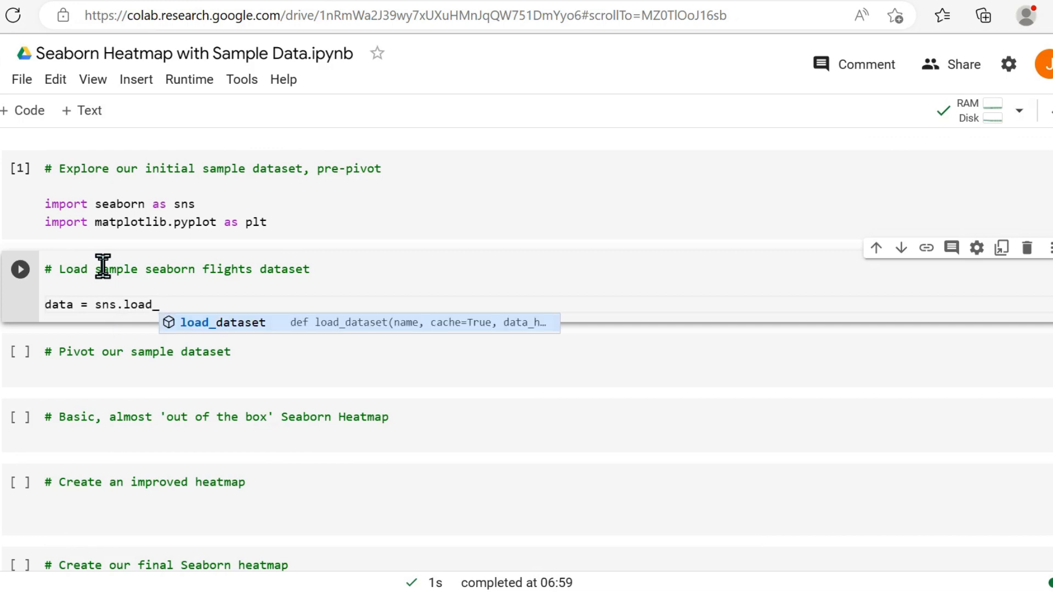
{"action": "type", "text": "dataset('fl'"}
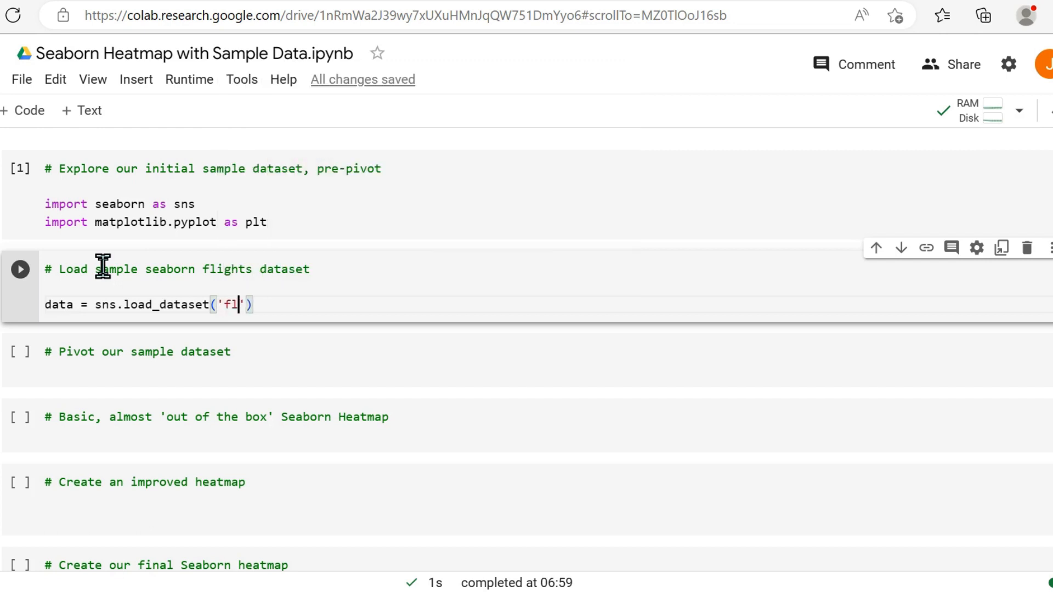
{"action": "type", "text": "ghts"}
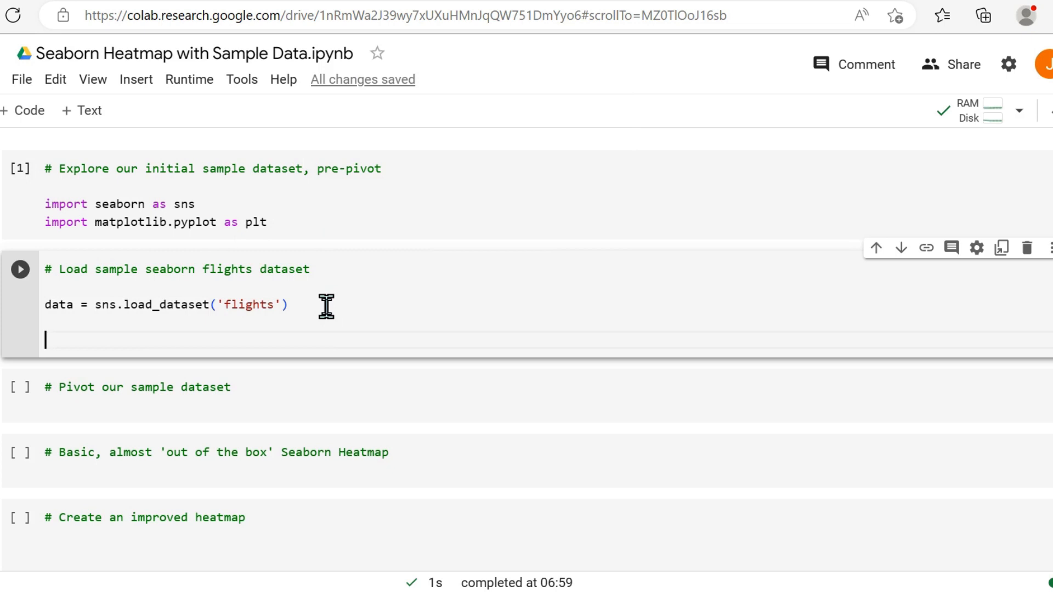
{"action": "type", "text": "#"}
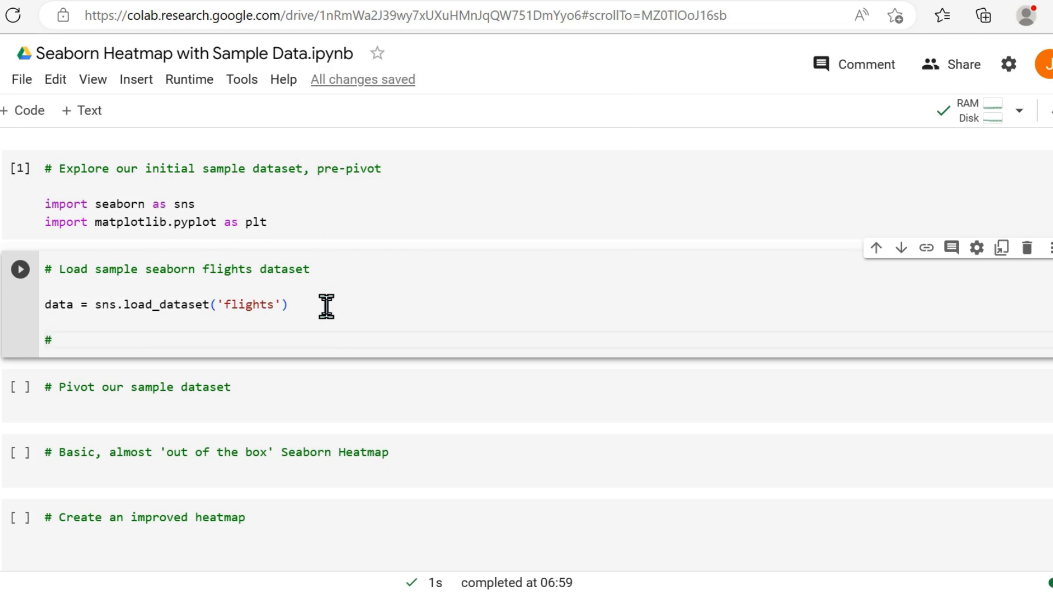
{"action": "type", "text": "View first 15 r"}
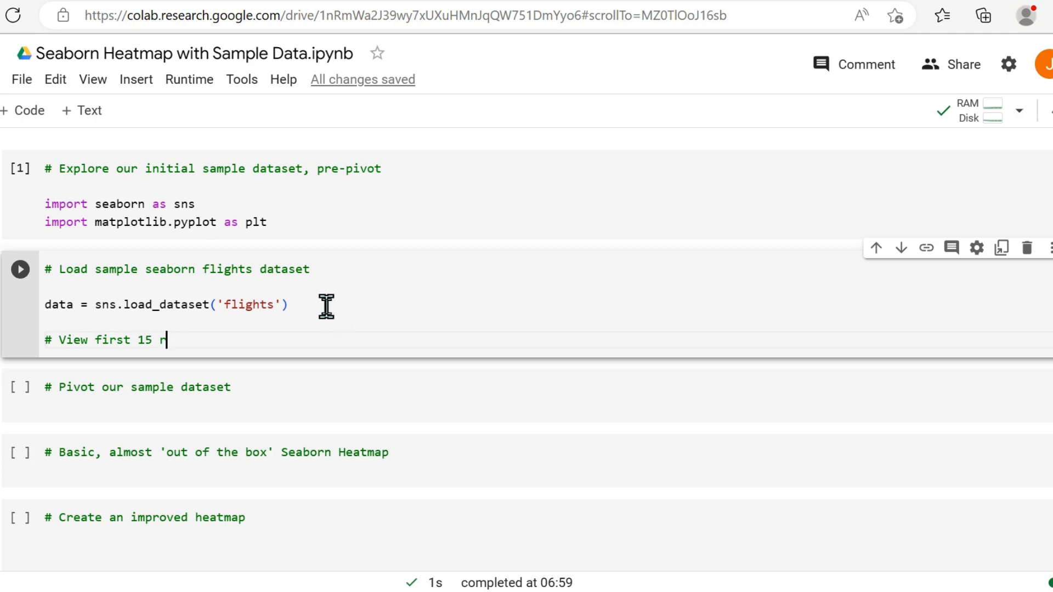
{"action": "type", "text": "ows of dataset"}
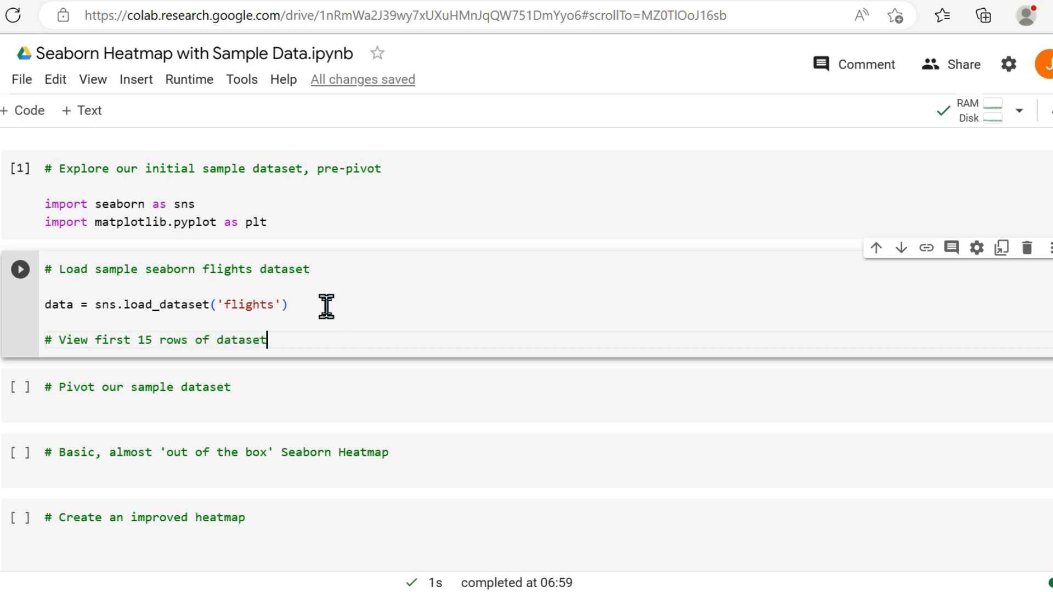
{"action": "type", "text": "data"}
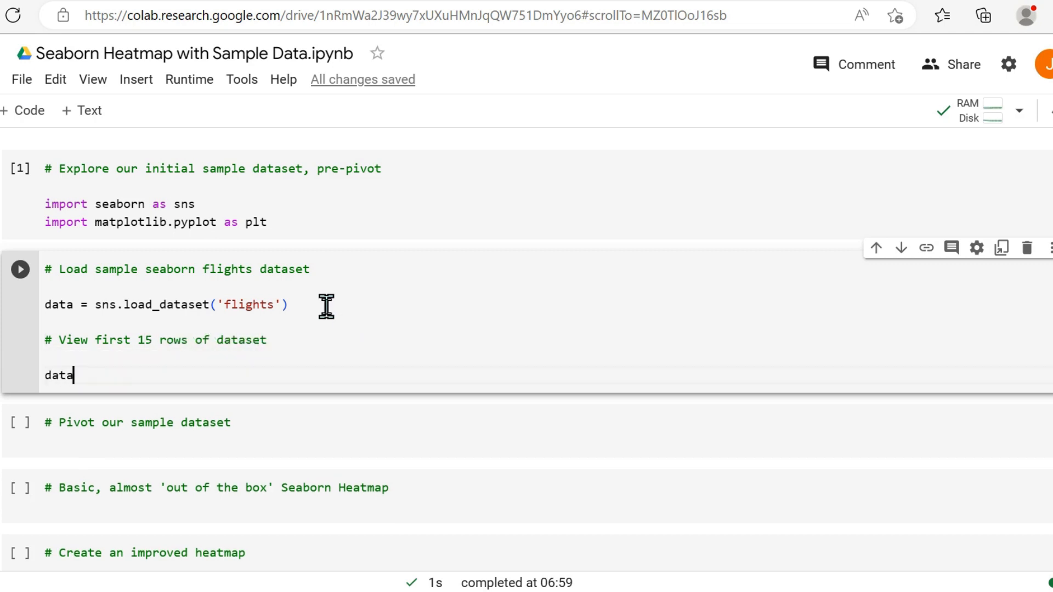
{"action": "type", "text": ".head(1)"}
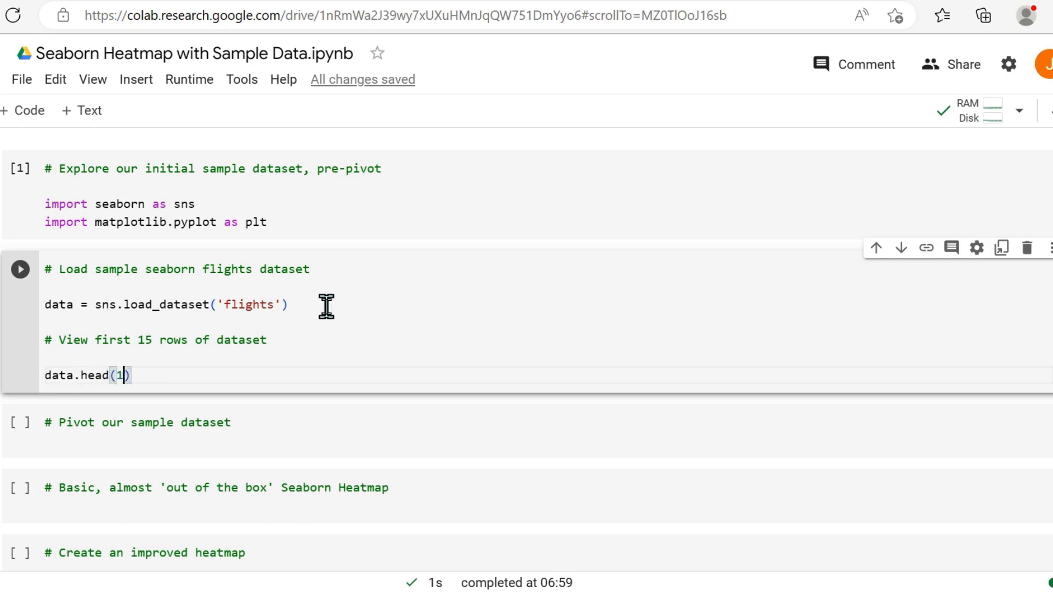
{"action": "type", "text": "5"}
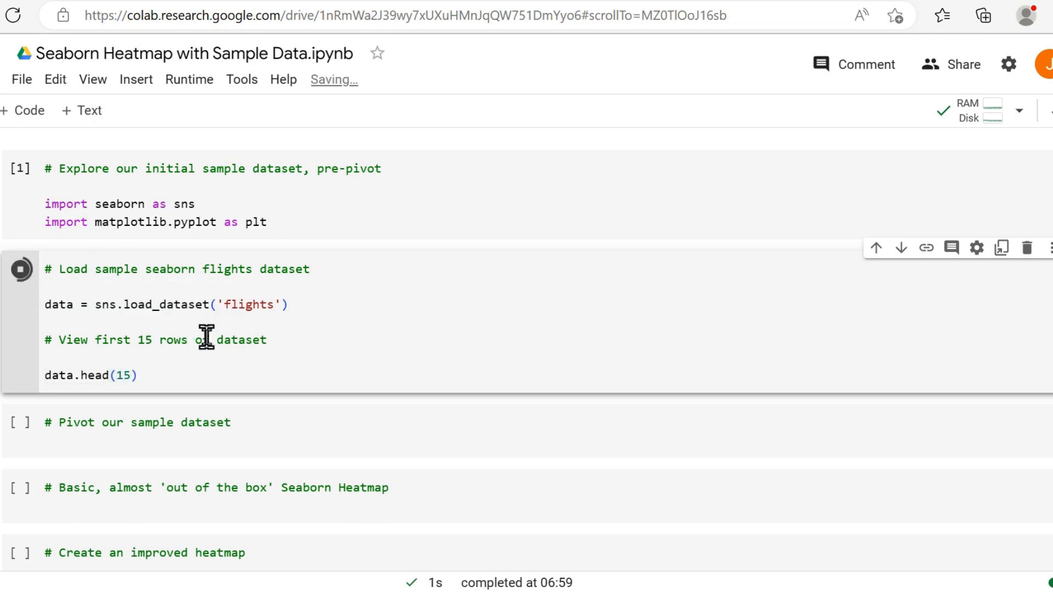
Run the load cell and review the first 15 flights rows of year, month and passengers
{"action": "left_click", "coordinate": [19, 276]}
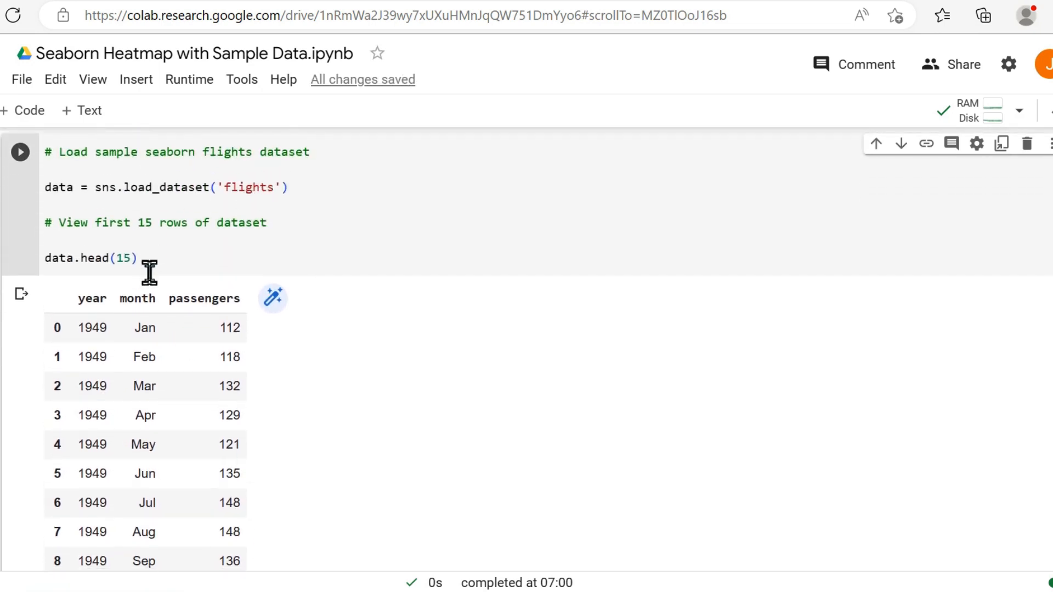
{"action": "scroll", "scroll_direction": "down", "scroll_amount": 3}
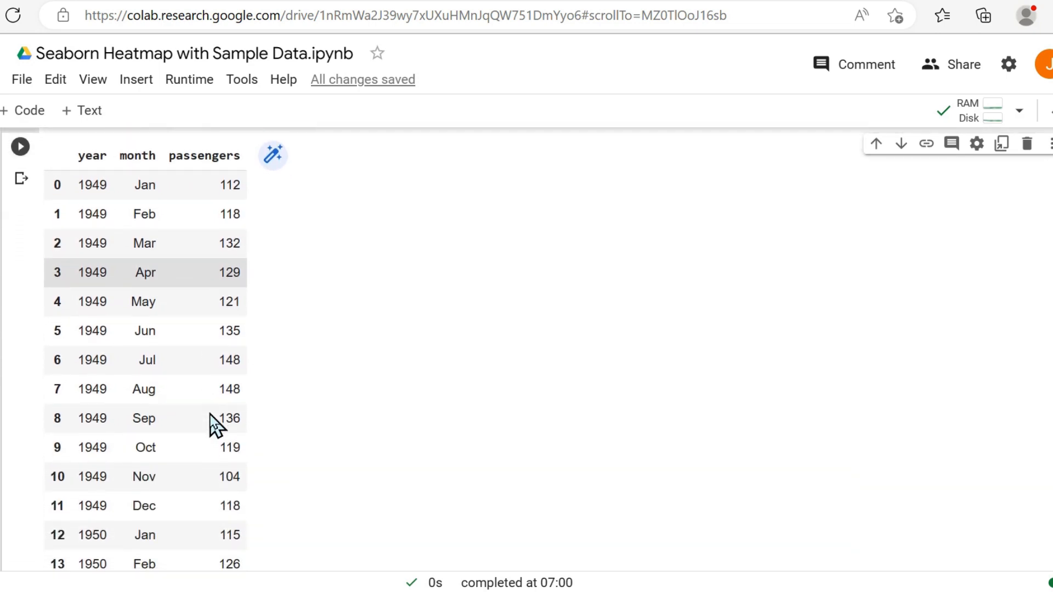
{"action": "mouse_move", "coordinate": [154, 188]}
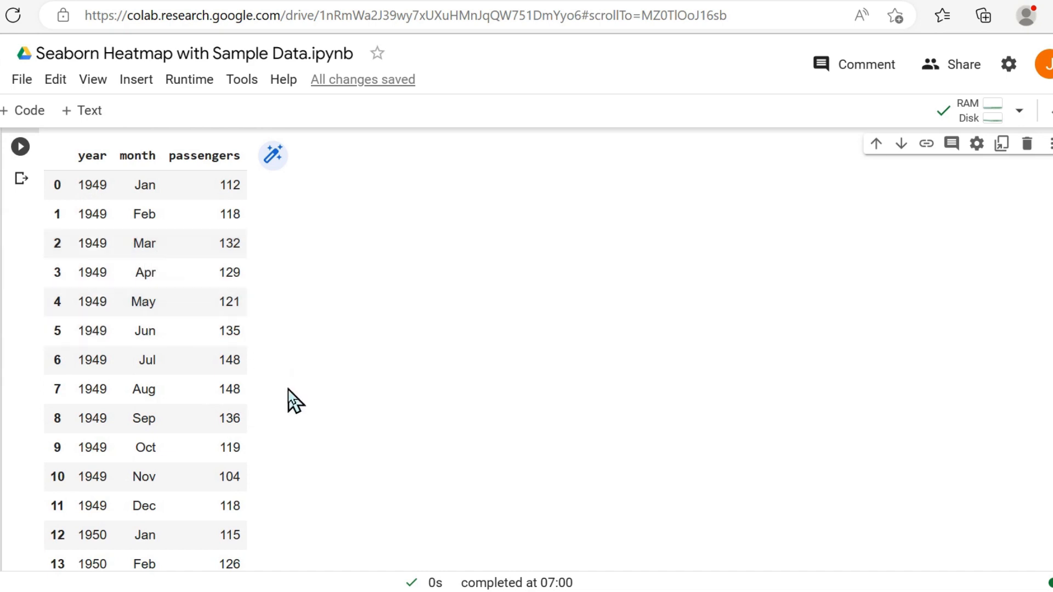
{"action": "scroll", "scroll_direction": "down", "scroll_amount": 3}
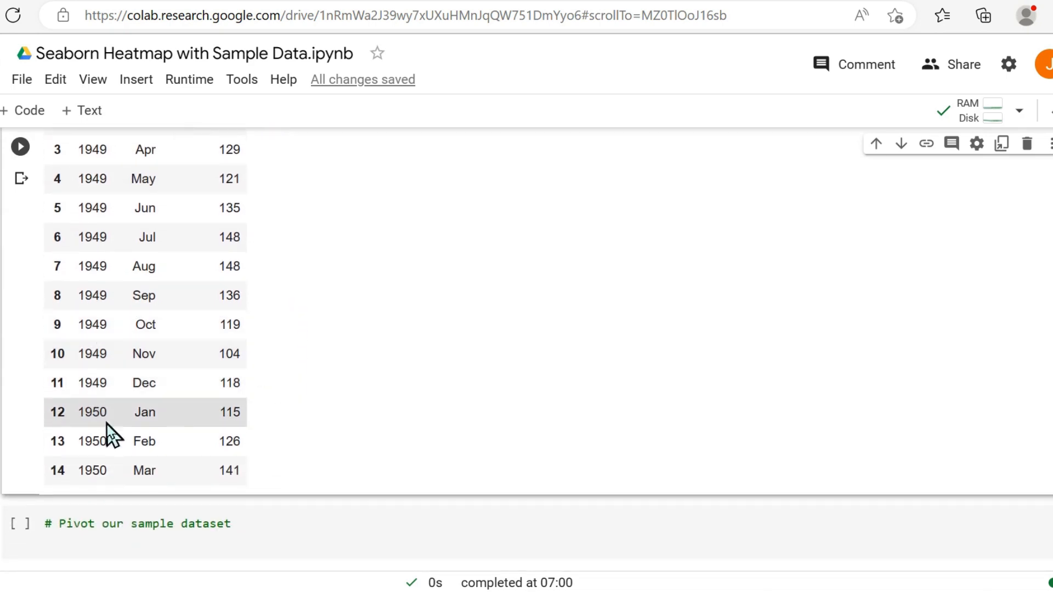
{"action": "mouse_move", "coordinate": [130, 490]}
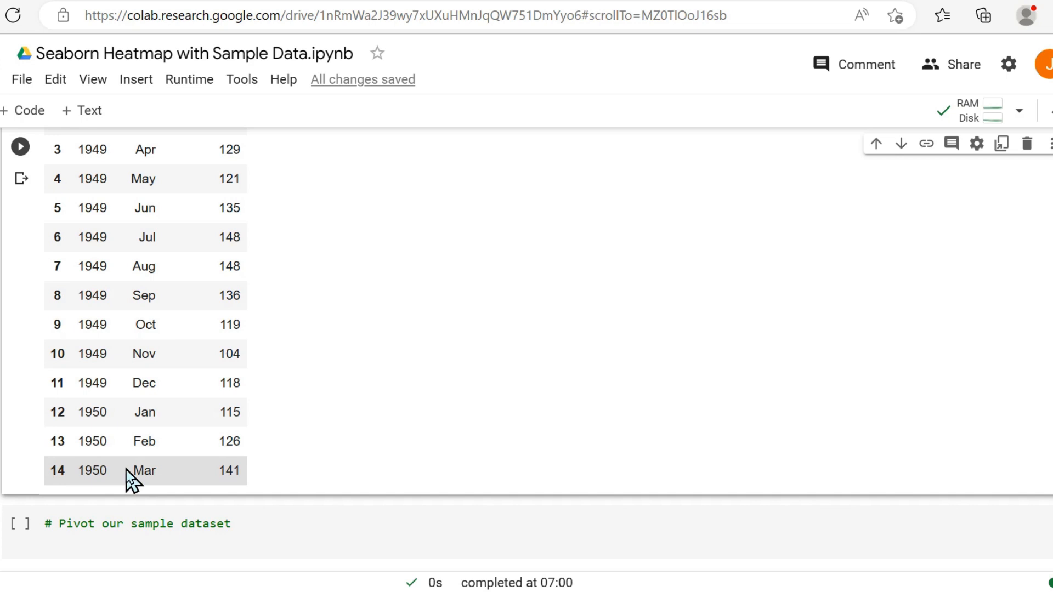
{"action": "mouse_move", "coordinate": [163, 499]}
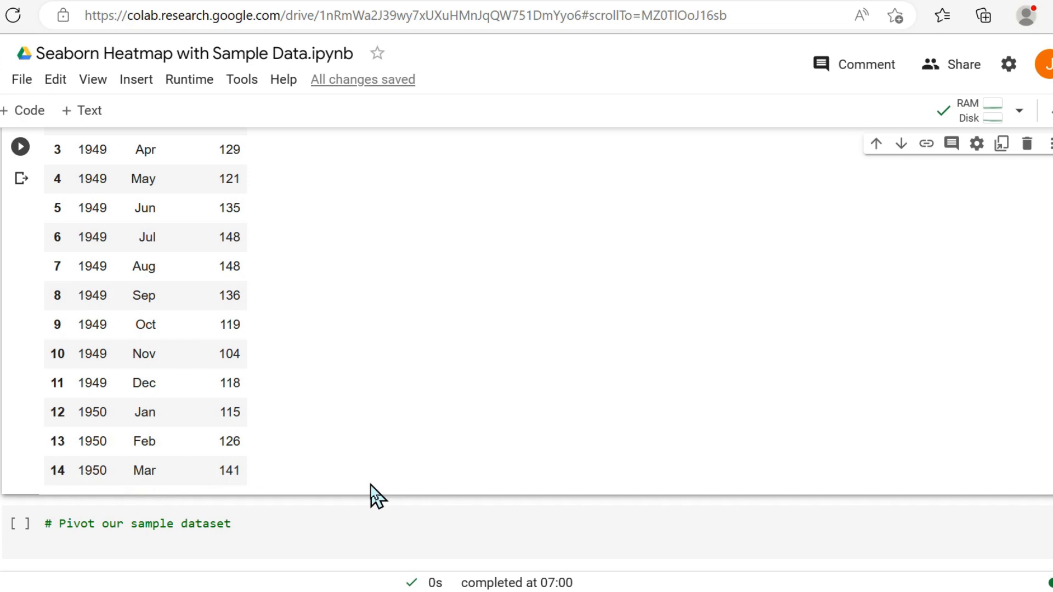
{"action": "mouse_move", "coordinate": [325, 340]}
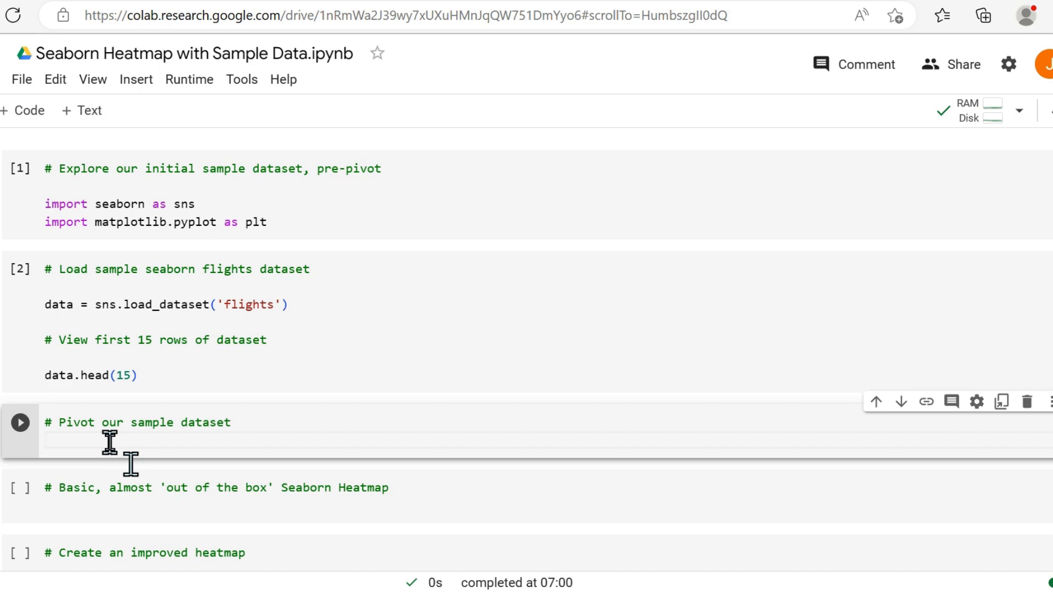
Write data.pivot with index month, columns year, values passengers, show data, and run it
{"action": "type", "text": "data"}
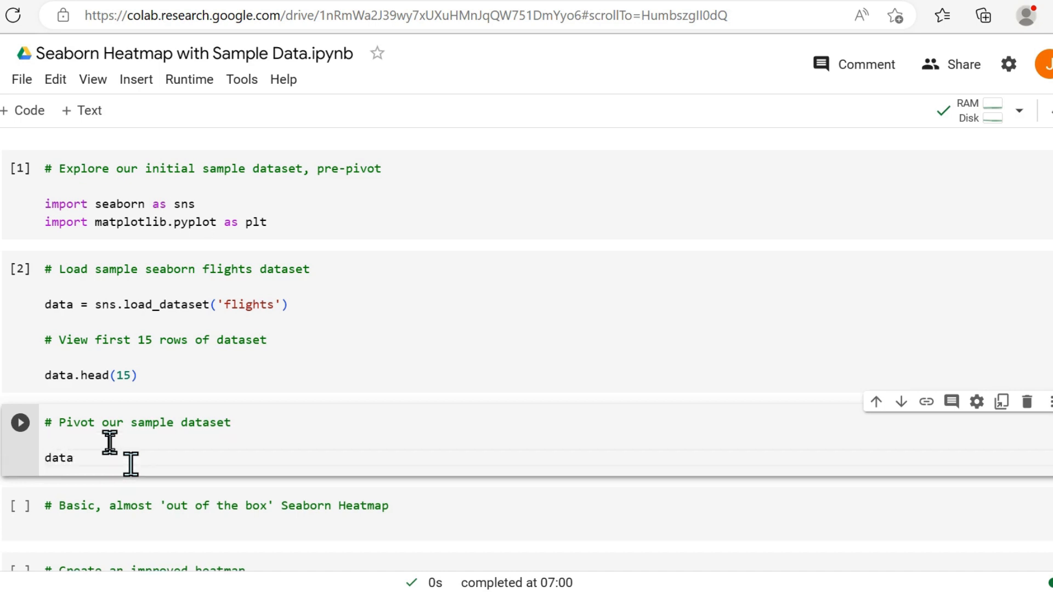
{"action": "type", "text": "= data"}
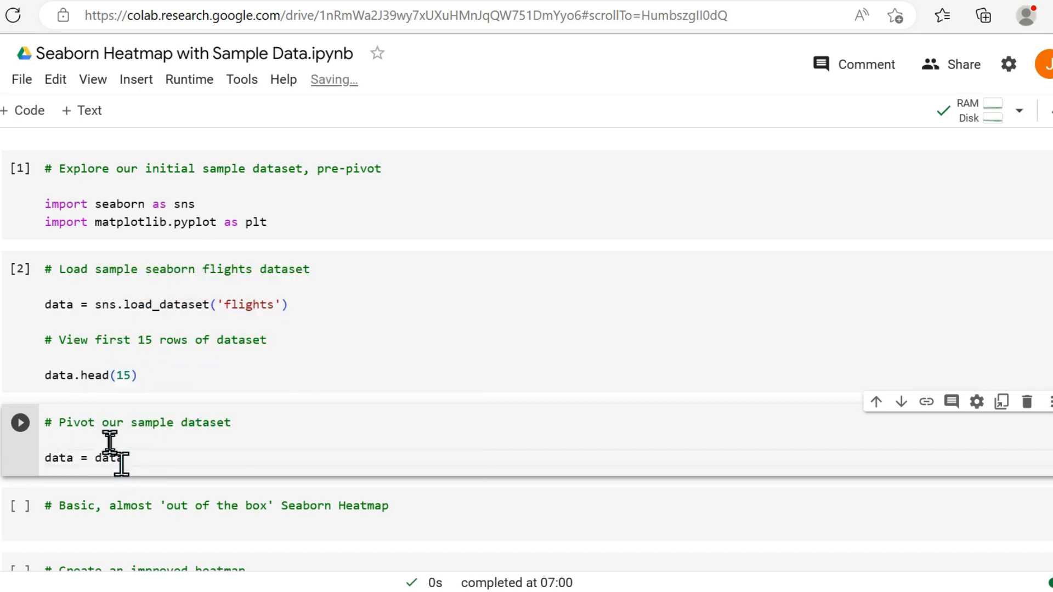
{"action": "type", "text": ".pivot()"}
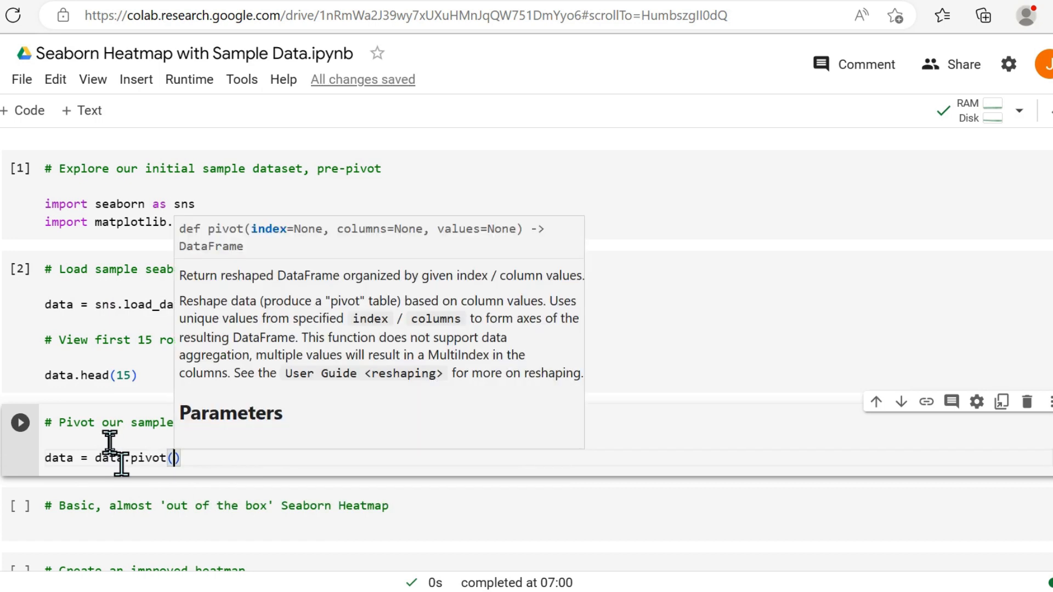
{"action": "type", "text": "index = 'month',"}
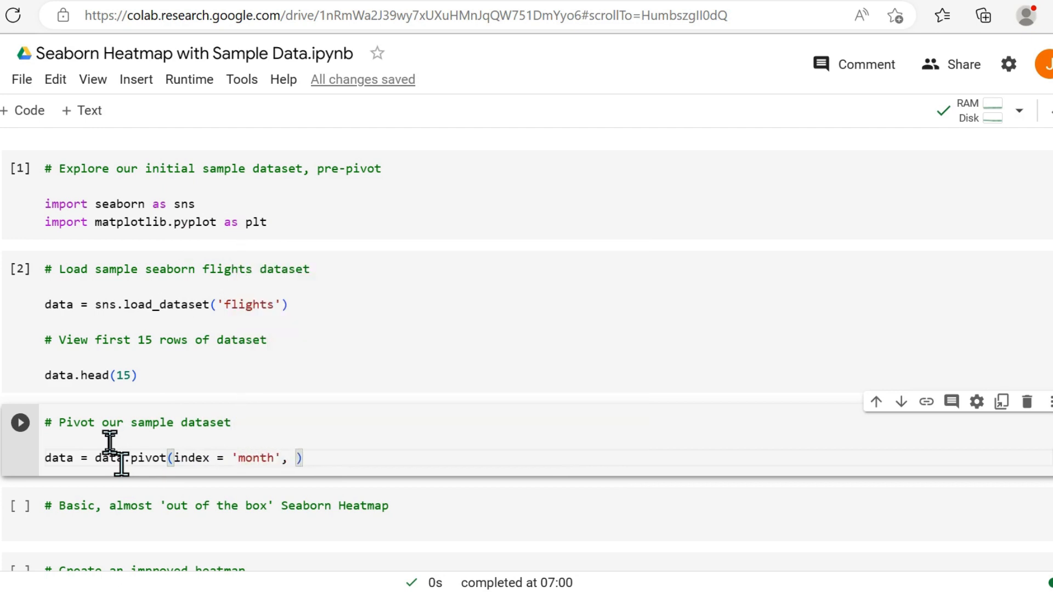
{"action": "type", "text": "columns = 'year',"}
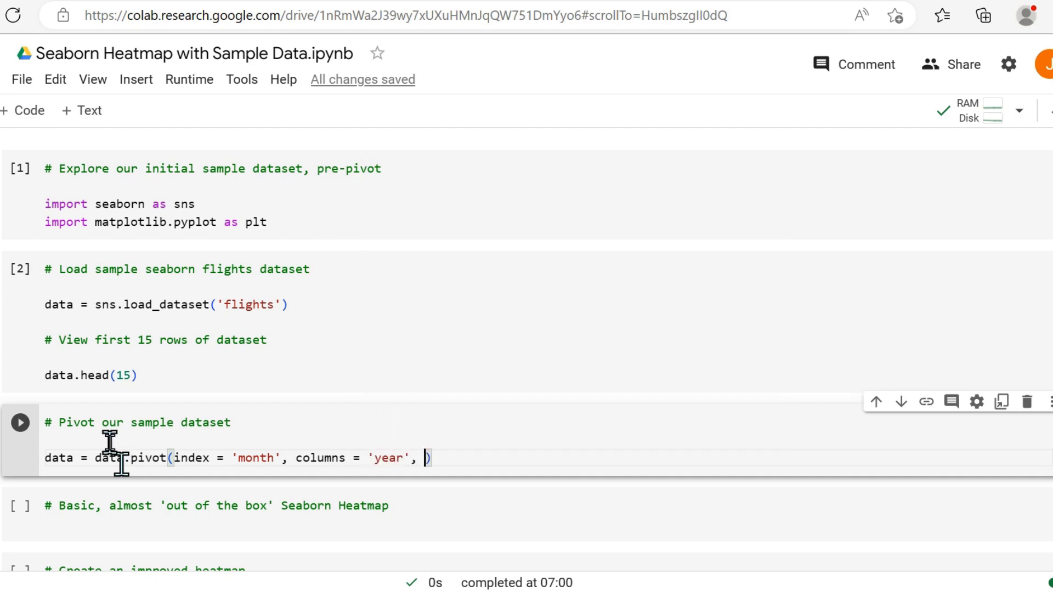
{"action": "type", "text": "values = 'passen'"}
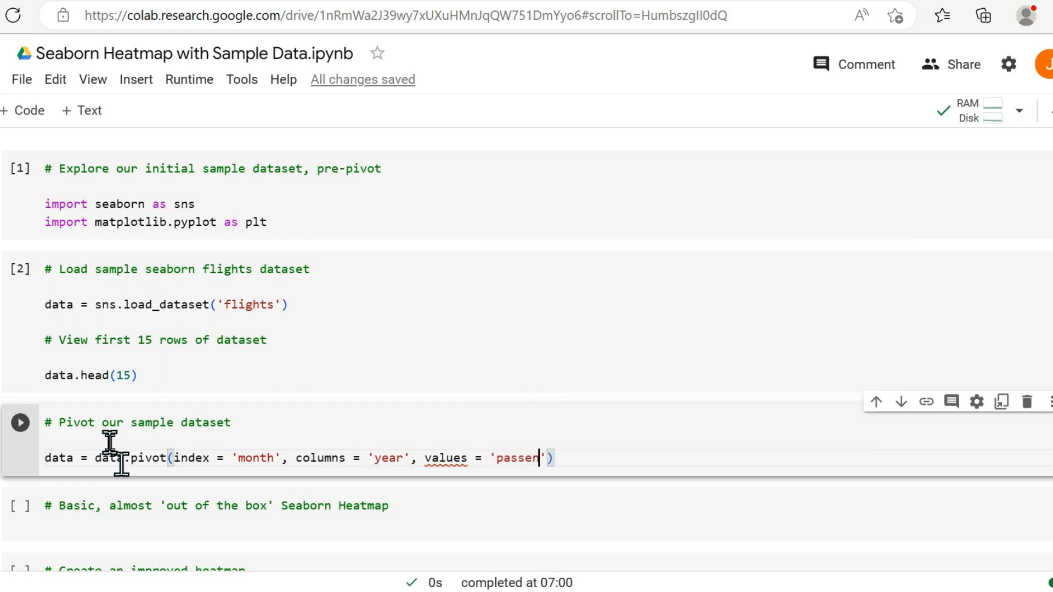
{"action": "type", "text": "gers"}
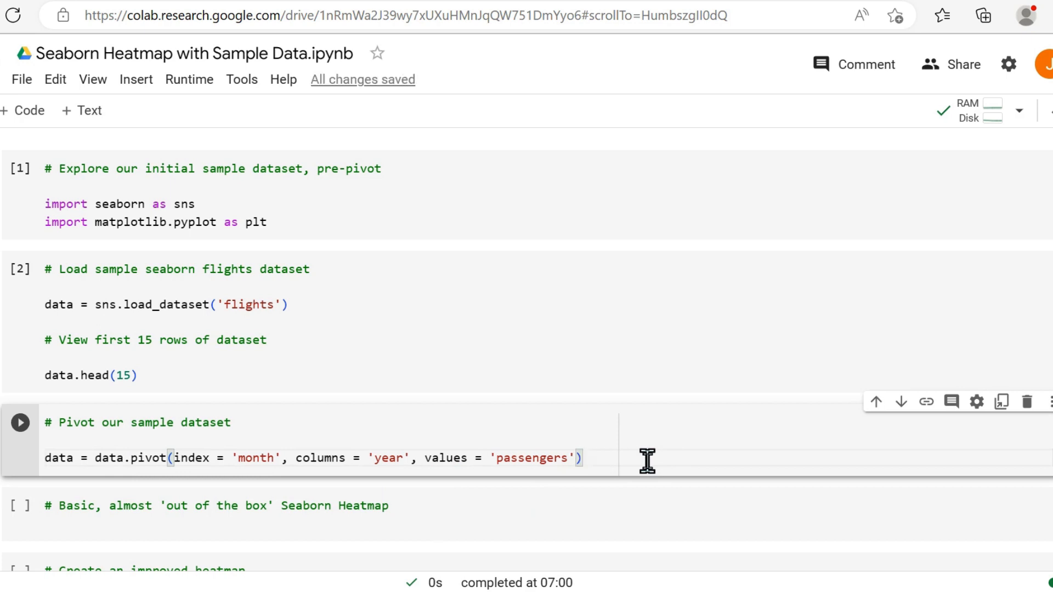
{"action": "type", "text": "data"}
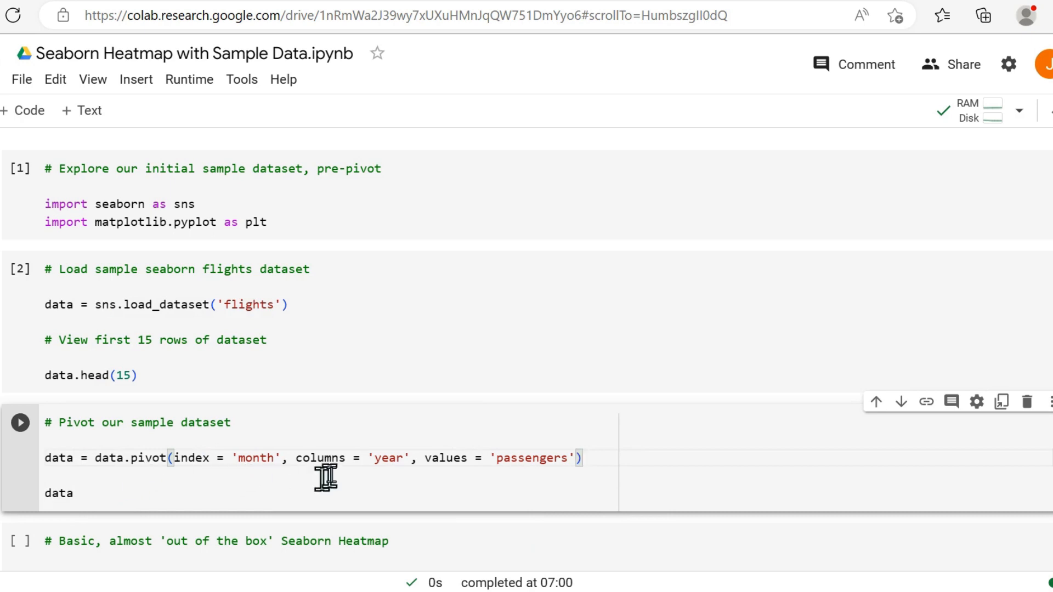
{"action": "mouse_move", "coordinate": [154, 497]}
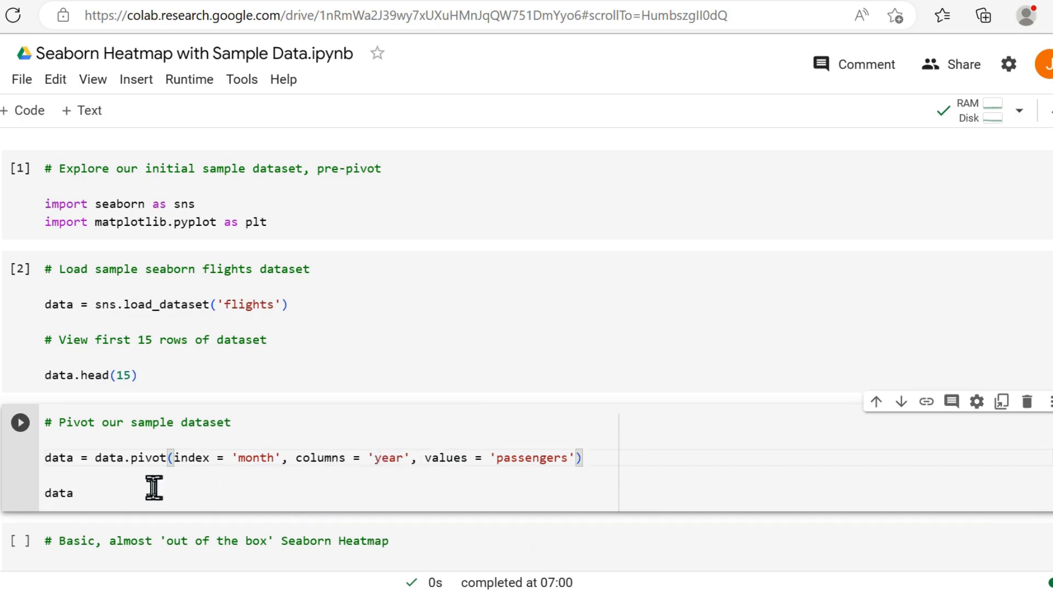
{"action": "left_click", "coordinate": [19, 422]}
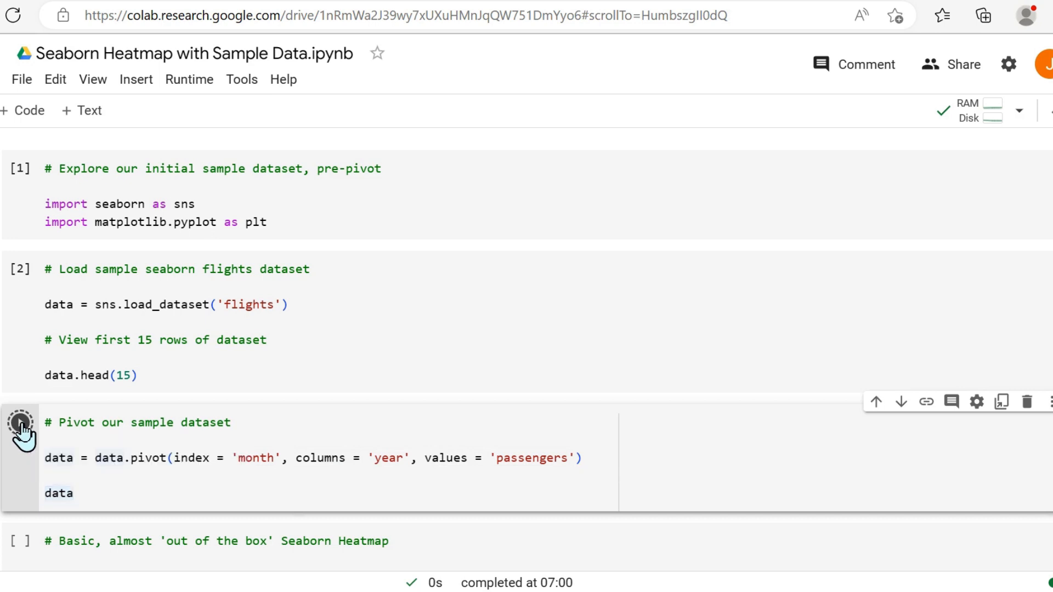
Review the month-by-year passengers table for 1949–1960 and move to the basic heatmap cell
{"action": "left_click", "coordinate": [21, 423]}
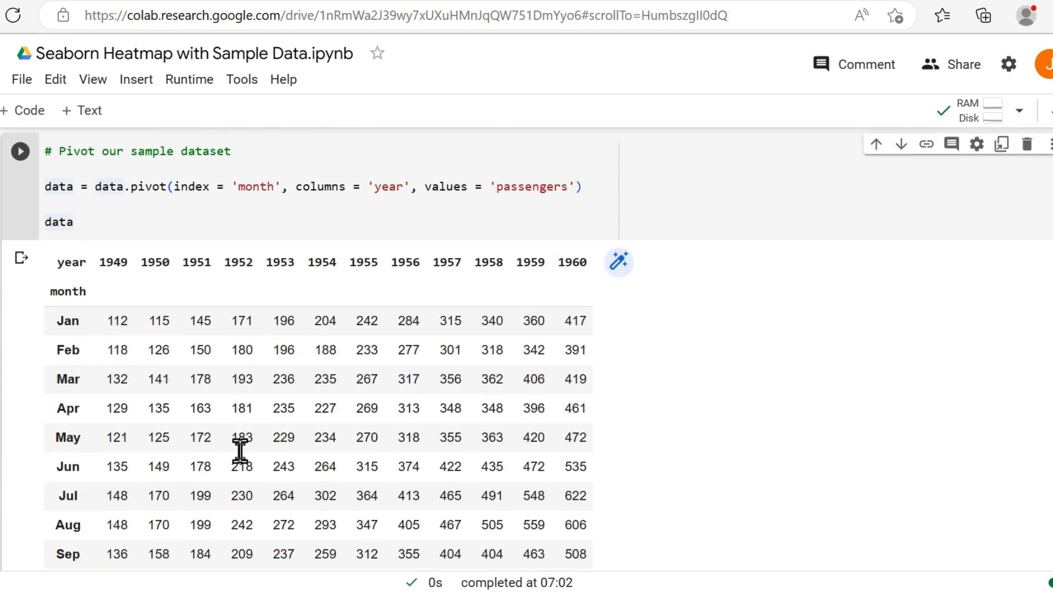
{"action": "mouse_move", "coordinate": [160, 286]}
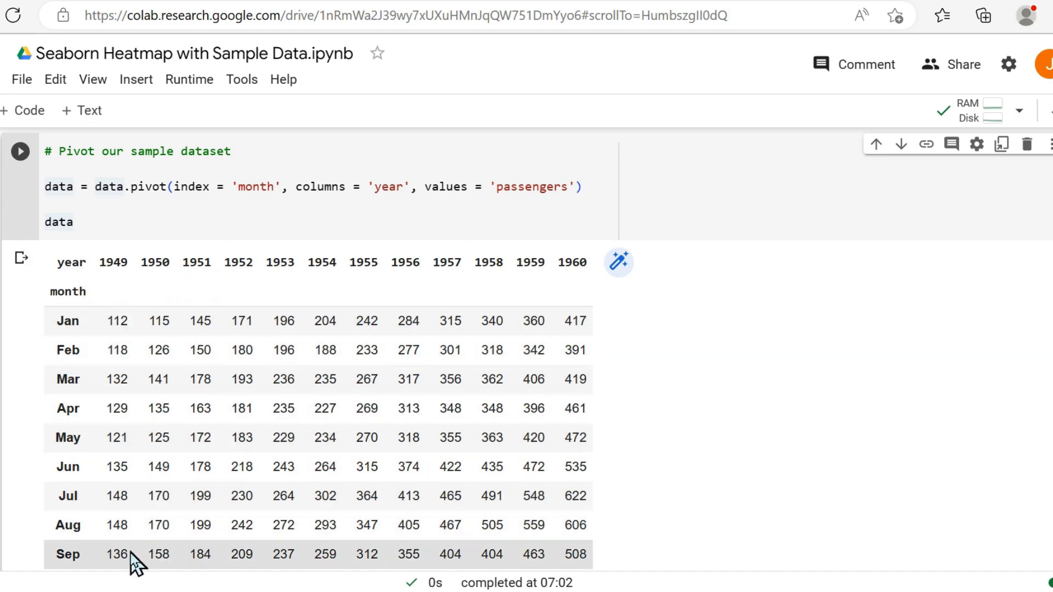
{"action": "scroll", "scroll_direction": "down", "scroll_amount": 3}
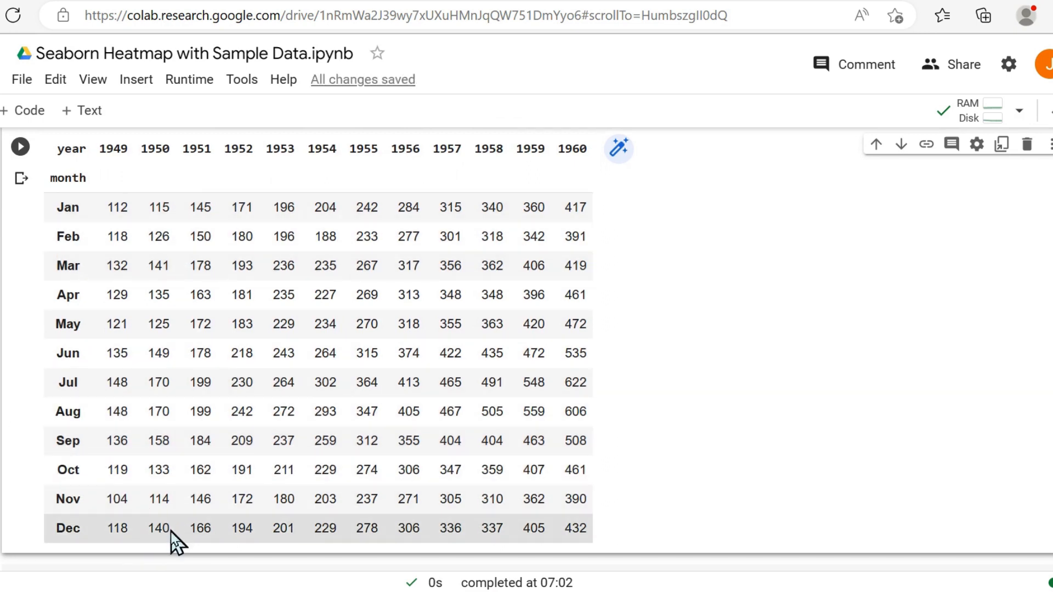
{"action": "mouse_move", "coordinate": [814, 445]}
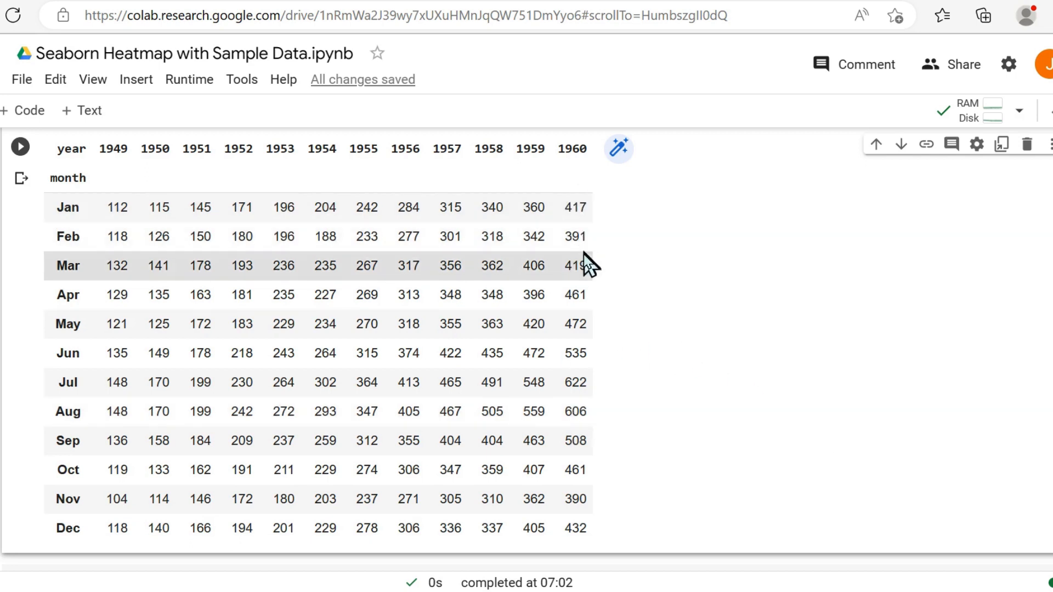
{"action": "mouse_move", "coordinate": [597, 548]}
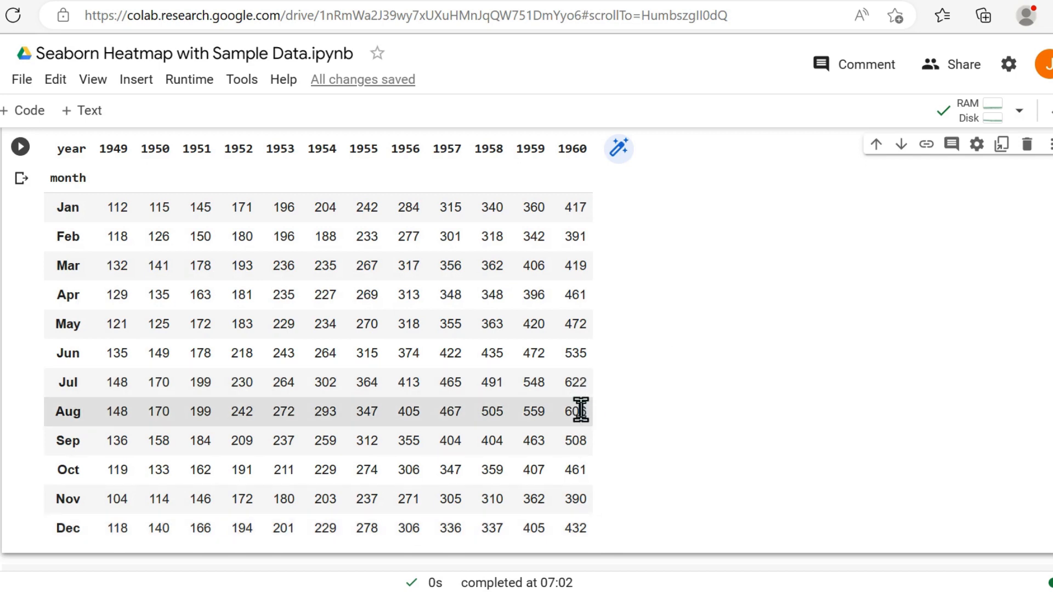
{"action": "mouse_move", "coordinate": [584, 446]}
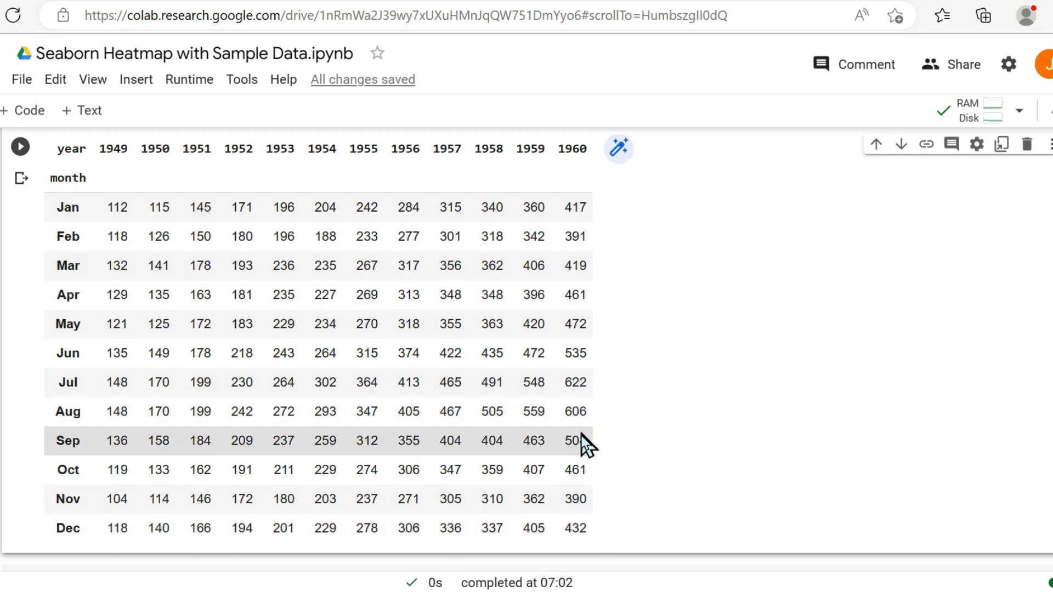
{"action": "mouse_move", "coordinate": [324, 405]}
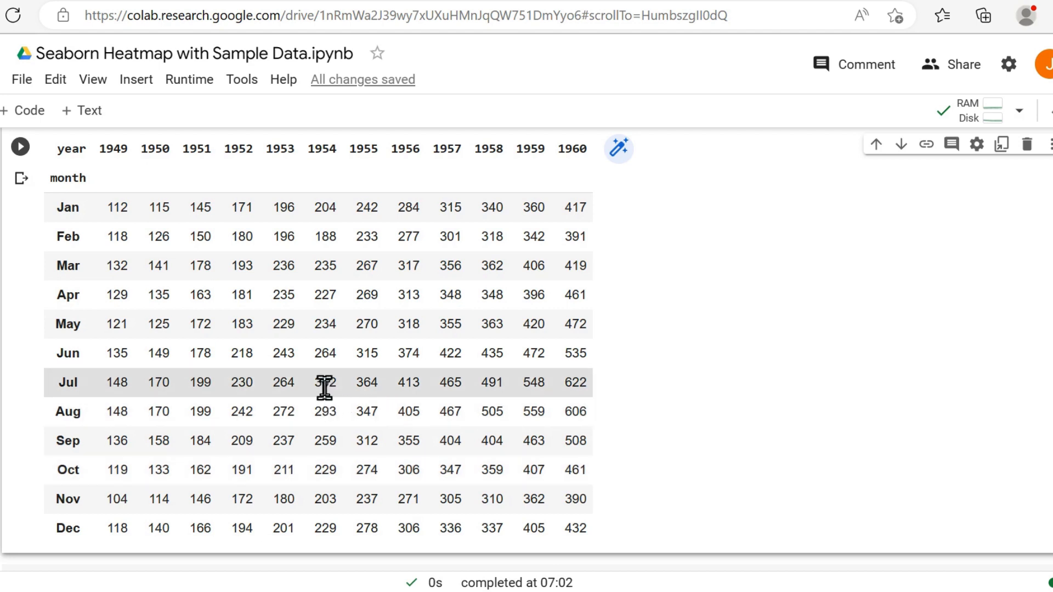
{"action": "mouse_move", "coordinate": [360, 452]}
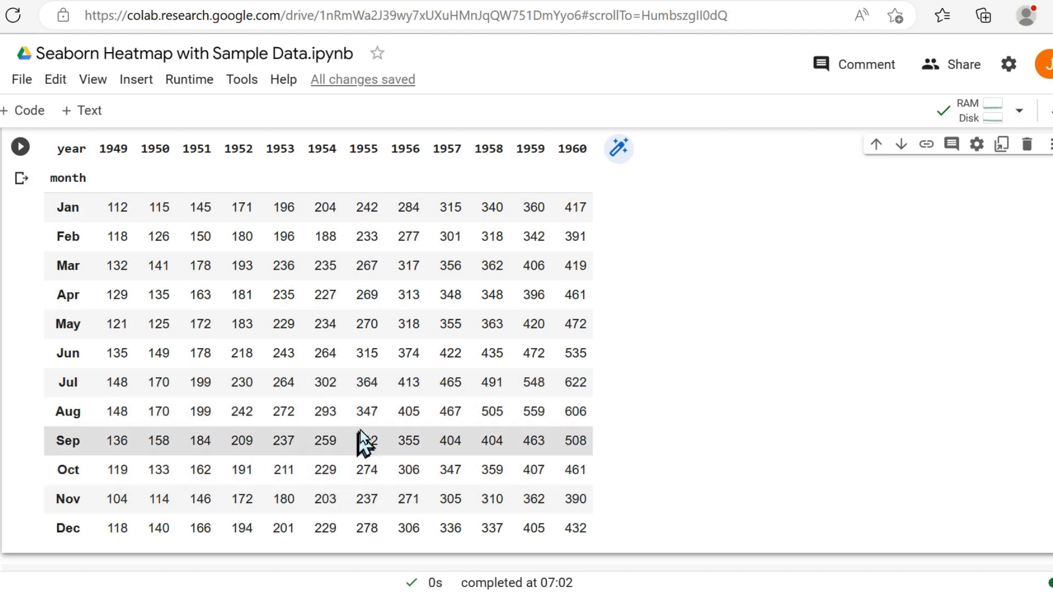
{"action": "mouse_move", "coordinate": [813, 444]}
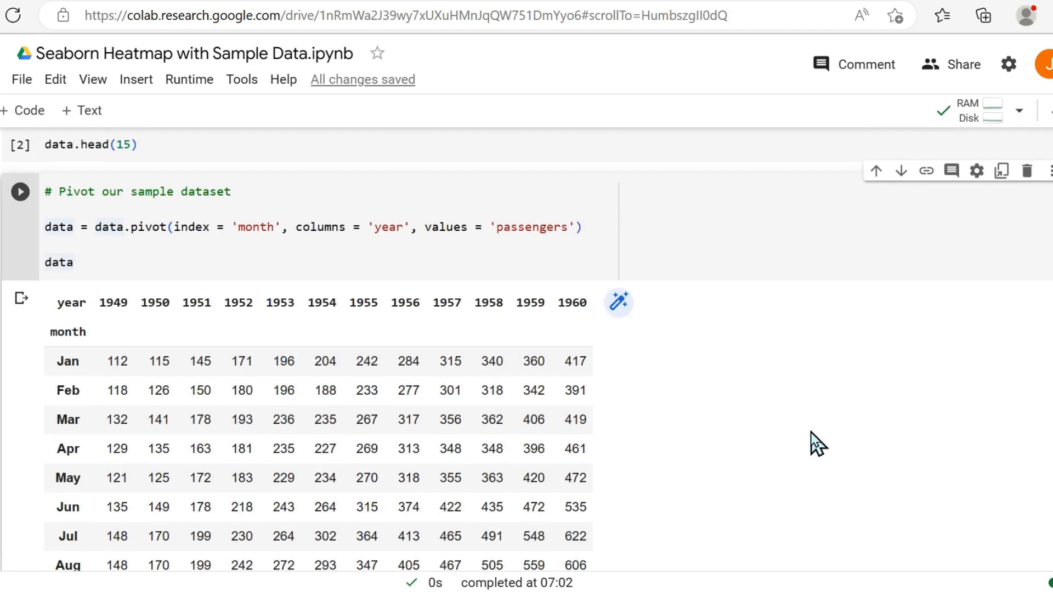
{"action": "scroll", "scroll_direction": "down", "scroll_amount": 3}
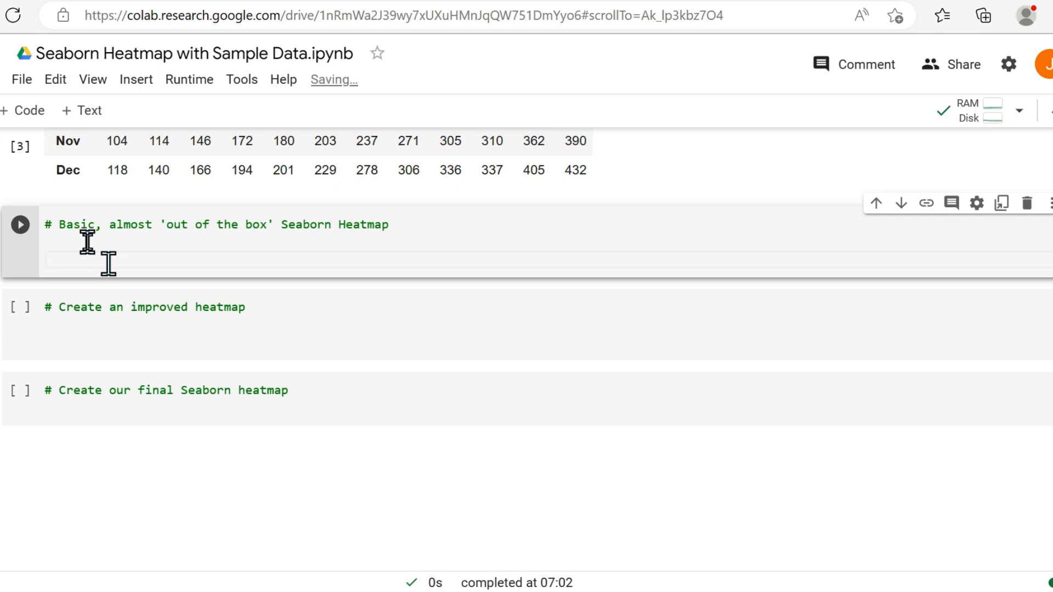
Create ax = sns.heatmap of the data and set the x-axis label to 'Flight Year'
{"action": "type", "text": "ax"}
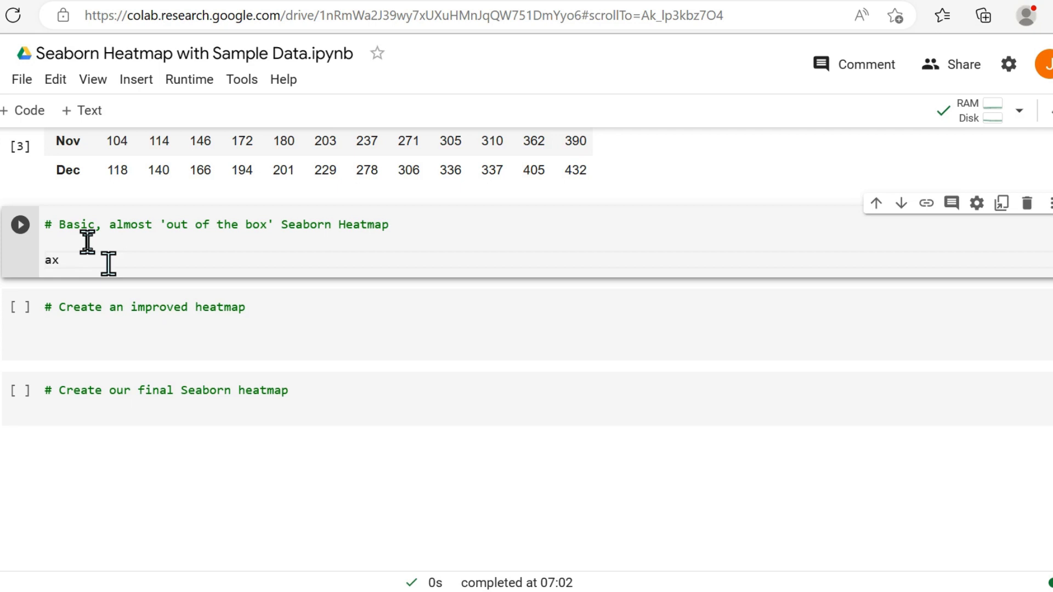
{"action": "type", "text": "= sns.heatmap(data"}
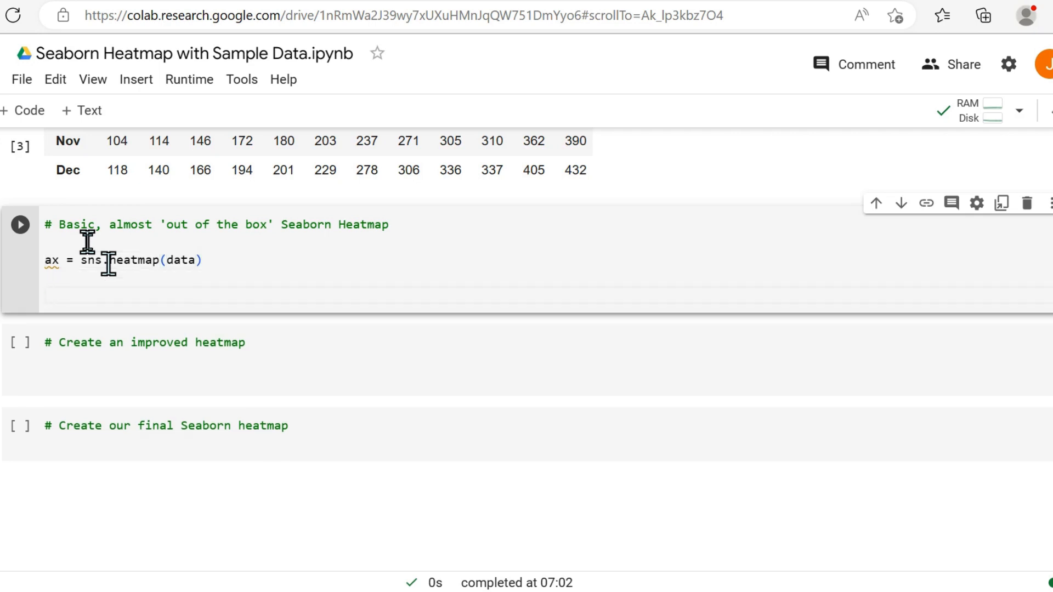
{"action": "type", "text": "# Set"}
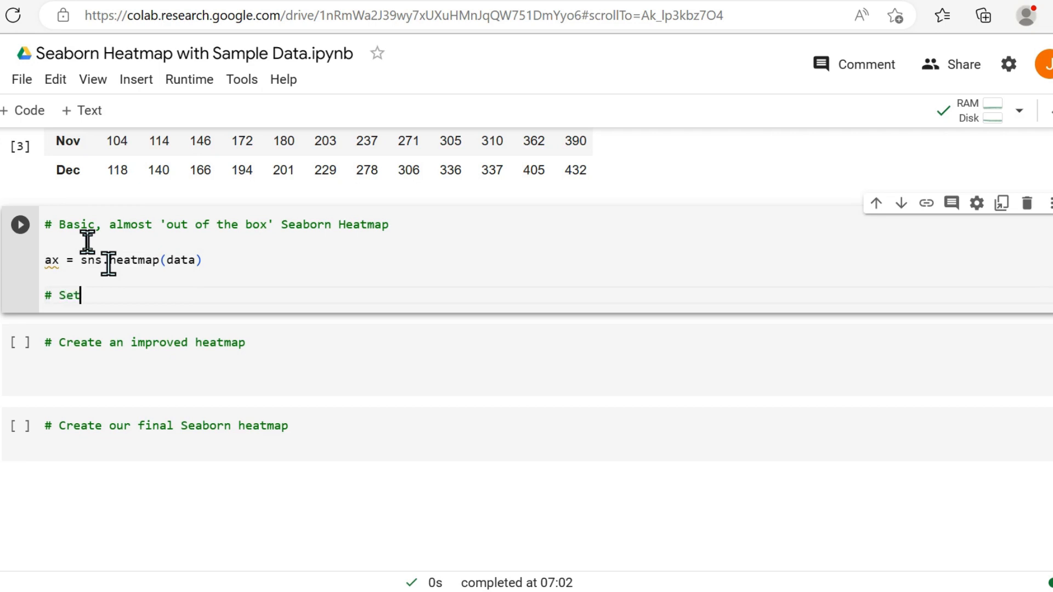
{"action": "type", "text": "axis labels"}
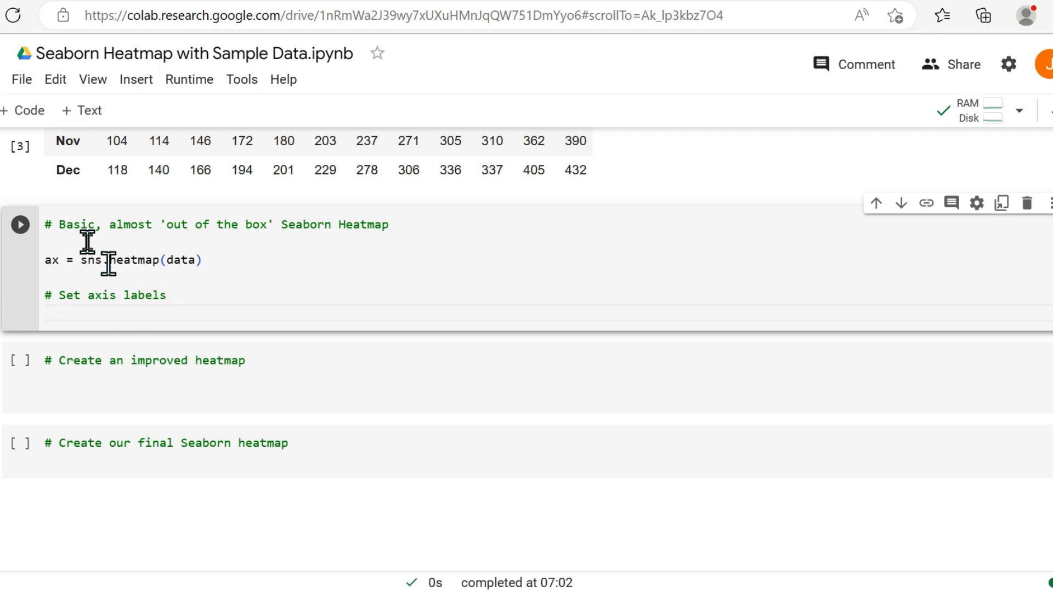
{"action": "type", "text": "ax"}
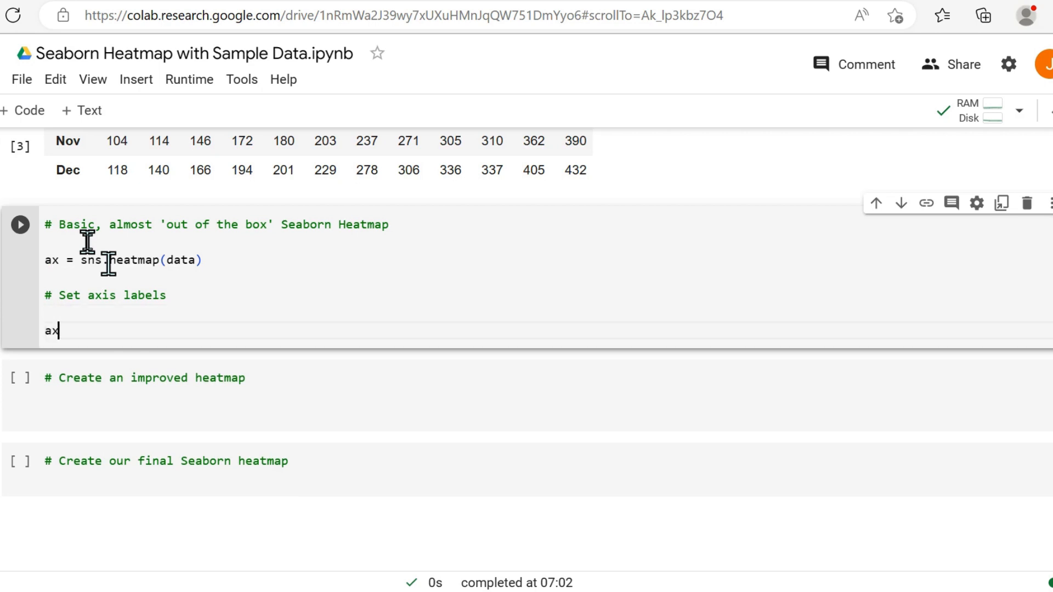
{"action": "type", "text": ".set"}
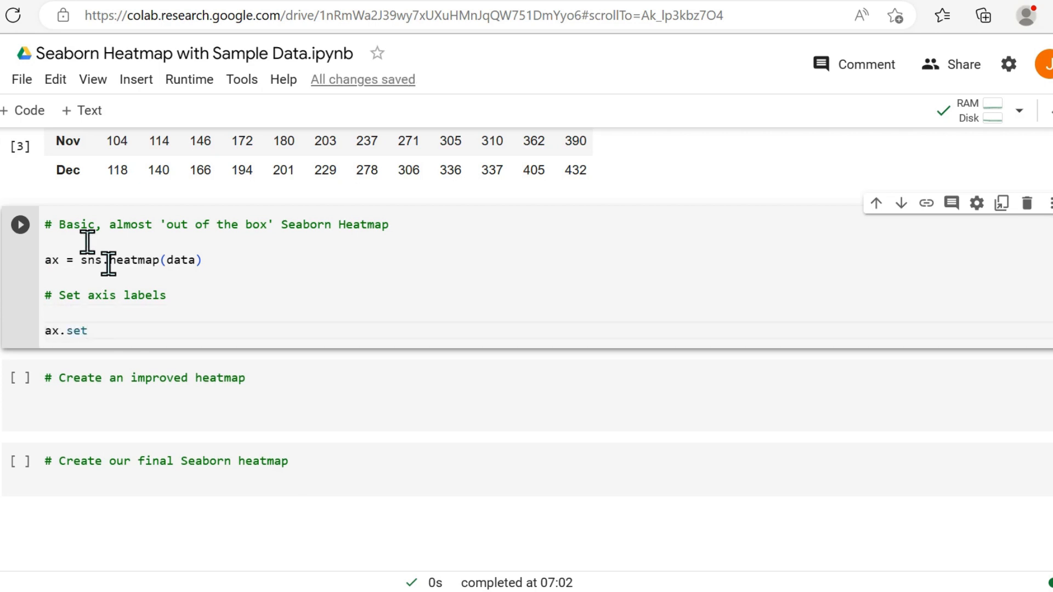
{"action": "type", "text": "_xlabel"}
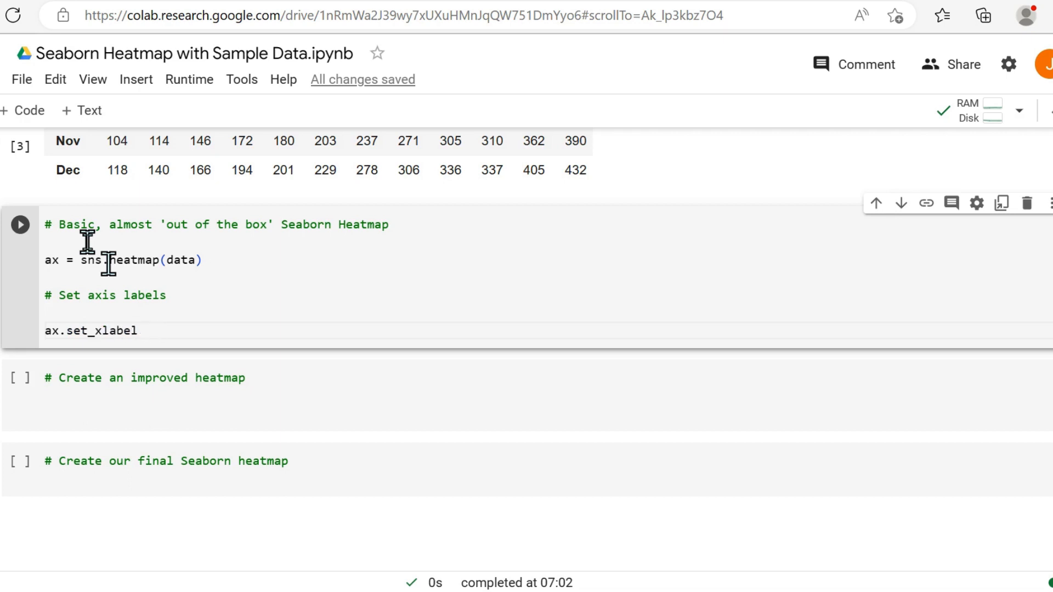
{"action": "type", "text": "('')"}
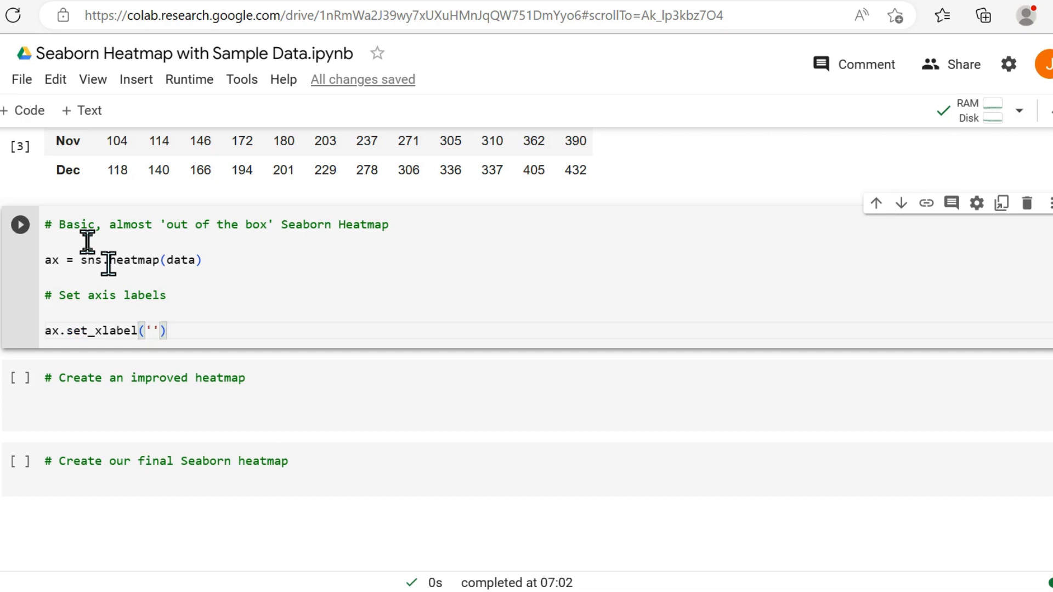
{"action": "type", "text": "Flight Year"}
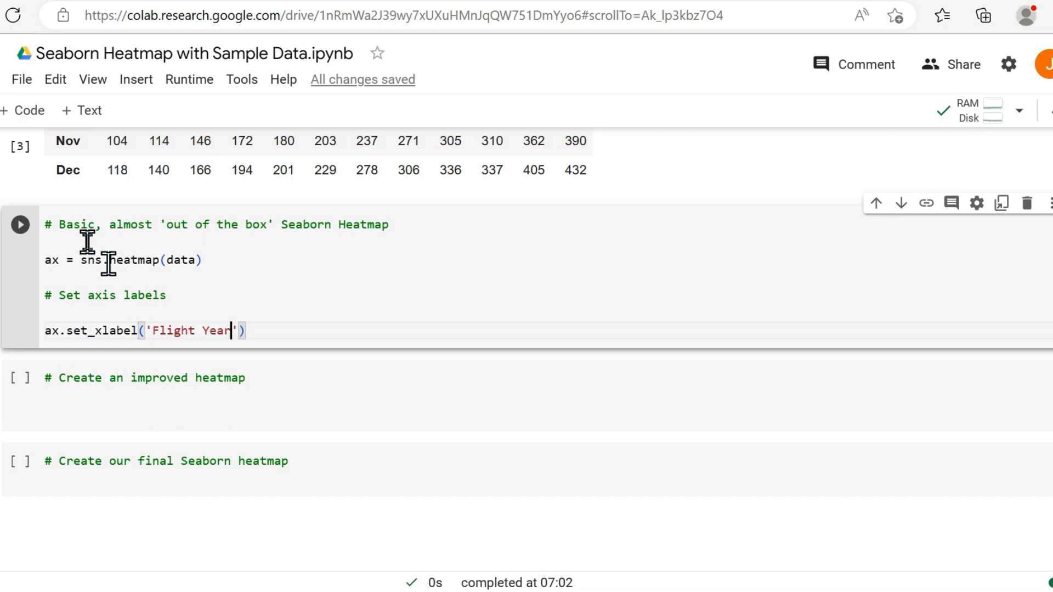
{"action": "key", "text": "Enter"}
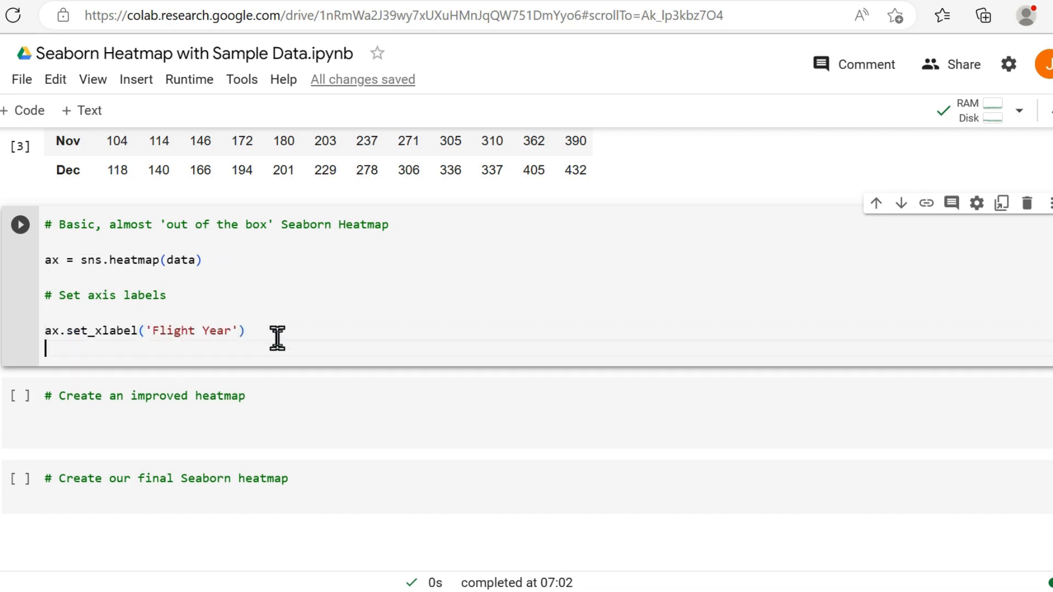
Set the y-axis label to 'Flight Month' and display the plot with plt.show()
{"action": "type", "text": "ax.set"}
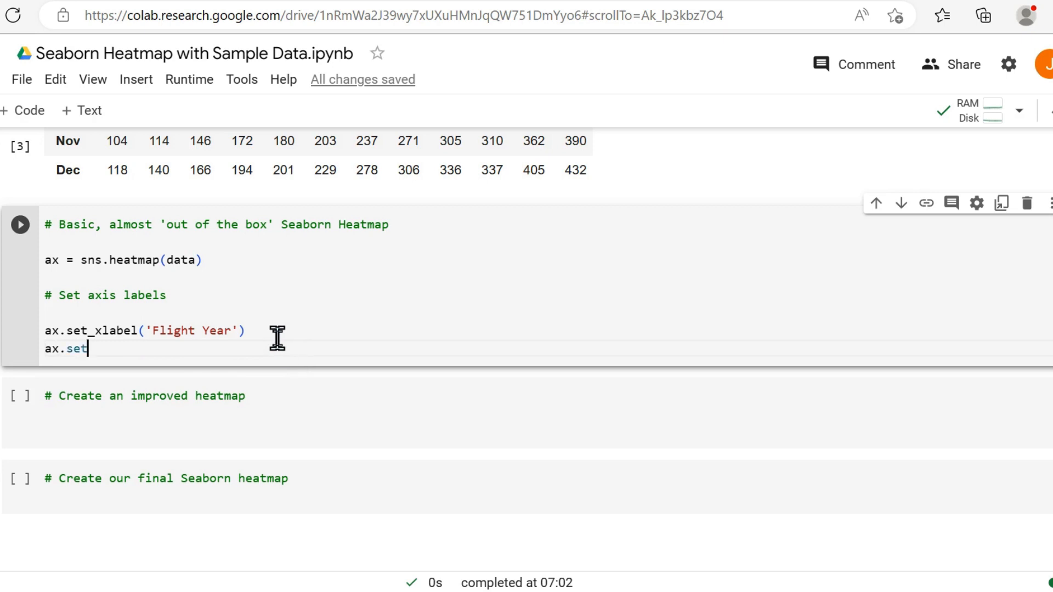
{"action": "type", "text": "_ylabel"}
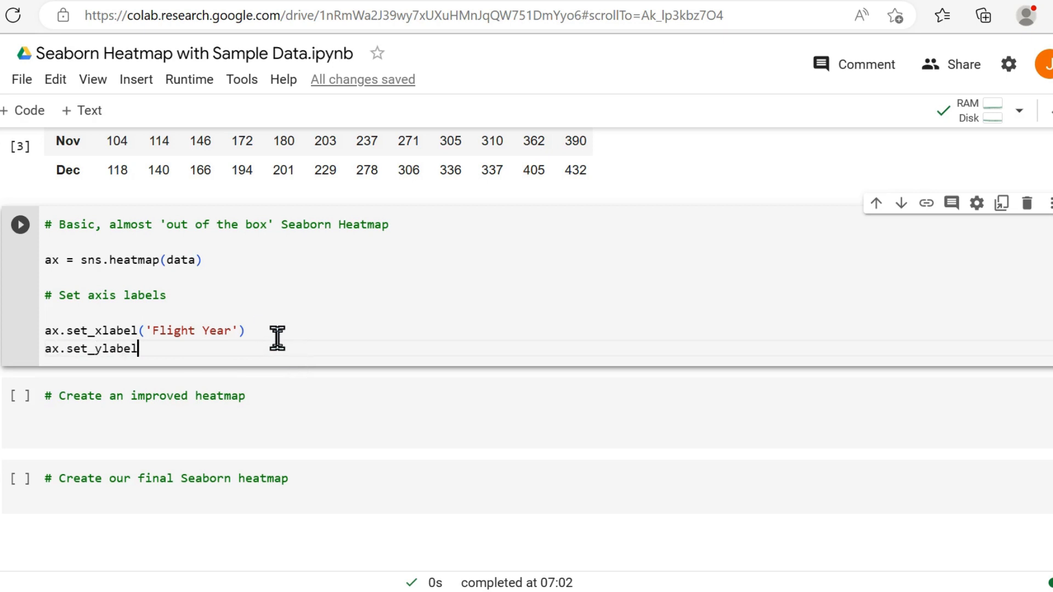
{"action": "type", "text": "()"}
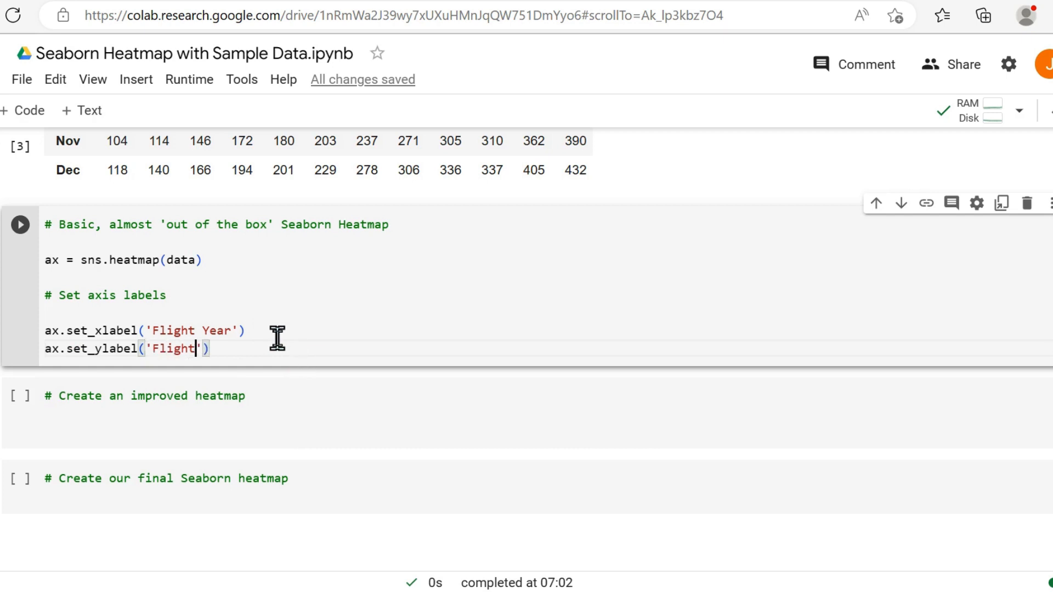
{"action": "type", "text": "Month"}
{"action": "type", "text": "#"}
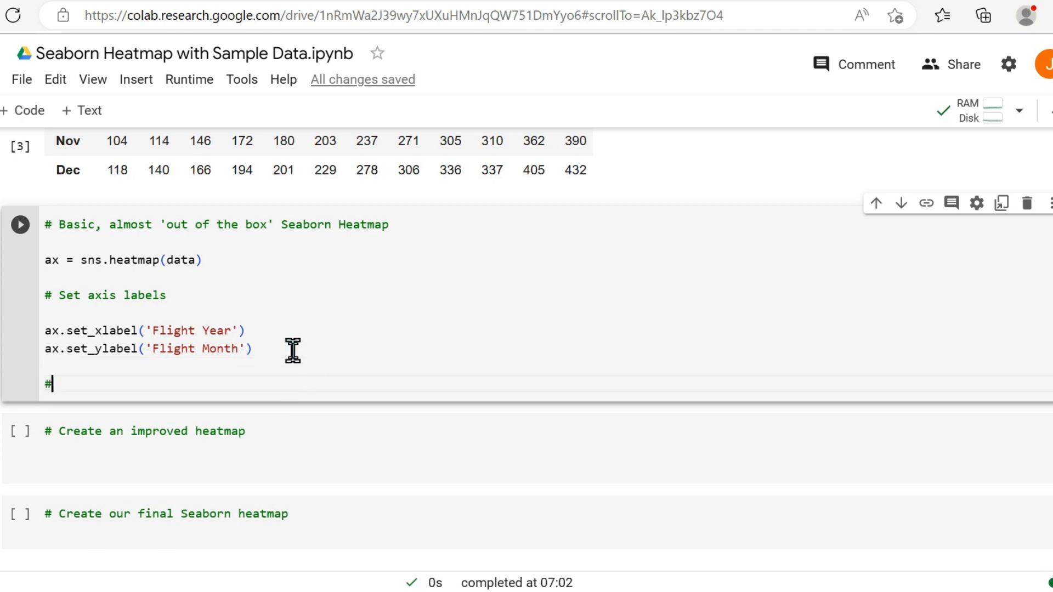
{"action": "type", "text": "Display plot"}
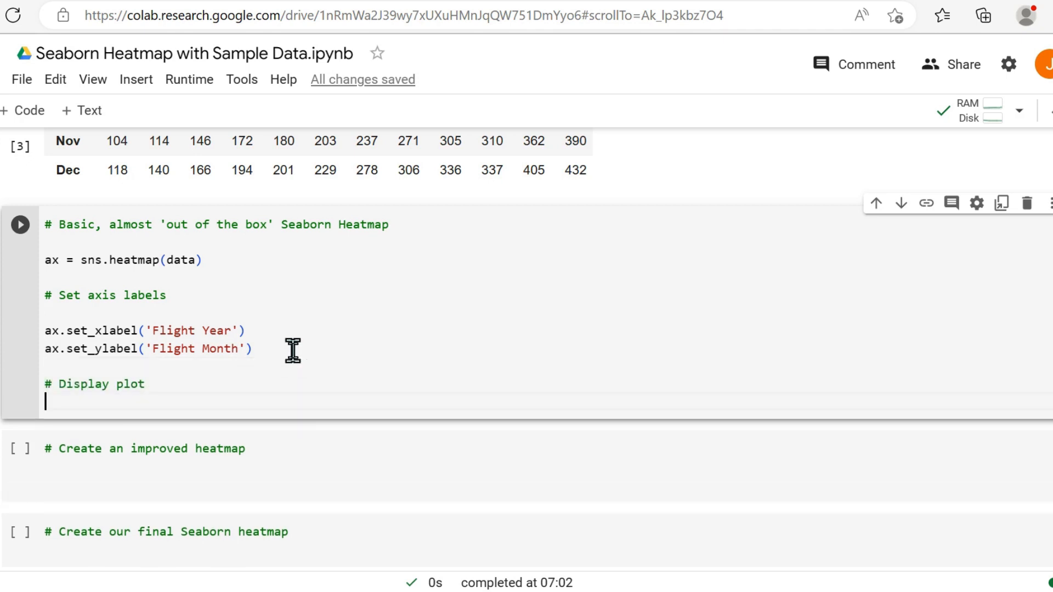
{"action": "type", "text": "plt.show"}
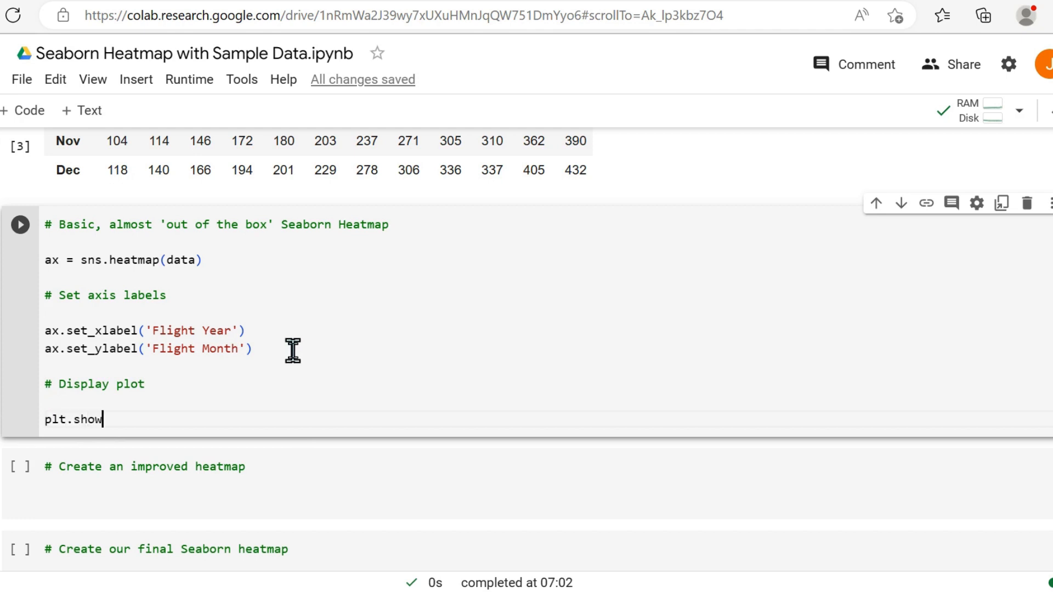
{"action": "type", "text": "()"}
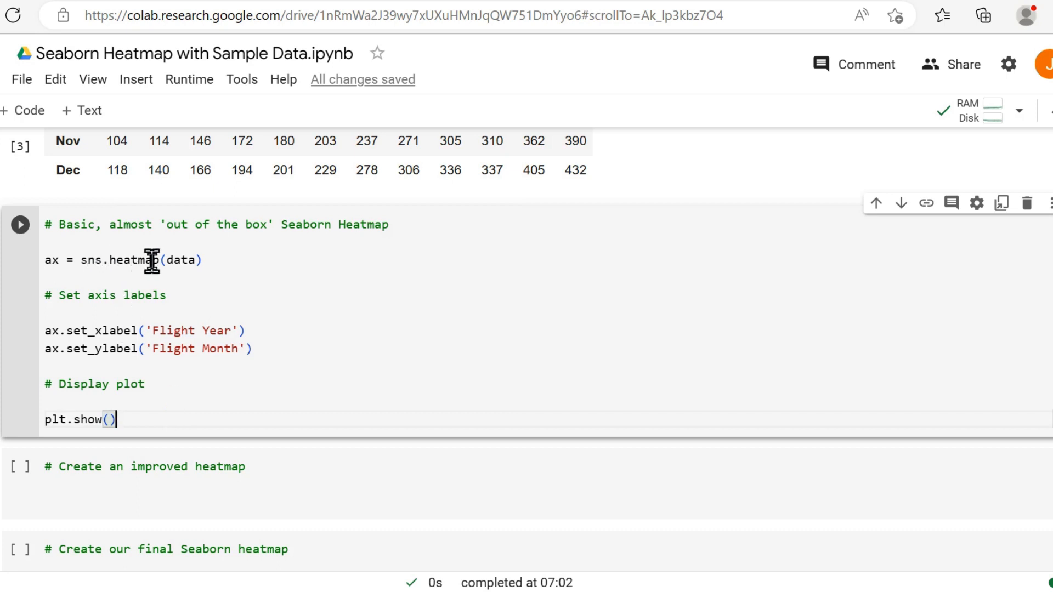
{"action": "mouse_move", "coordinate": [153, 349]}
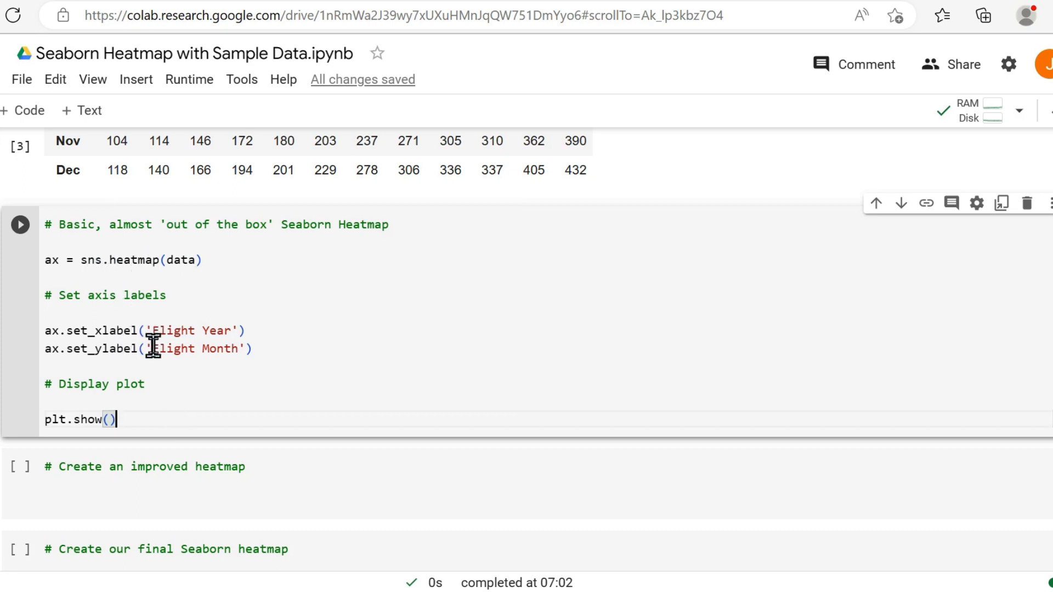
{"action": "mouse_move", "coordinate": [116, 262]}
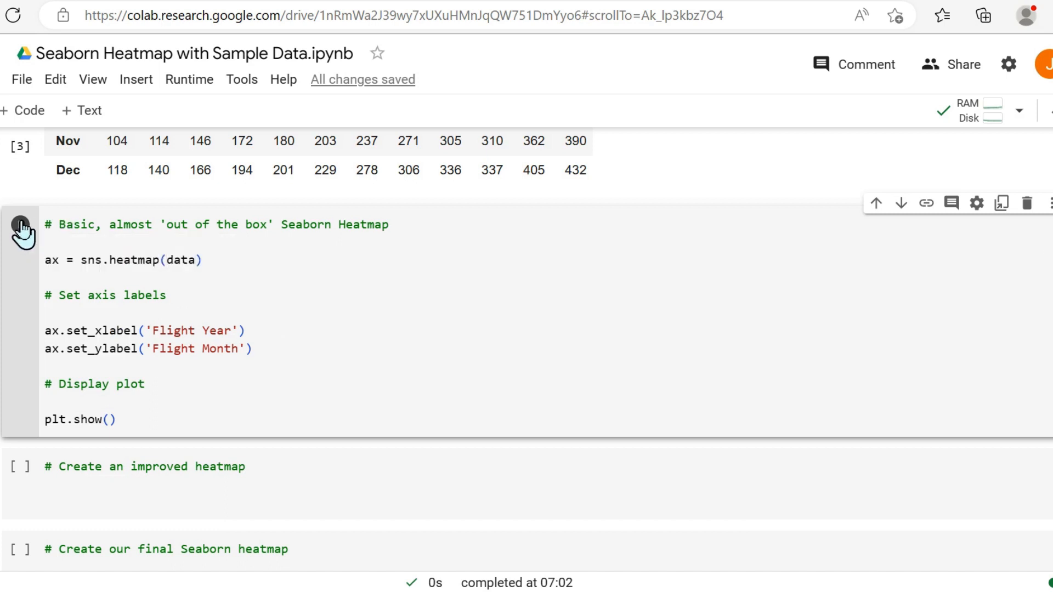
Run the basic heatmap cell and inspect the passengers-by-year-and-month chart
{"action": "left_click", "coordinate": [19, 225]}
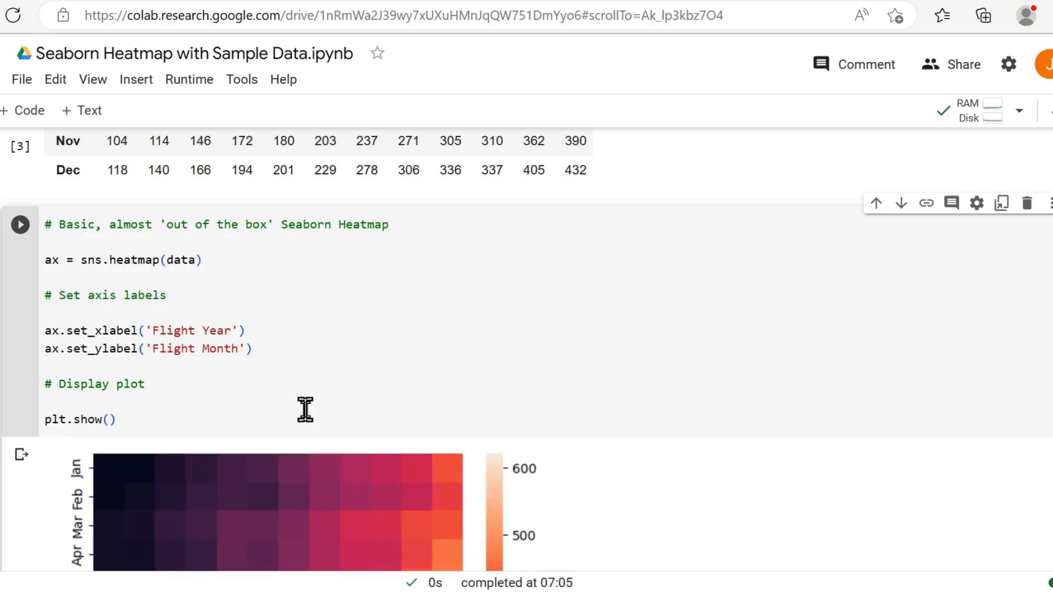
{"action": "scroll", "scroll_direction": "down", "scroll_amount": 3}
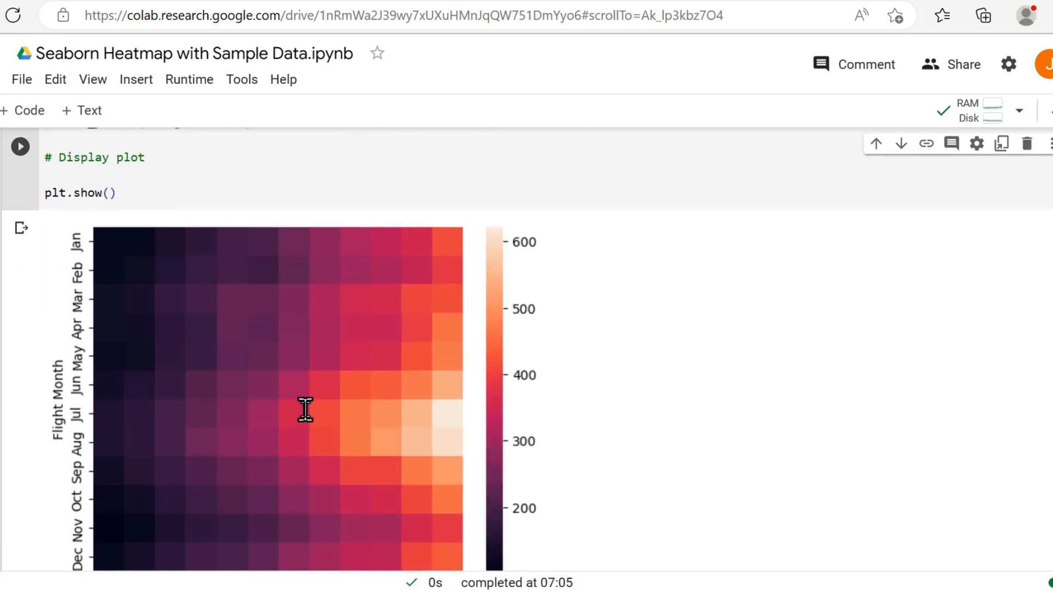
{"action": "scroll", "scroll_direction": "down", "scroll_amount": 3}
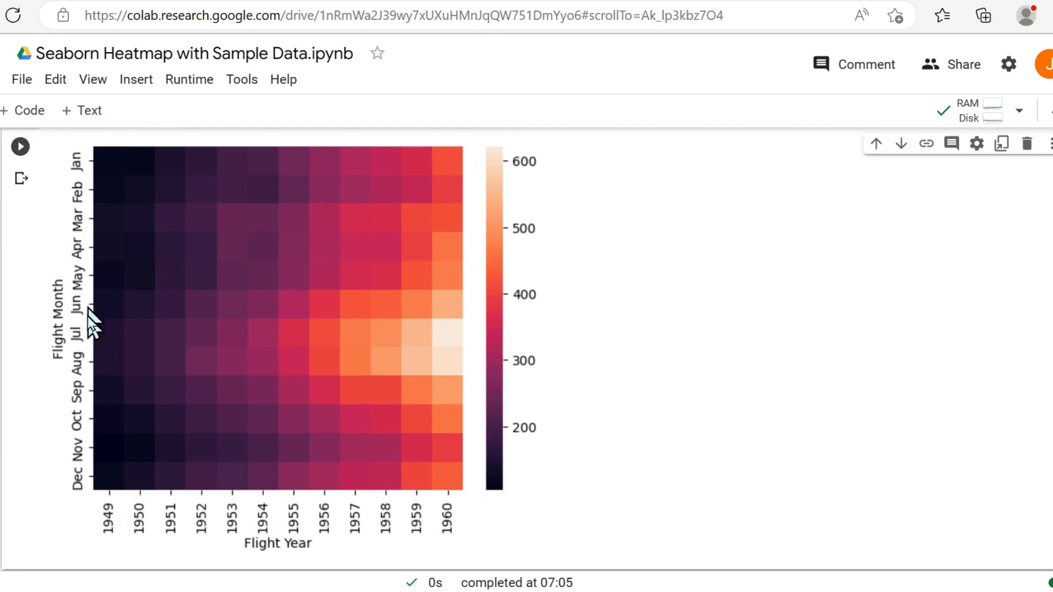
{"action": "mouse_move", "coordinate": [77, 162]}
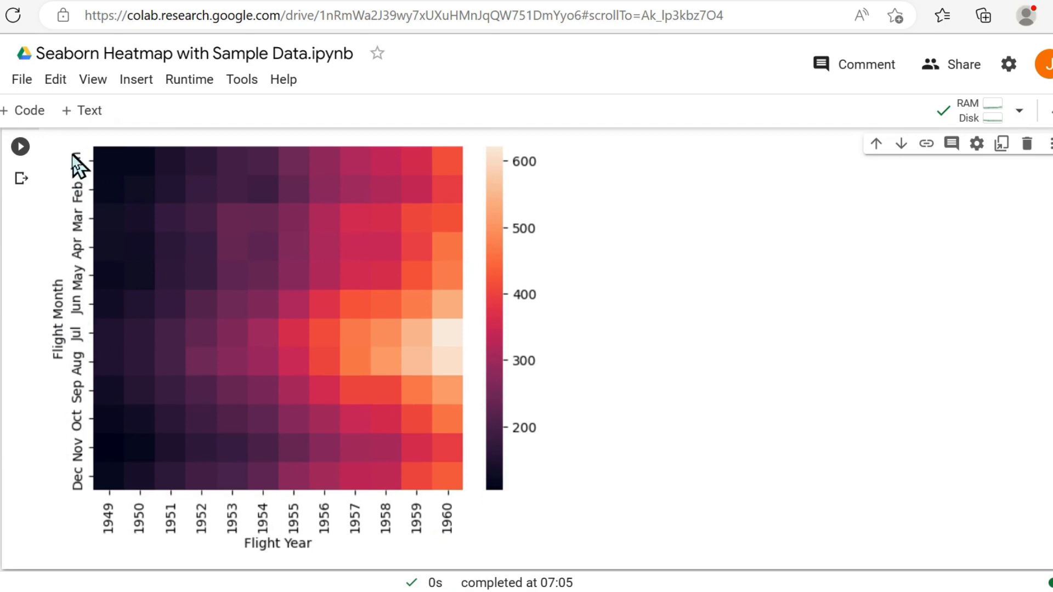
{"action": "mouse_move", "coordinate": [98, 565]}
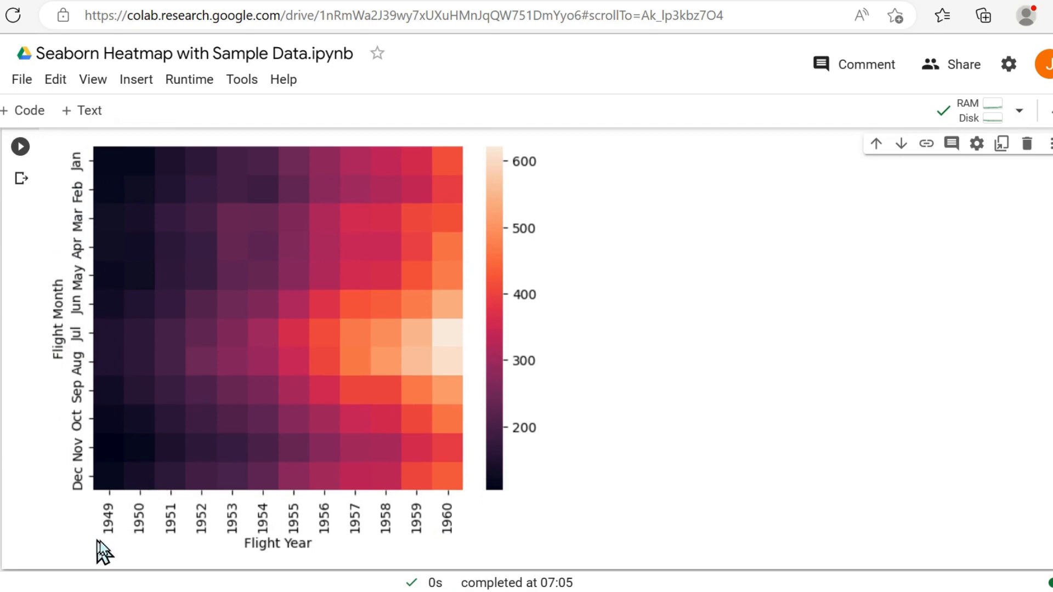
{"action": "mouse_move", "coordinate": [71, 335]}
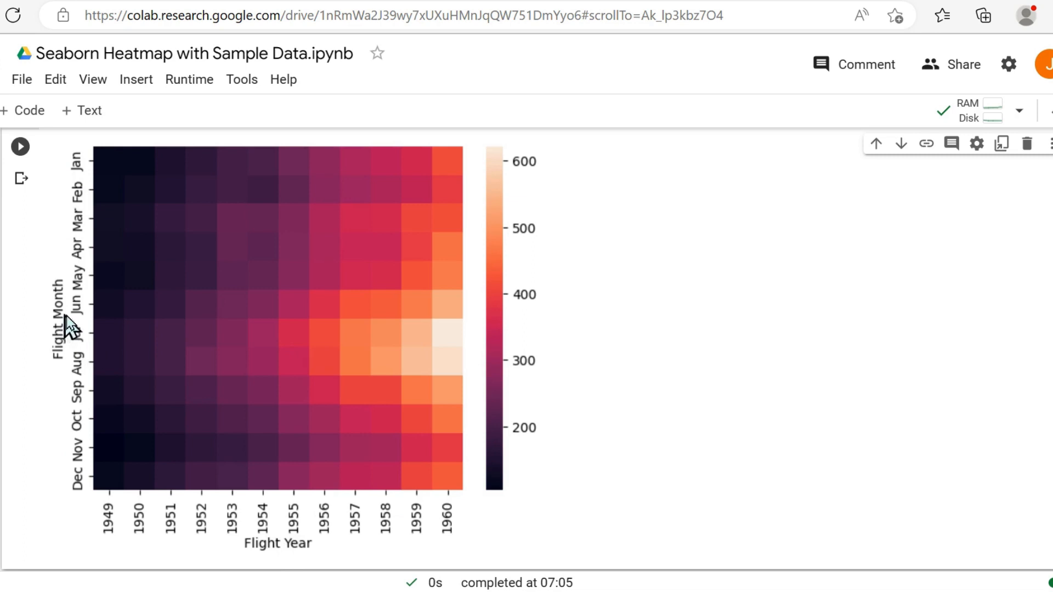
{"action": "mouse_move", "coordinate": [498, 241]}
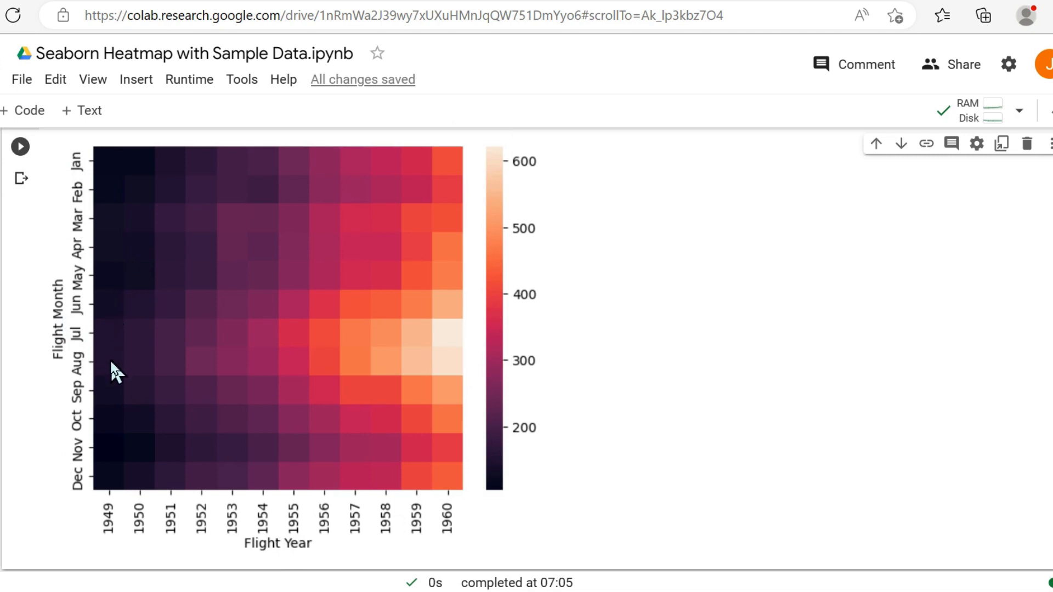
{"action": "mouse_move", "coordinate": [428, 342]}
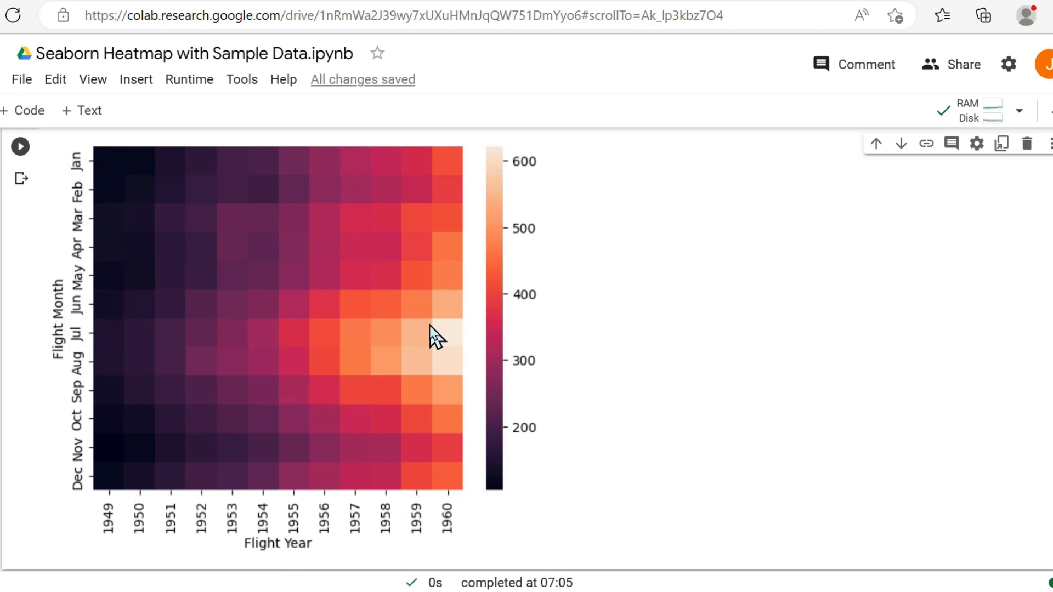
{"action": "mouse_move", "coordinate": [445, 394]}
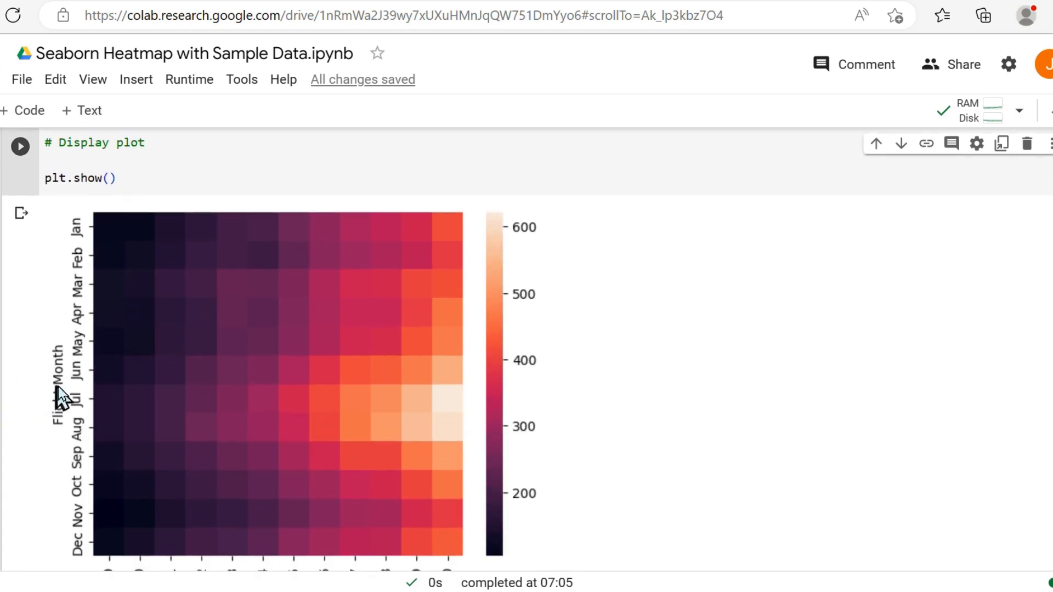
{"action": "scroll", "scroll_direction": "down", "scroll_amount": 3}
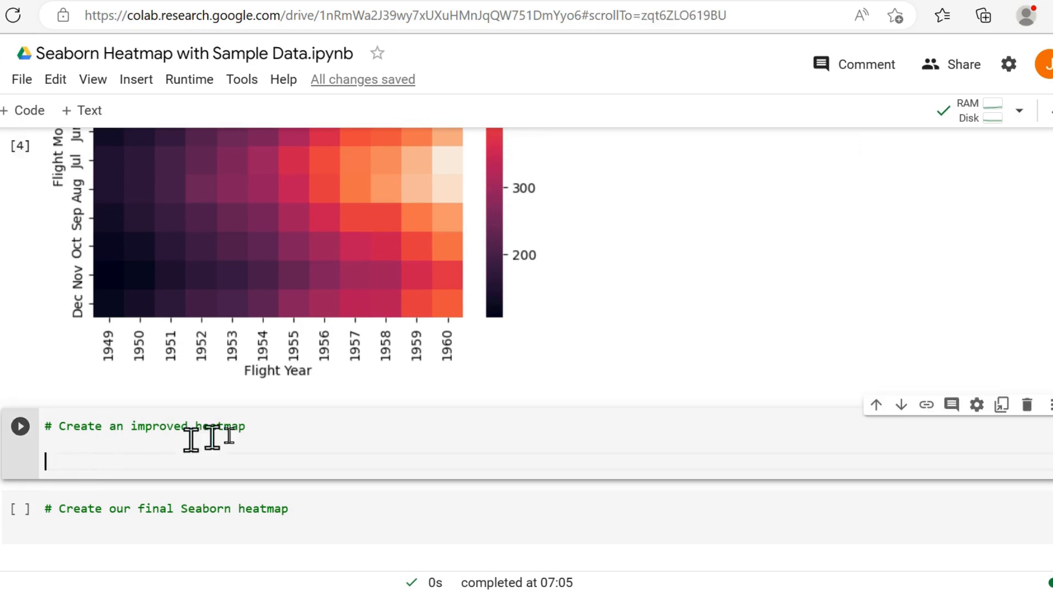
Copy all the basic heatmap code into the improved heatmap cell
{"action": "scroll", "scroll_direction": "down", "scroll_amount": 3}
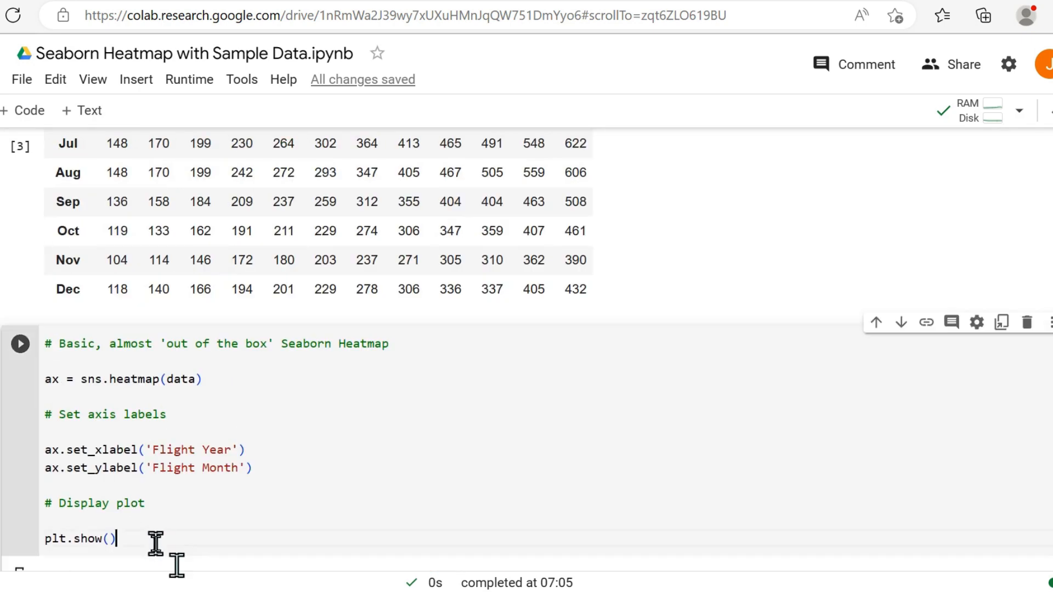
{"action": "key", "text": "Ctrl+a"}
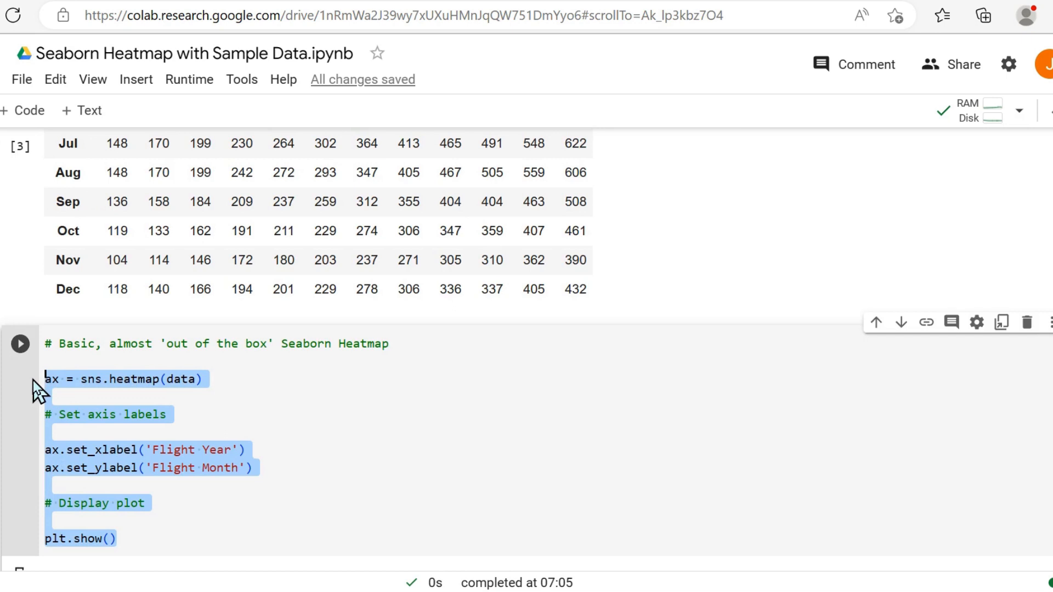
{"action": "scroll", "scroll_direction": "down", "scroll_amount": 3}
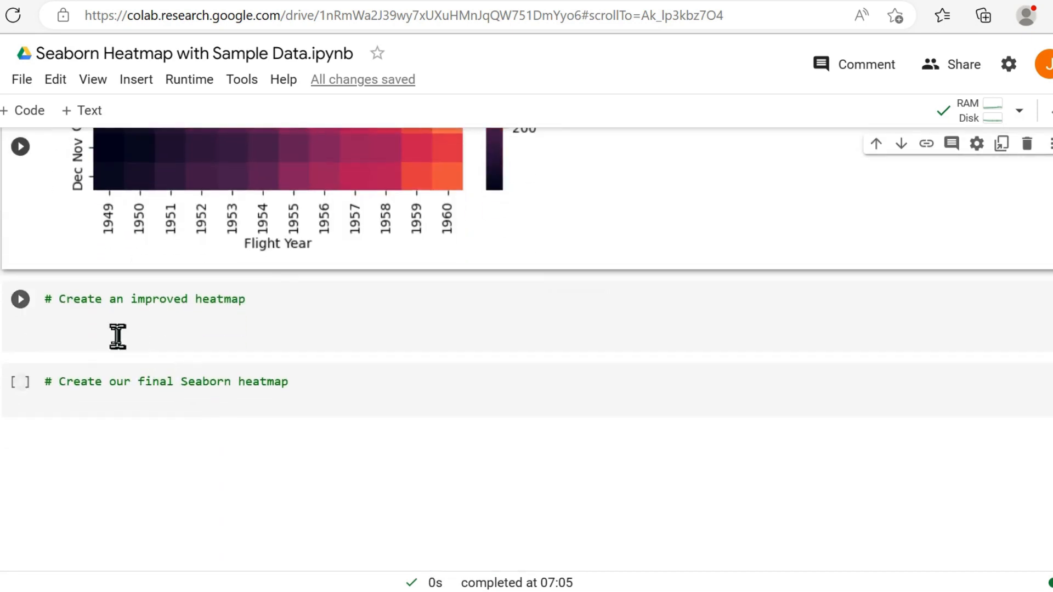
{"action": "left_click", "coordinate": [115, 336]}
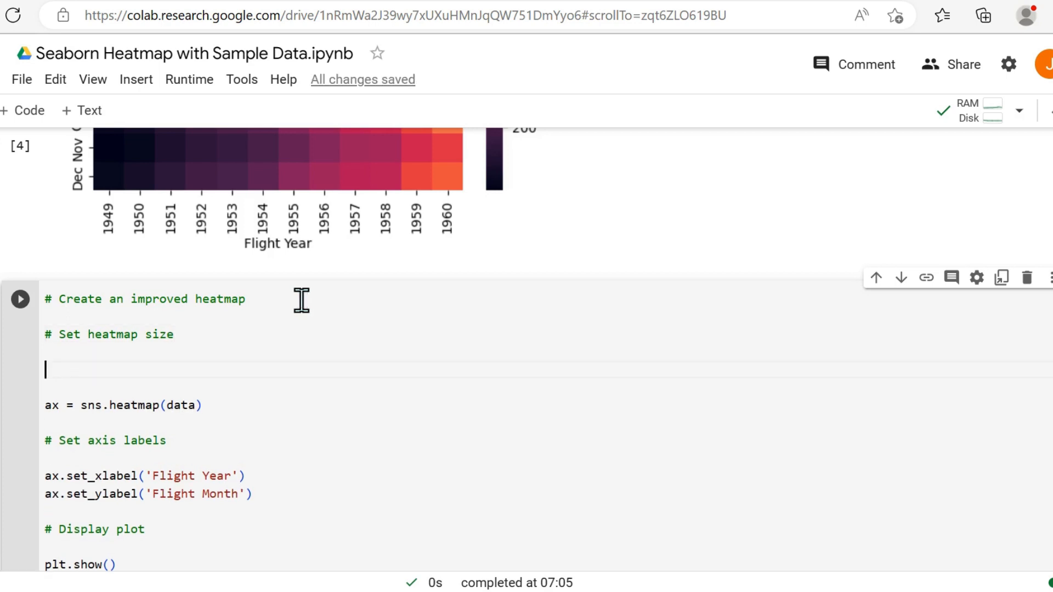
Set the figure size with plt.figure(figsize = (12, 8)) above the heatmap code
{"action": "type", "text": "plt.figur"}
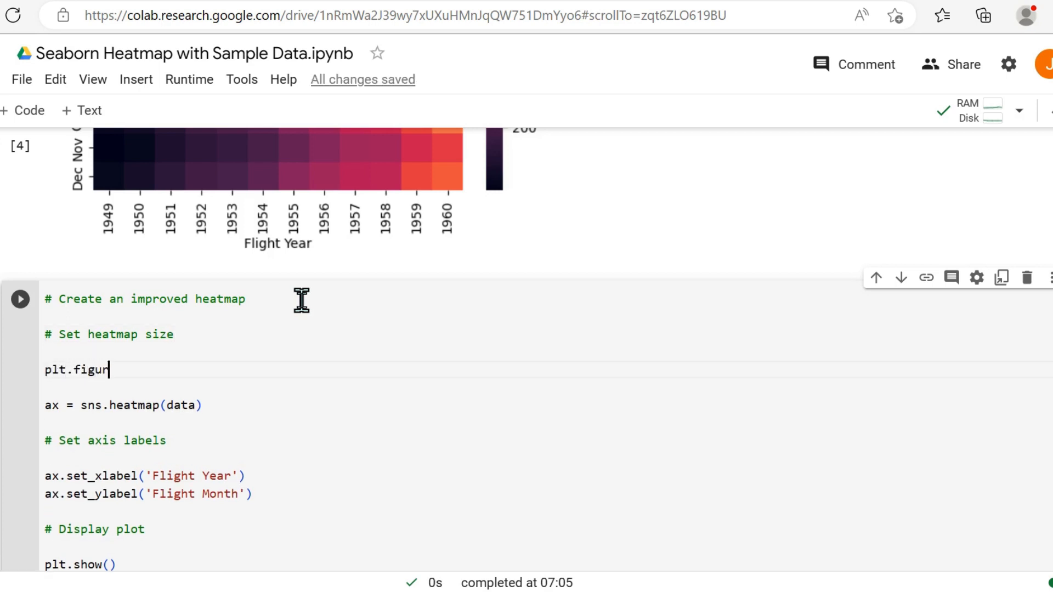
{"action": "type", "text": "e()"}
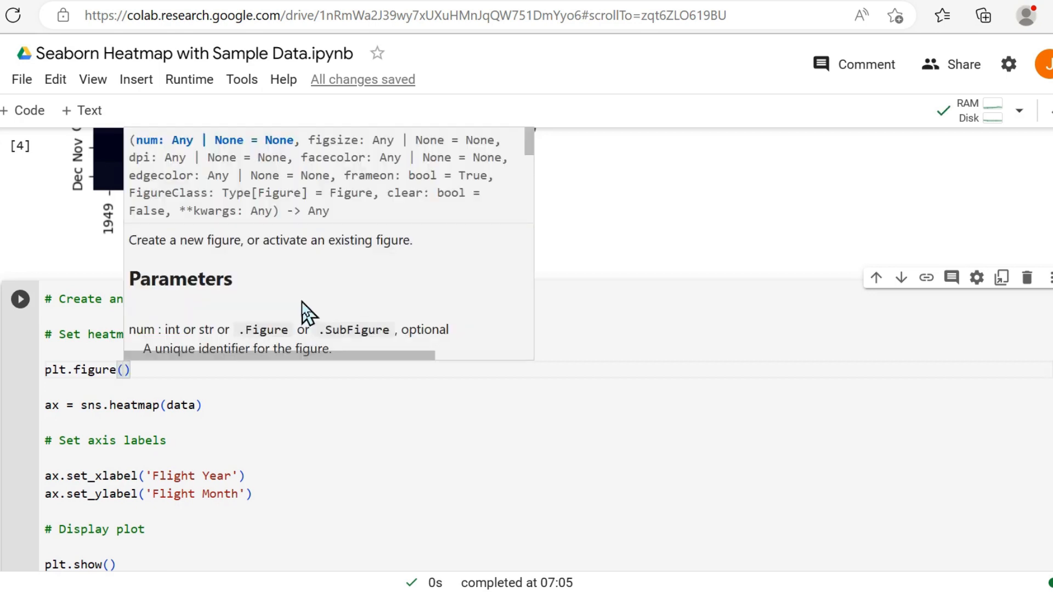
{"action": "type", "text": "figsize"}
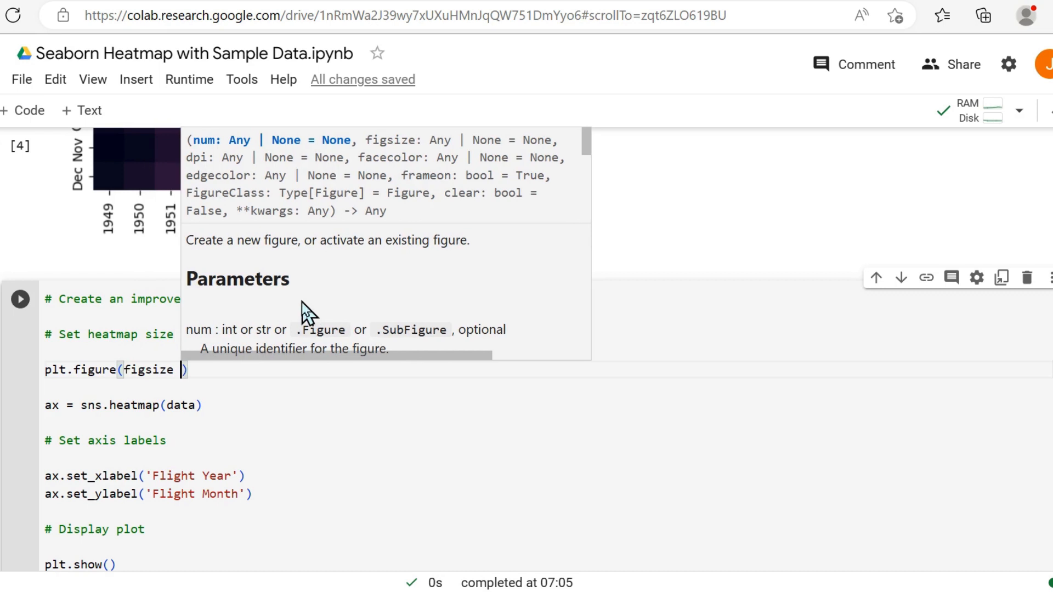
{"action": "type", "text": "= ()"}
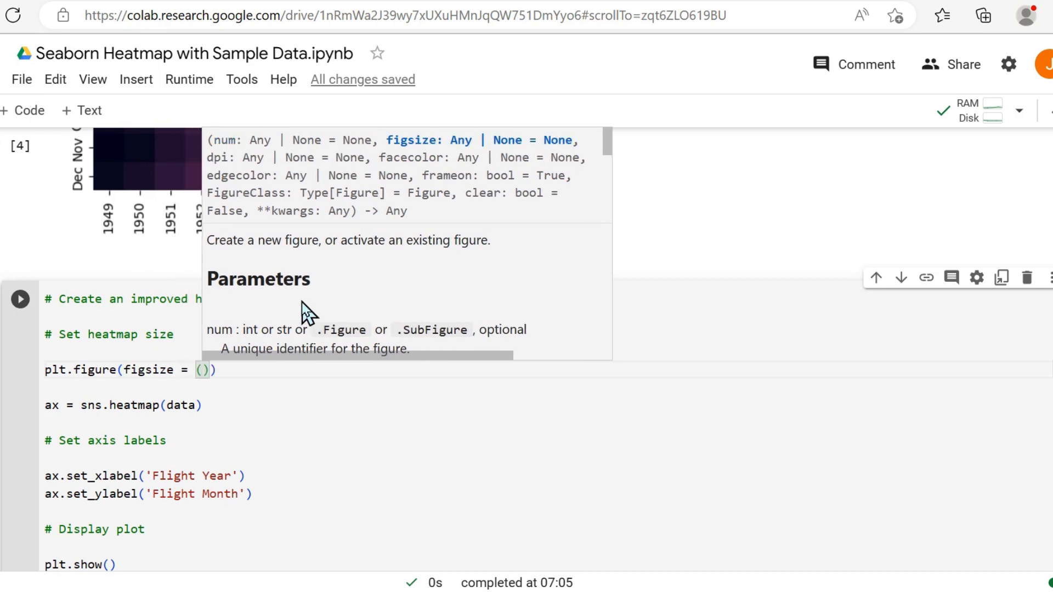
{"action": "type", "text": "12, 8"}
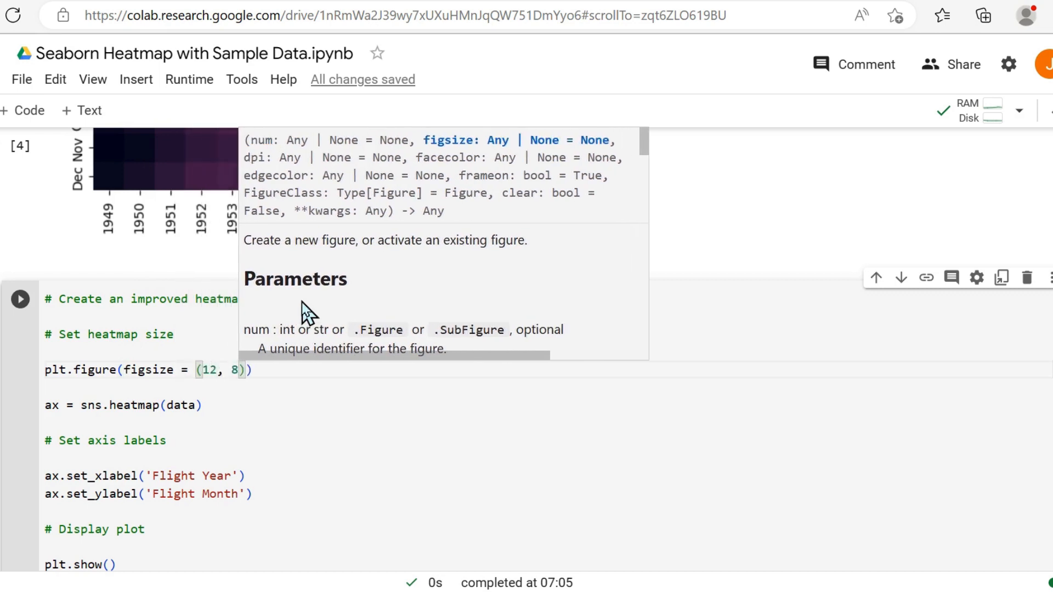
{"action": "left_click", "coordinate": [285, 368]}
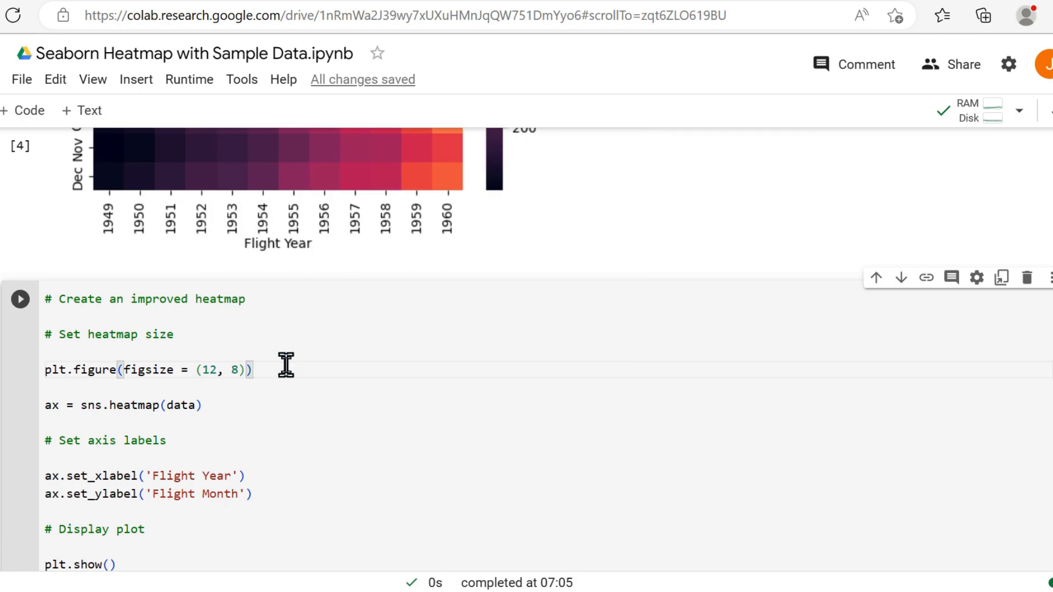
{"action": "key", "text": "Enter"}
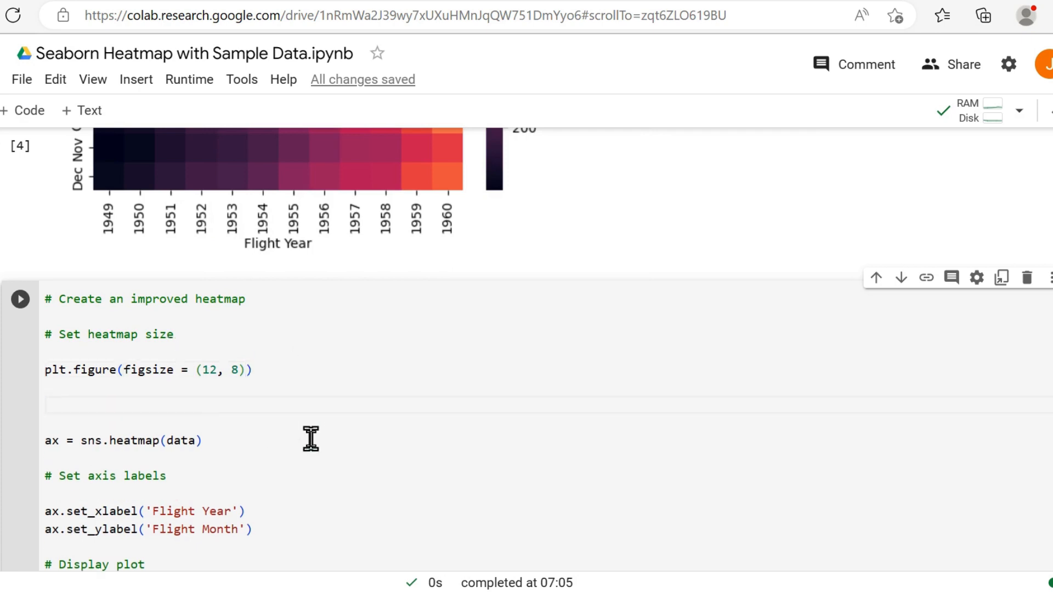
Add comments '# Create heatmap' and '# Set x-axis & y-axis tick labels to be horizontal'
{"action": "type", "text": "# Cr"}
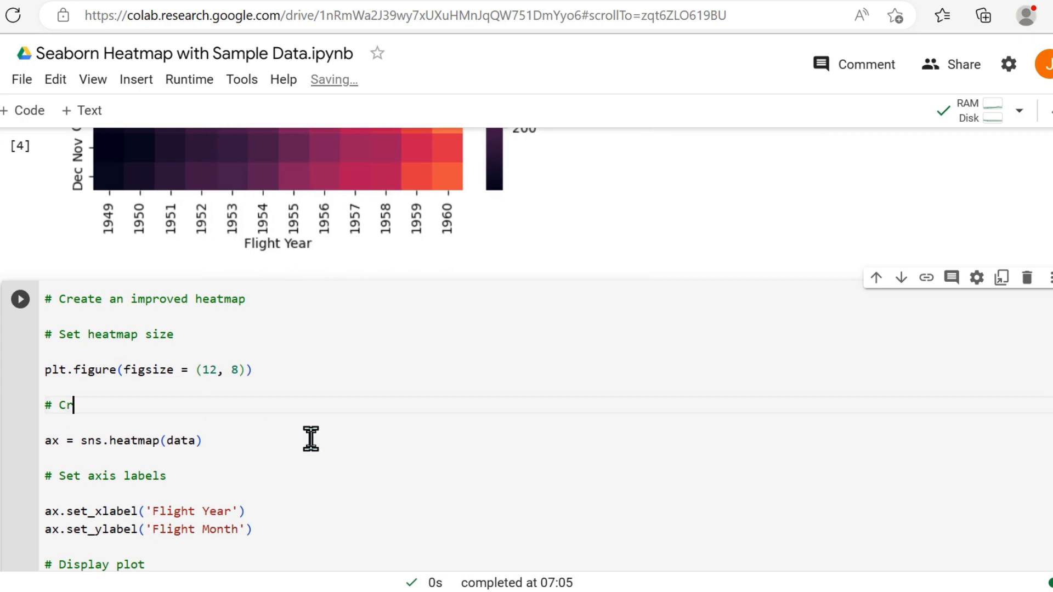
{"action": "type", "text": "eate heatmap"}
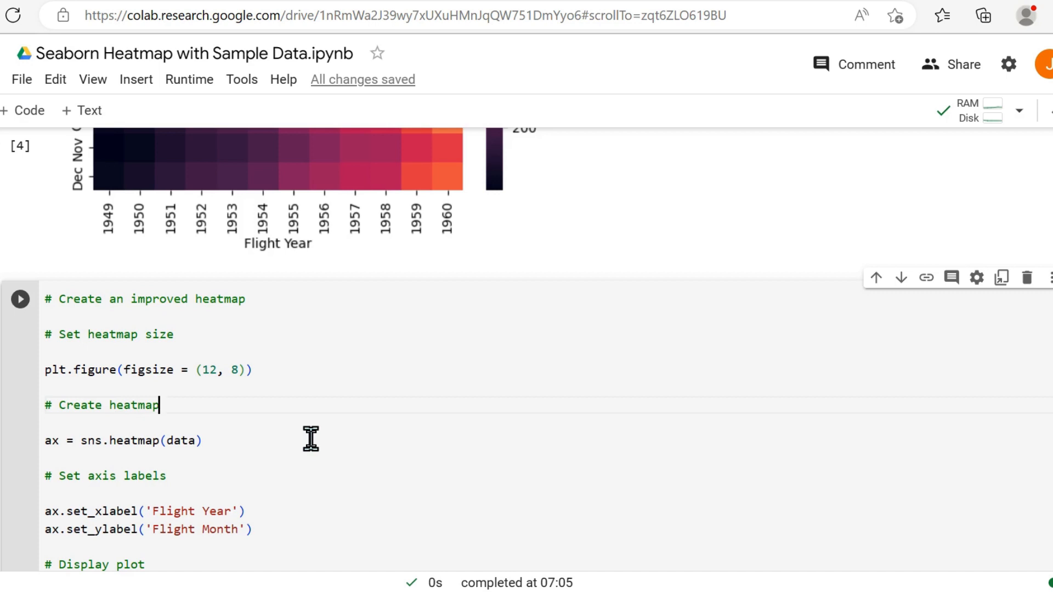
{"action": "mouse_move", "coordinate": [228, 438]}
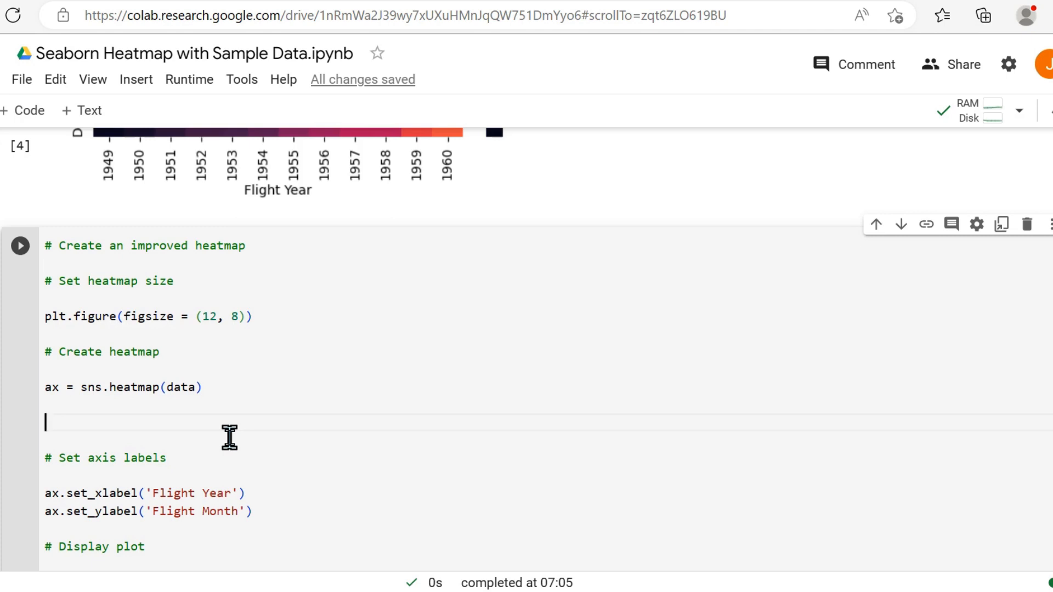
{"action": "type", "text": "# Set"}
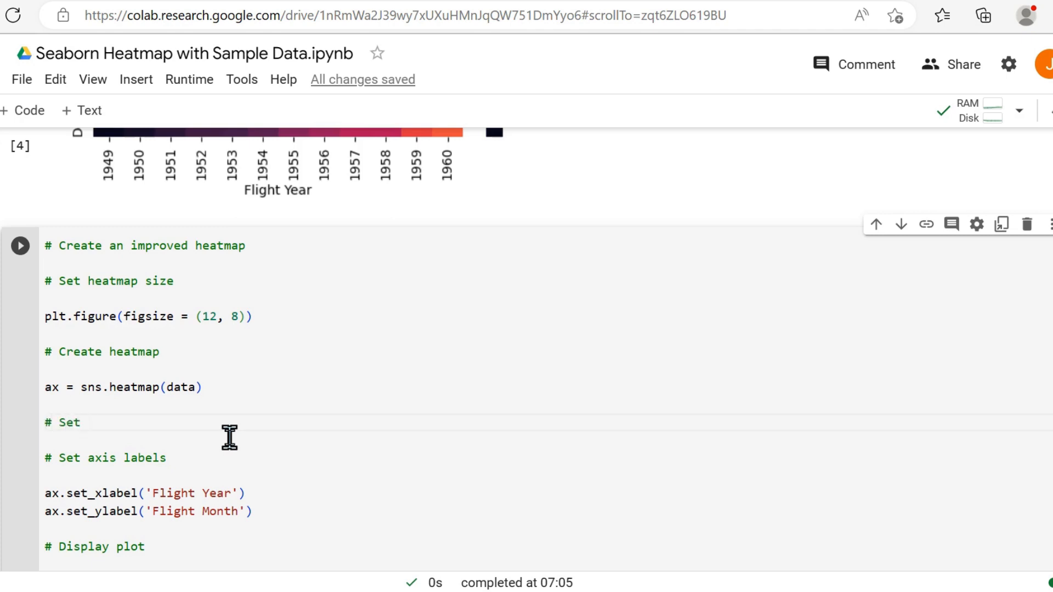
{"action": "type", "text": "x-axis"}
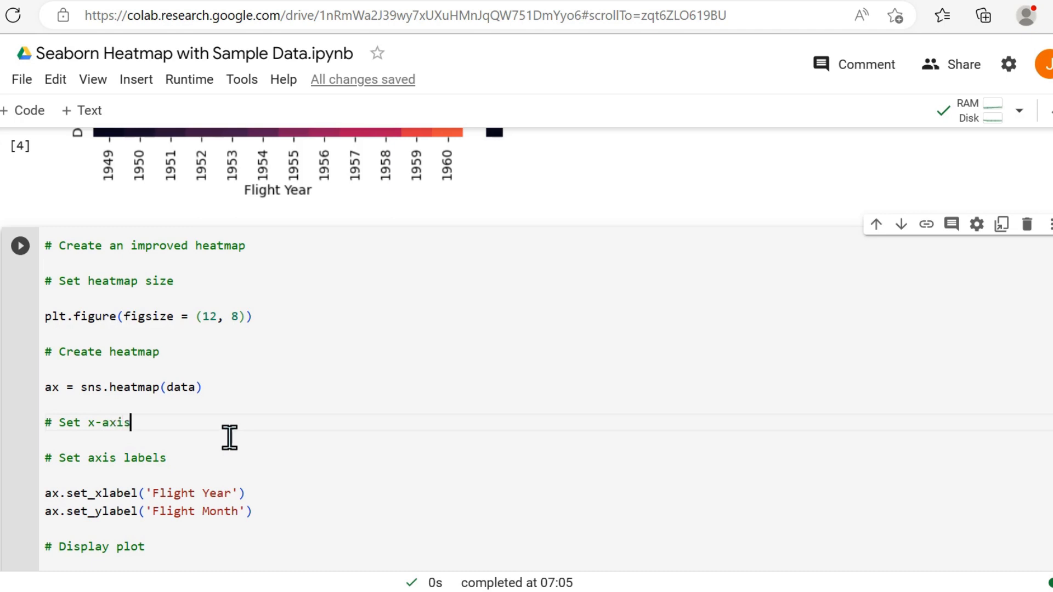
{"action": "type", "text": "& y-axis"}
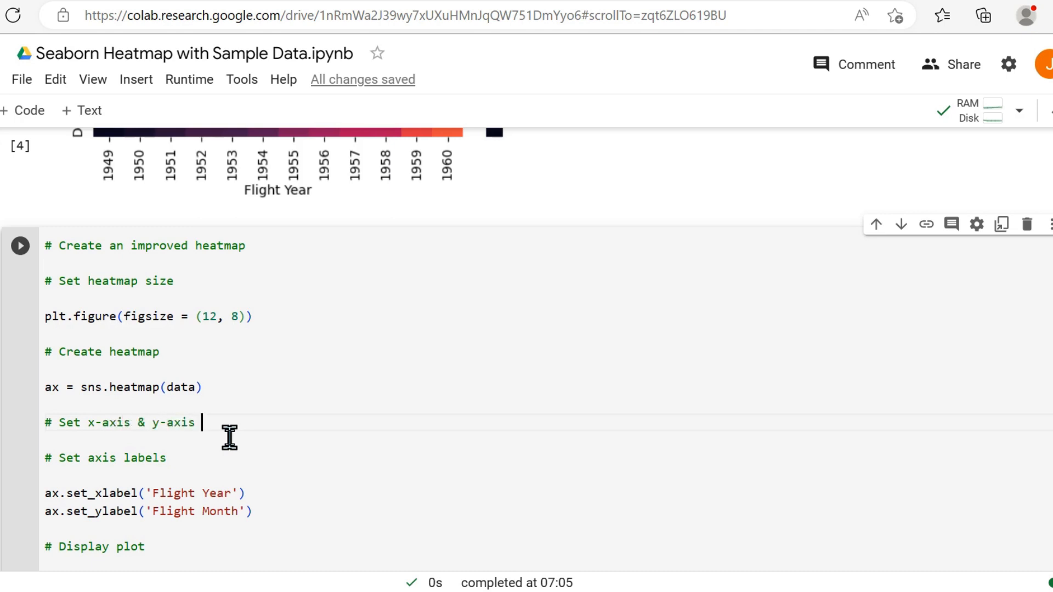
{"action": "type", "text": "tick labels to"}
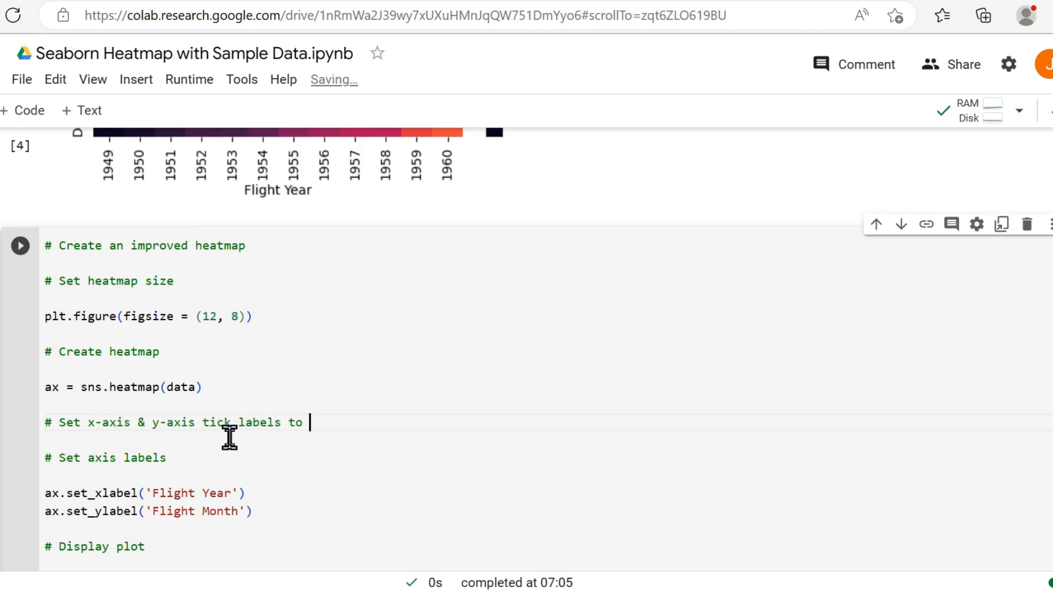
{"action": "type", "text": "be horizontal"}
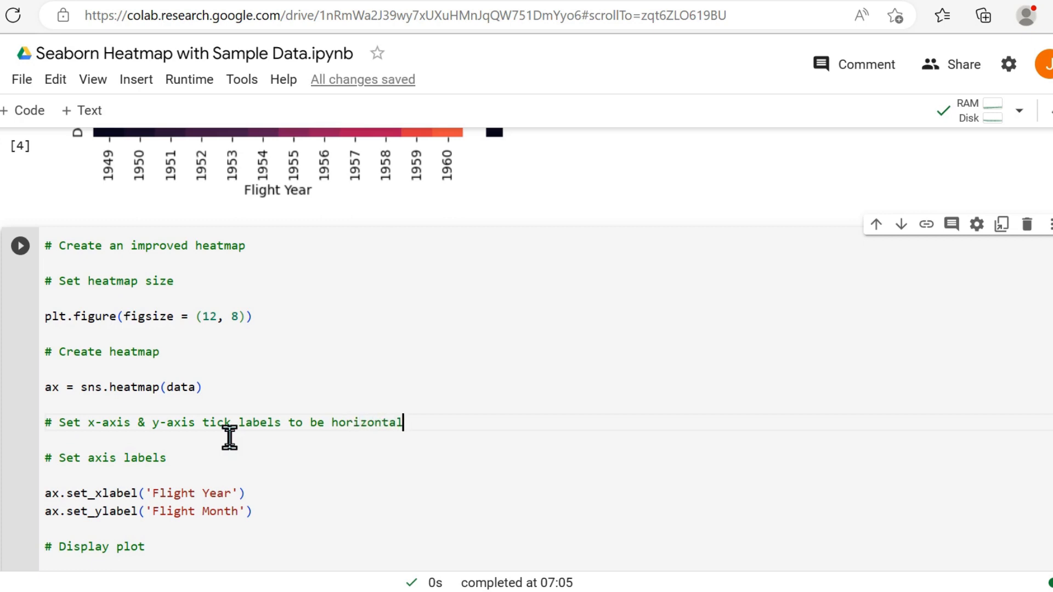
{"action": "key", "text": "Enter"}
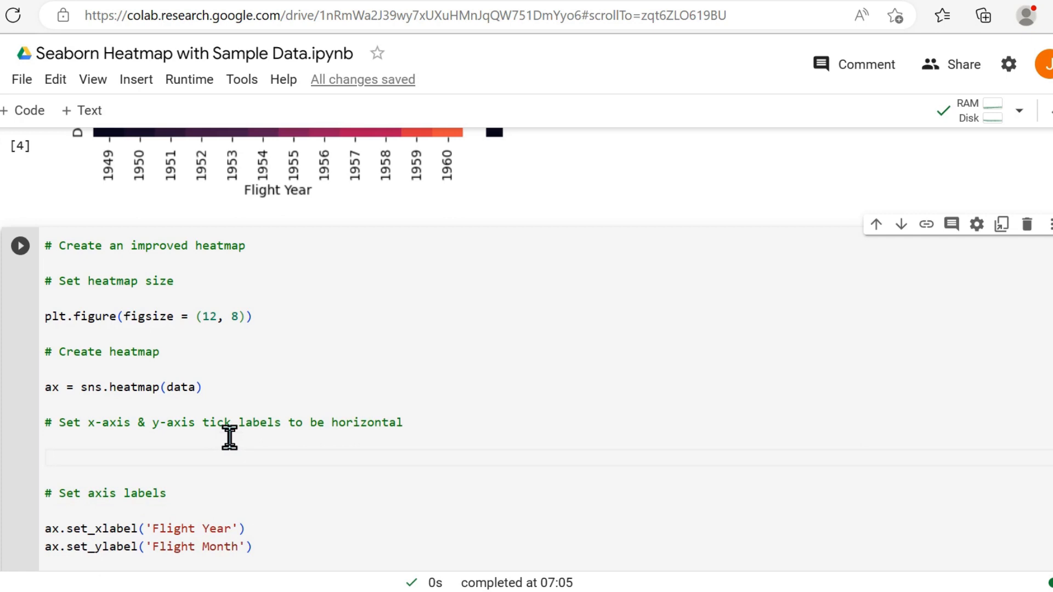
Write ax.set_xticklabels(ax.get_xticklabels(), rotation = 0) for horizontal x tick labels
{"action": "type", "text": "ax.set"}
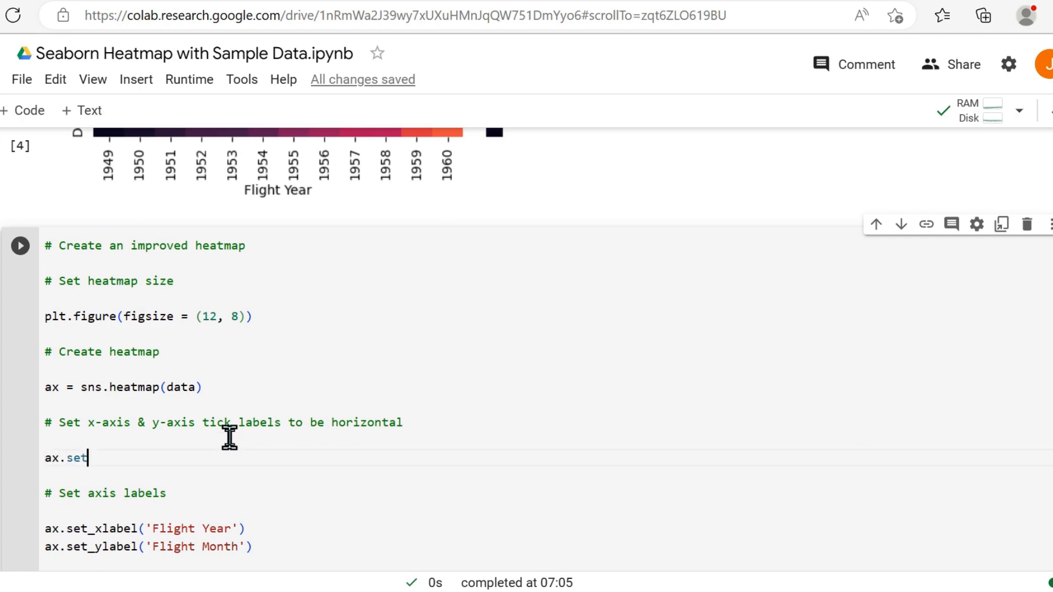
{"action": "type", "text": "_x"}
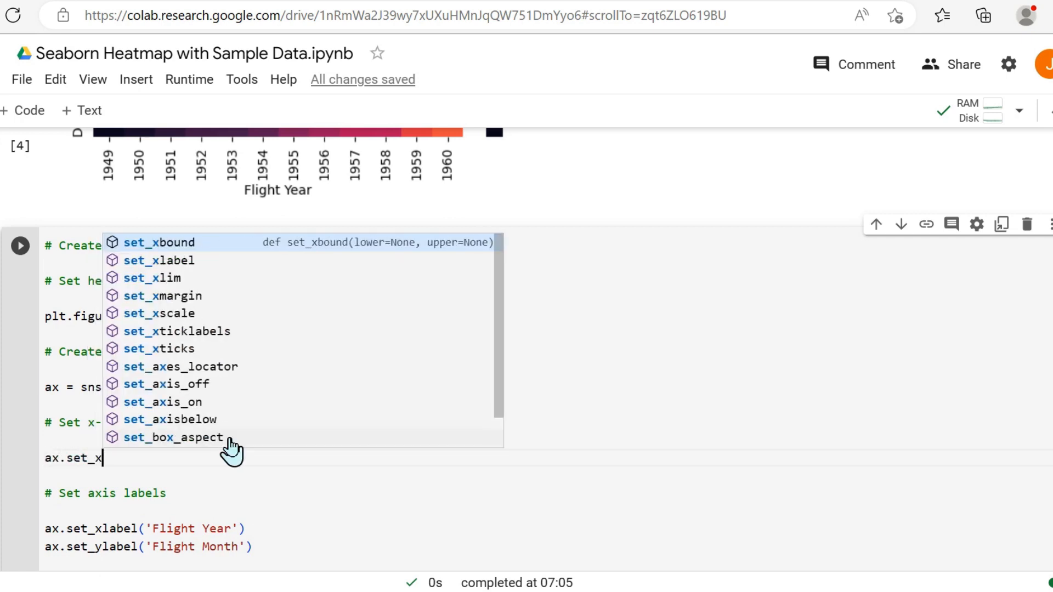
{"action": "left_click", "coordinate": [175, 331]}
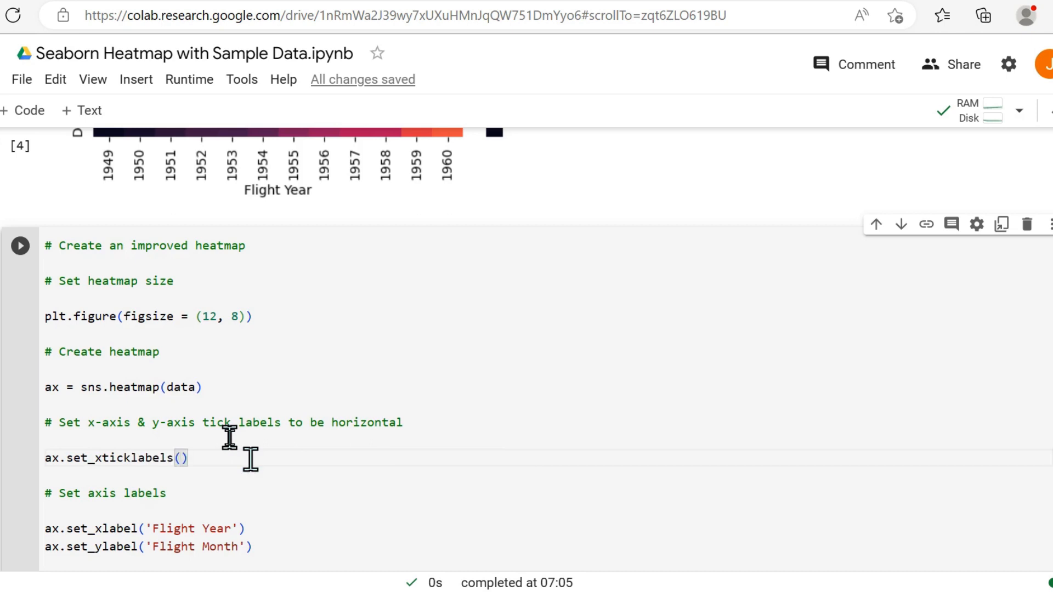
{"action": "type", "text": "ax.get_ticklabels"}
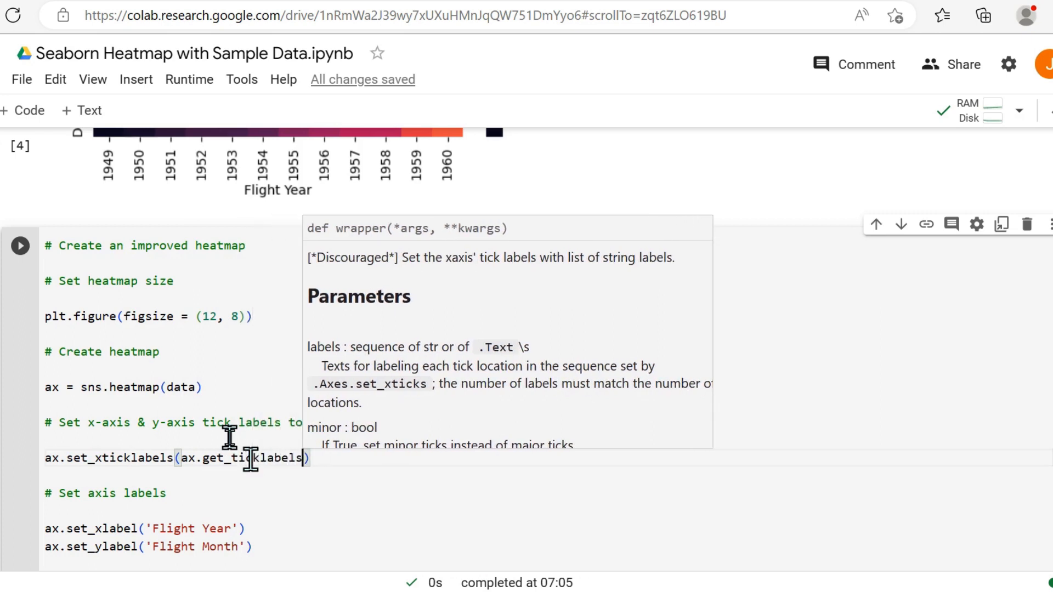
{"action": "type", "text": "()"}
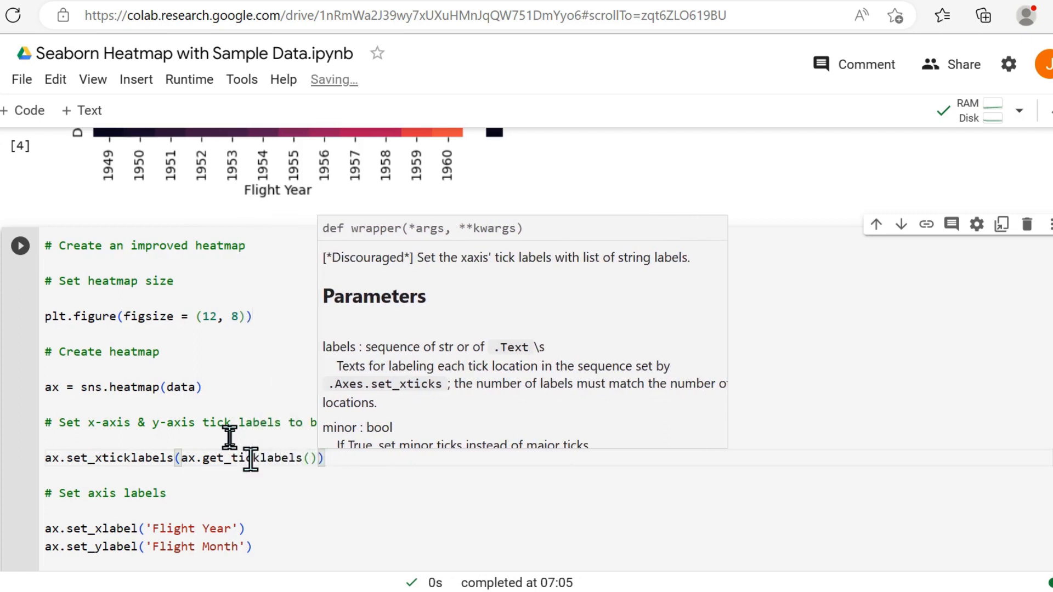
{"action": "type", "text": ", rotation"}
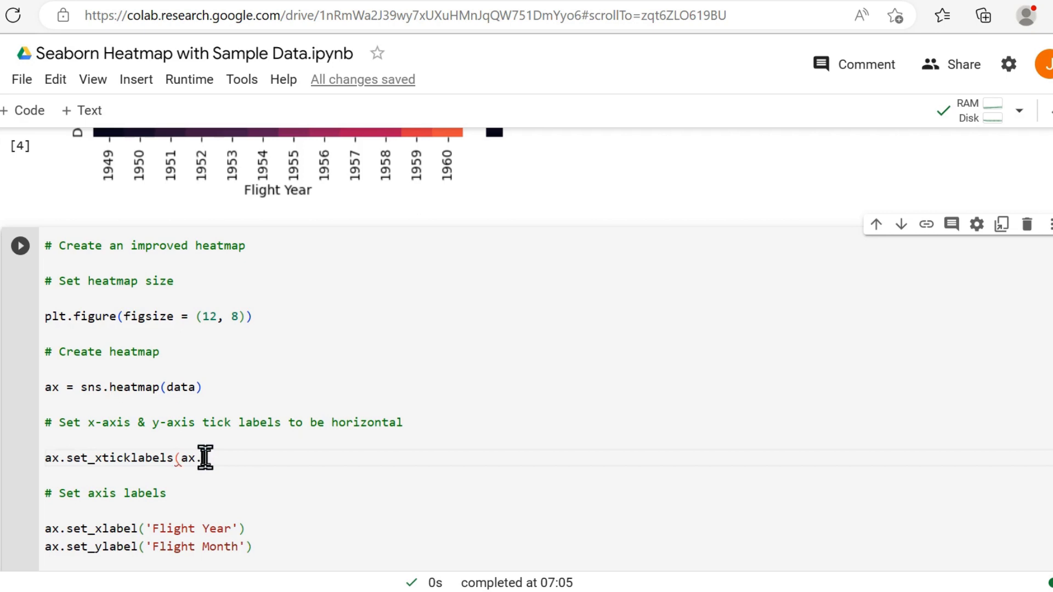
Write the matching ax.set_yticklabels line with rotation = 0 for horizontal y tick labels
{"action": "type", "text": "getx"}
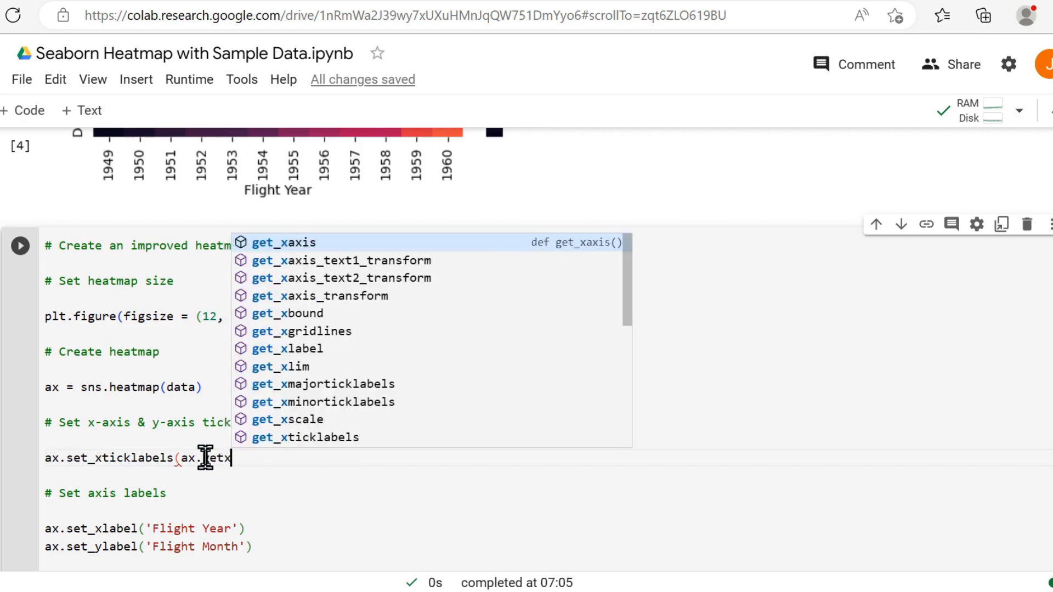
{"action": "type", "text": "ticklabels("}
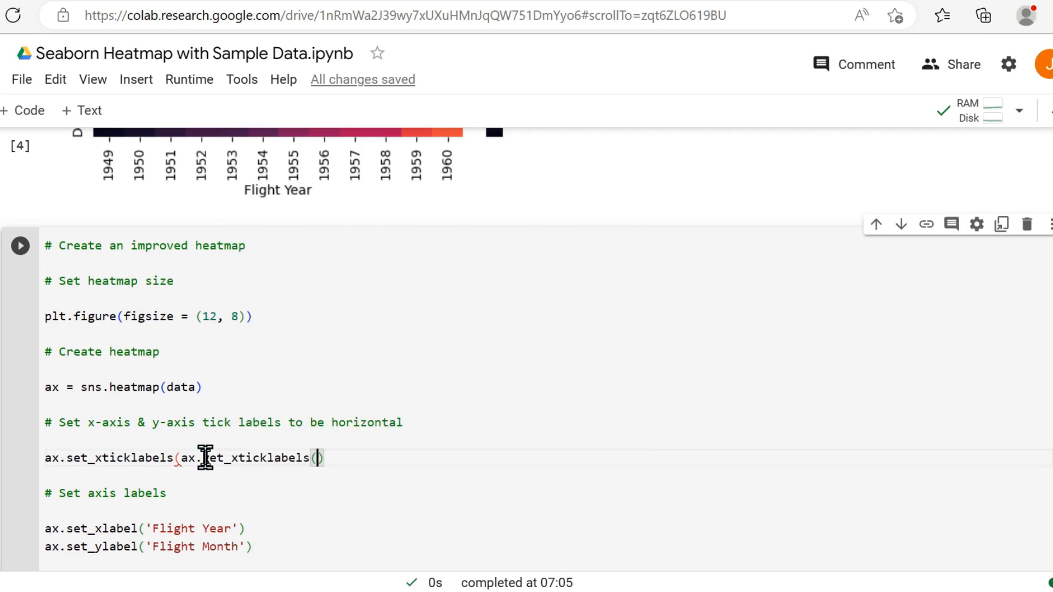
{"action": "type", "text": "\", \""}
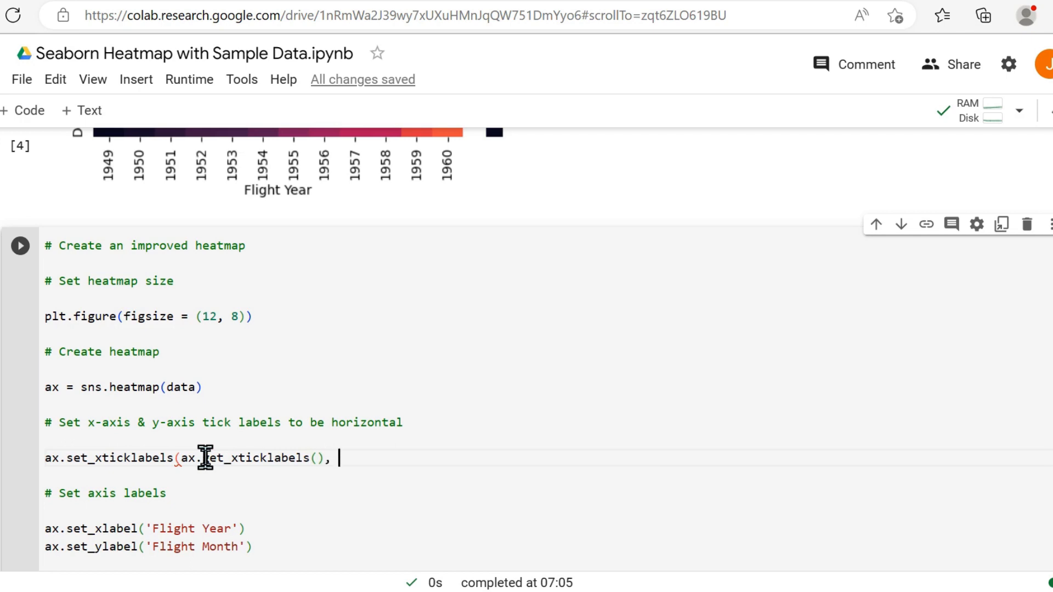
{"action": "type", "text": "rotat"}
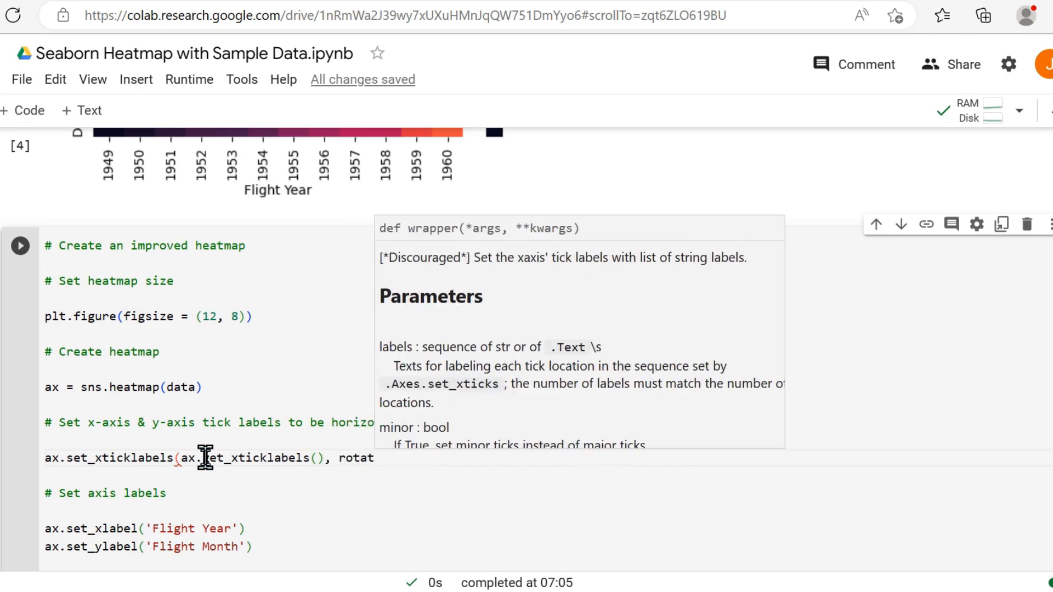
{"action": "type", "text": "ion = 0)"}
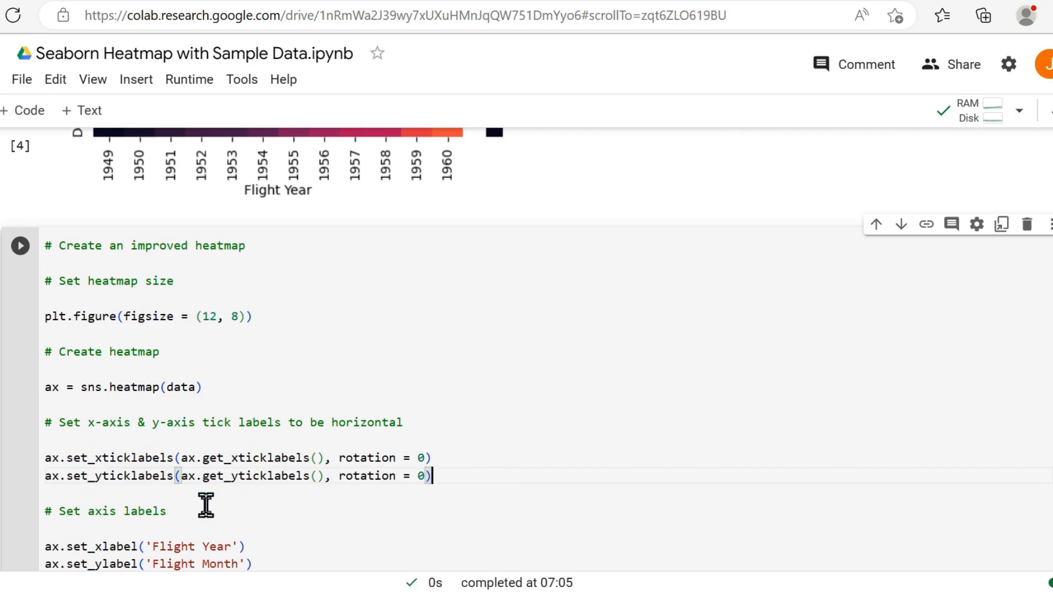
{"action": "scroll", "scroll_direction": "down", "scroll_amount": 3}
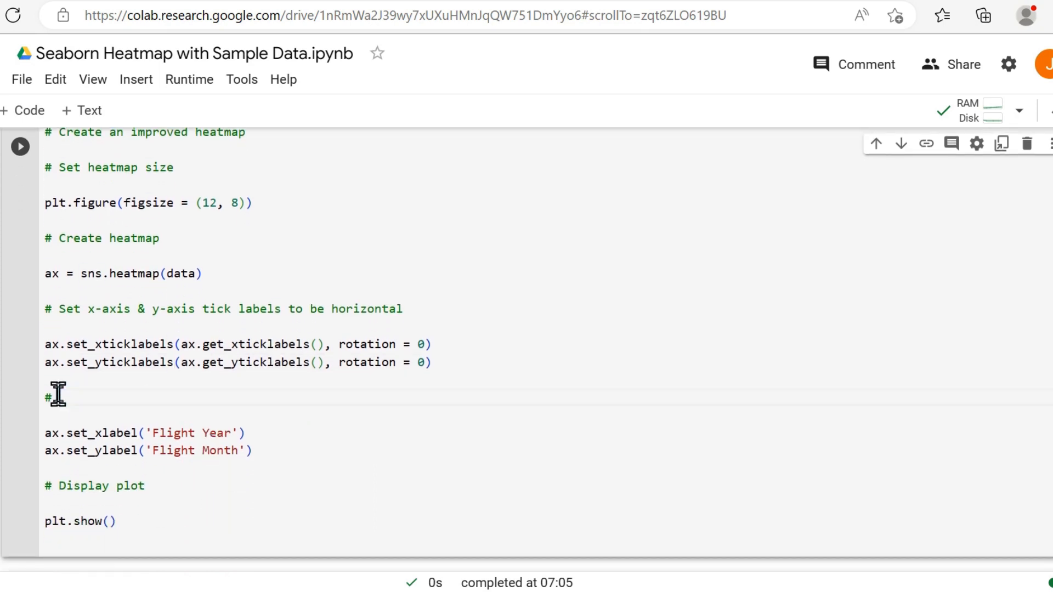
Add the comment '# Add padding to the x-axis & y-axis labels'
{"action": "type", "text": "Add padding"}
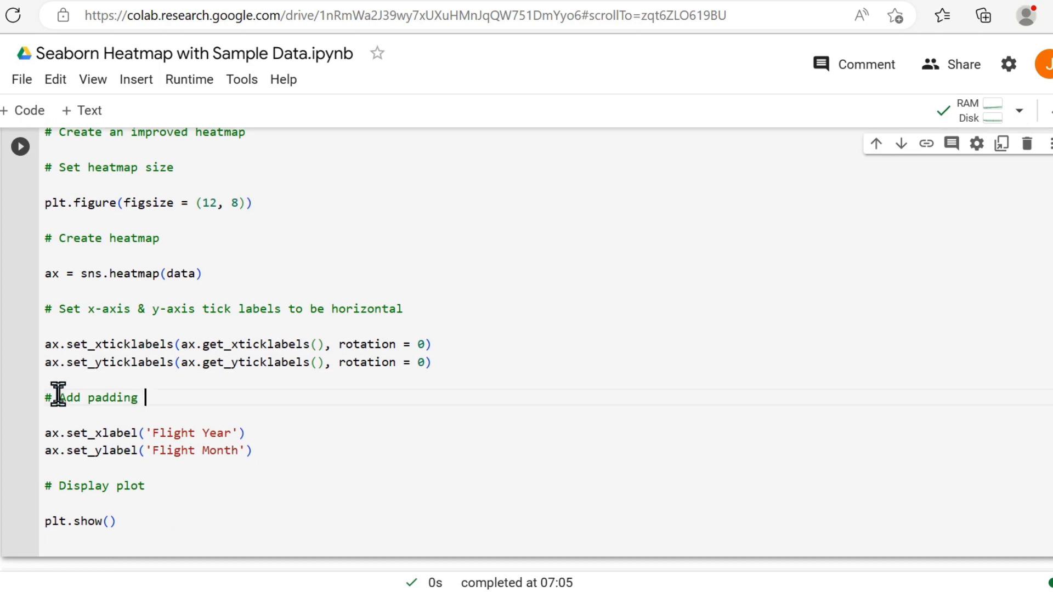
{"action": "type", "text": "to the"}
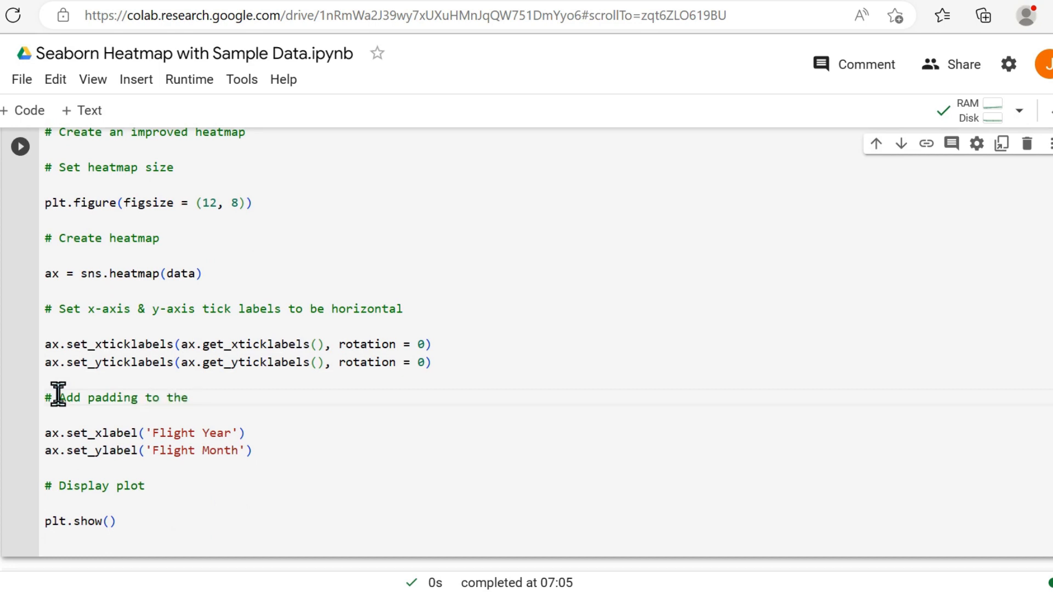
{"action": "type", "text": "x-axis & y"}
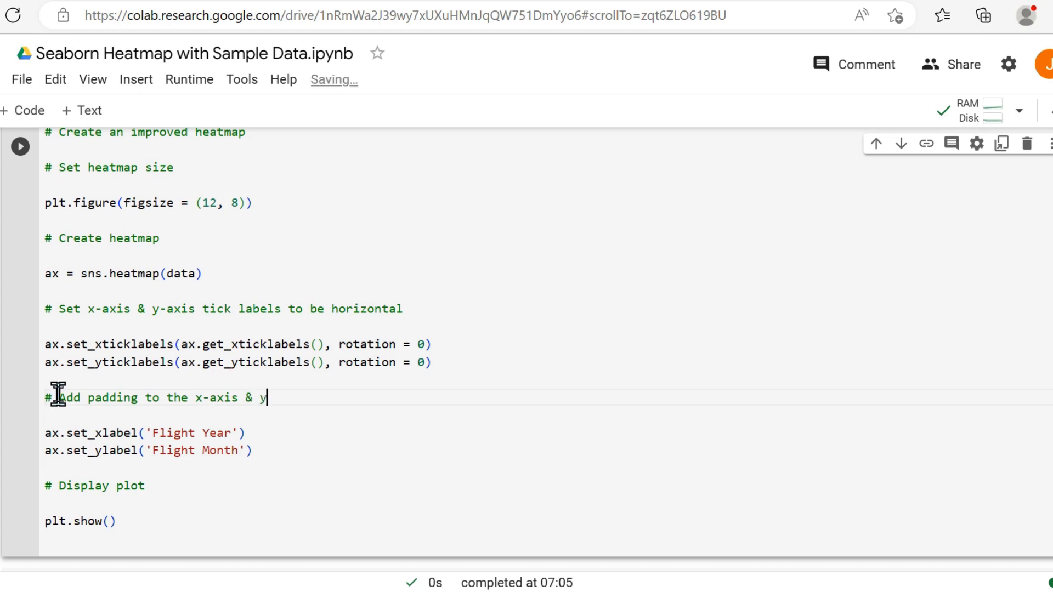
{"action": "type", "text": "-axis labels"}
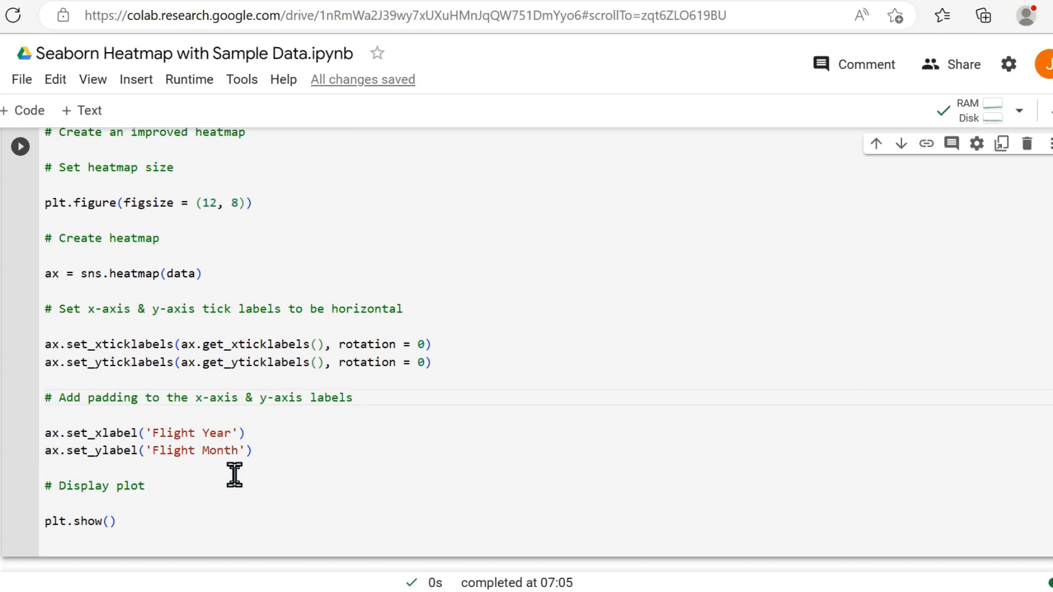
Give the Flight Year x-axis label labelpad = 10 and rotation = 0
{"action": "left_click", "coordinate": [239, 433]}
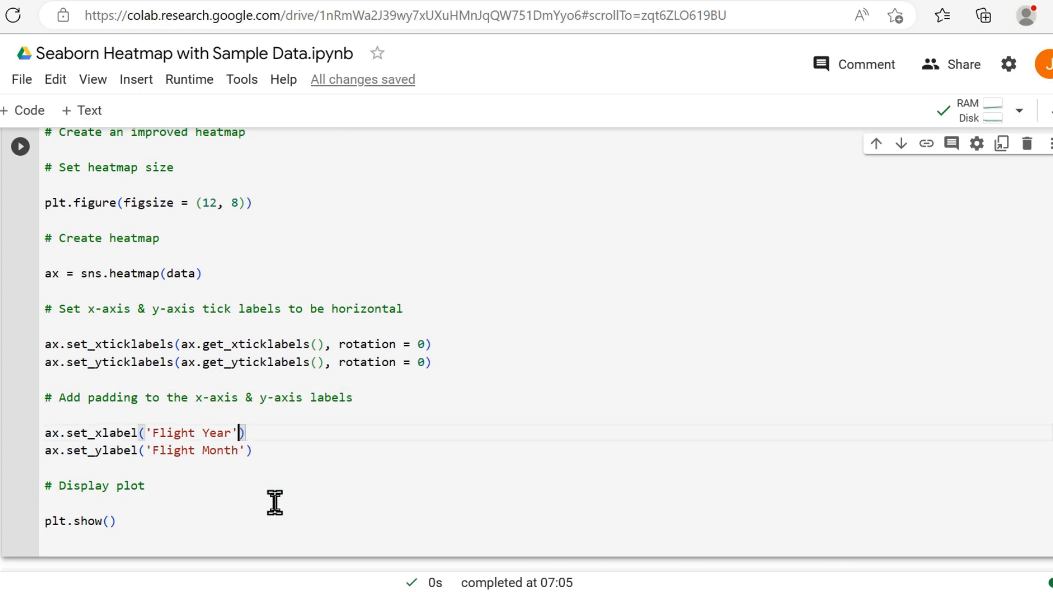
{"action": "type", "text": ", labelpad ="}
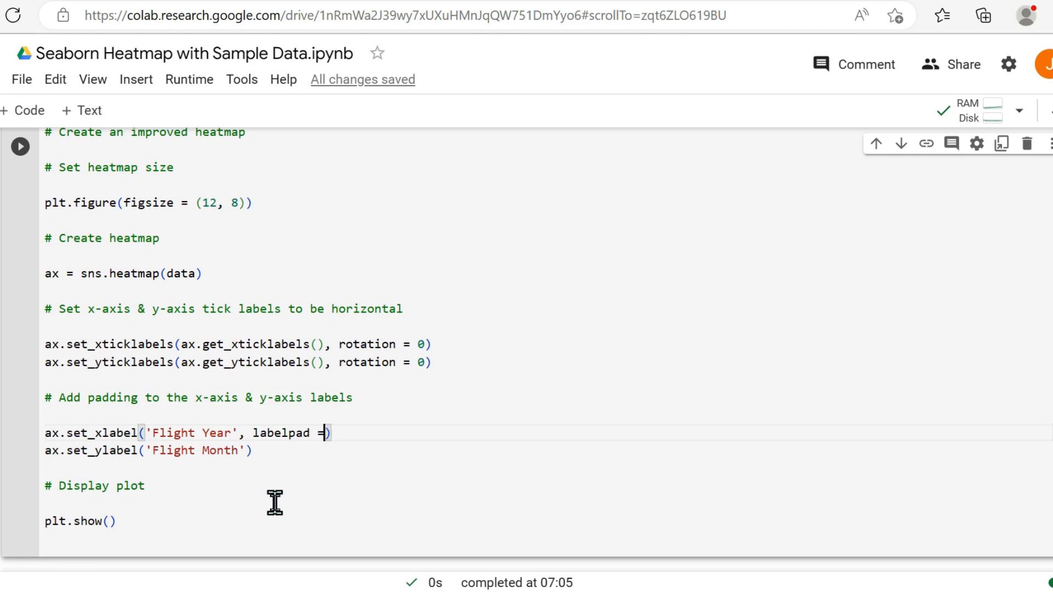
{"action": "type", "text": "10,"}
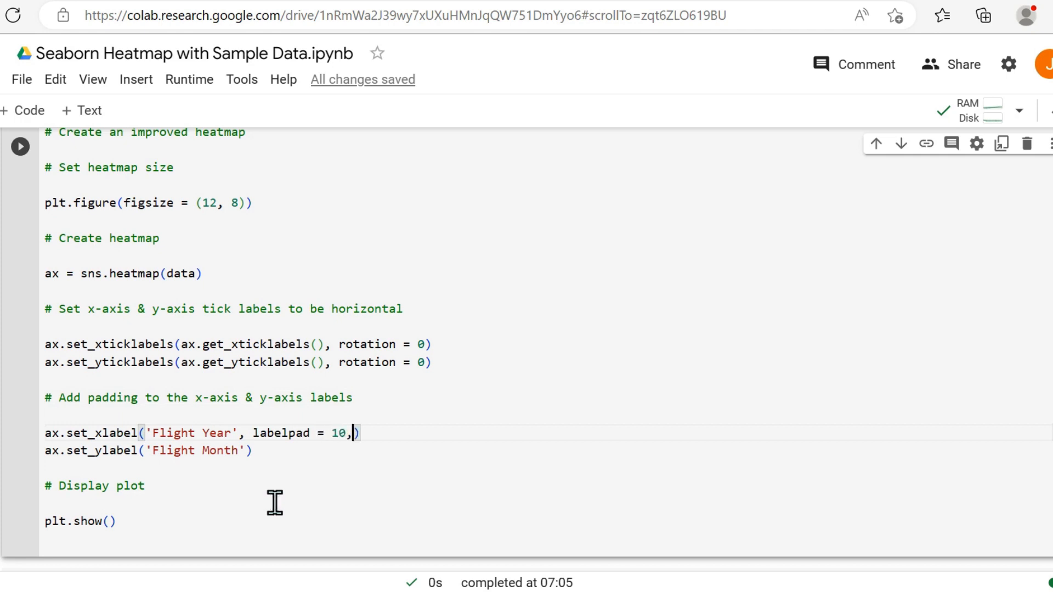
{"action": "type", "text": "rotation"}
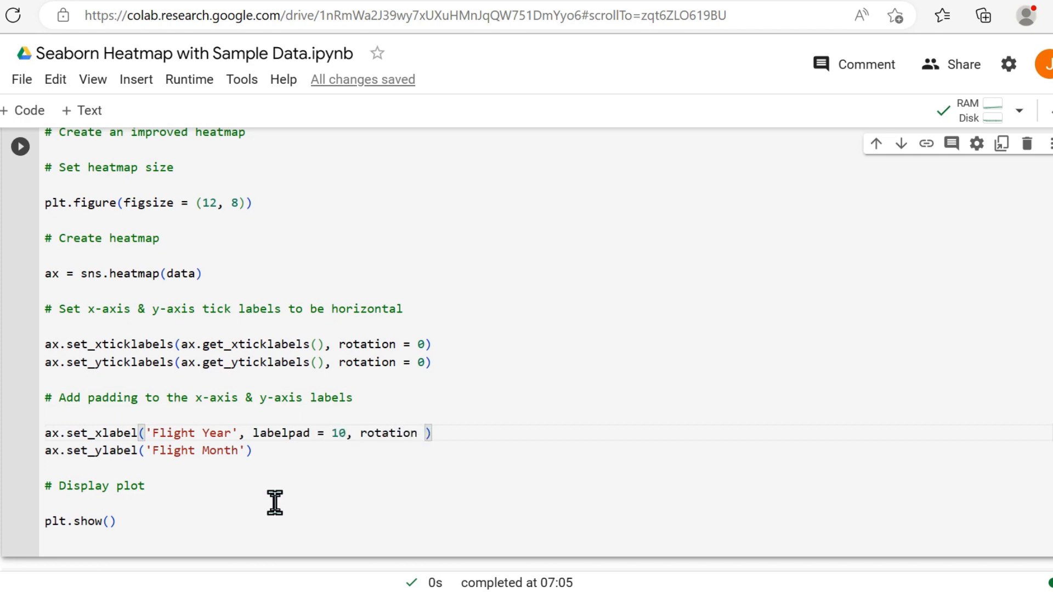
{"action": "type", "text": "= 0"}
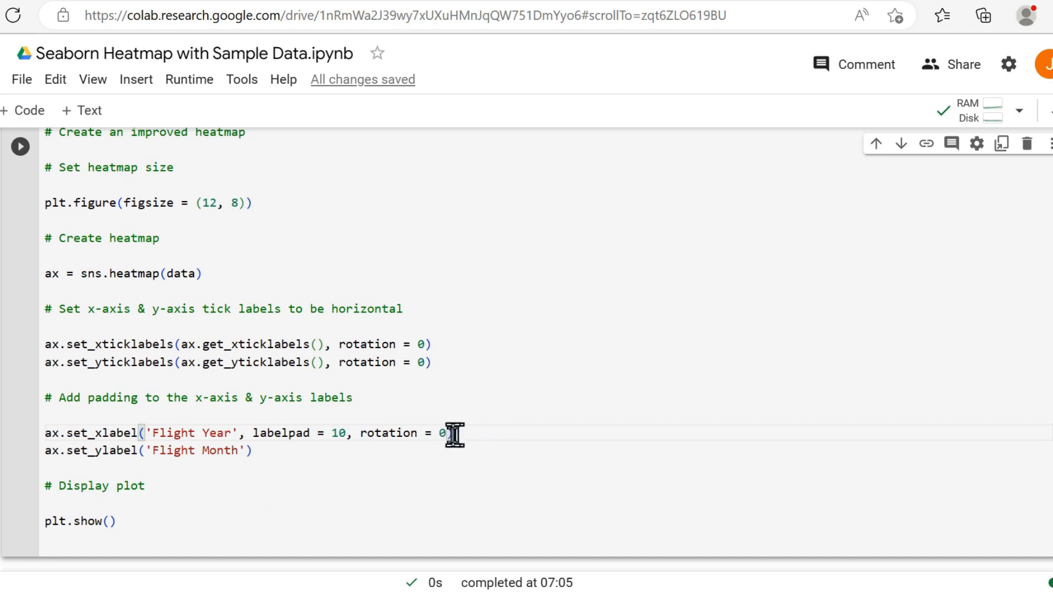
Give the Flight Month y-axis label the same labelpad = 10, rotation = 0 arguments
{"action": "left_click_drag", "start_coordinate": [442, 432], "coordinate": [253, 432]}
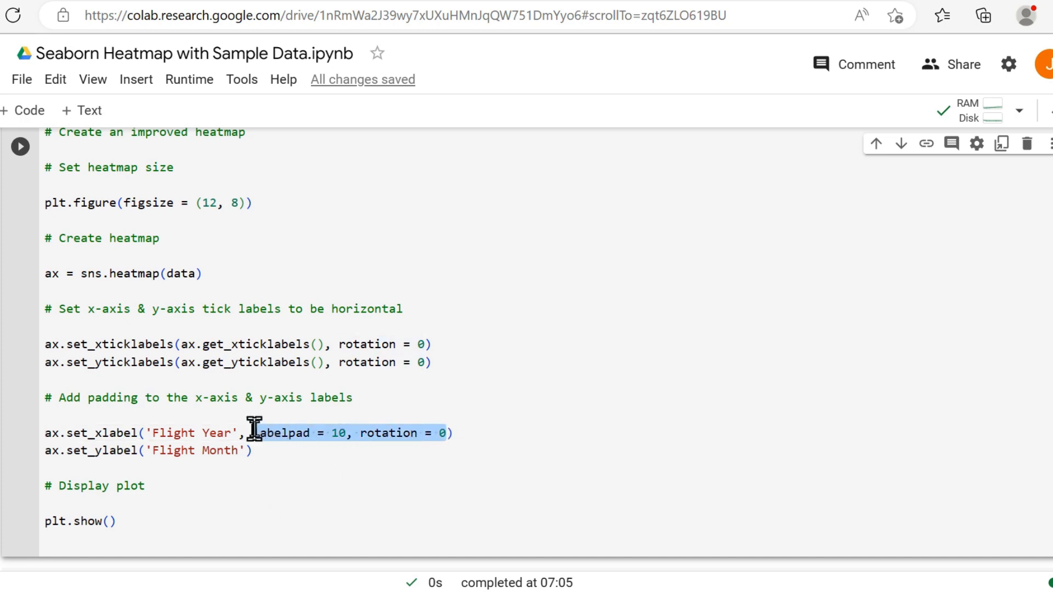
{"action": "type", "text": ","}
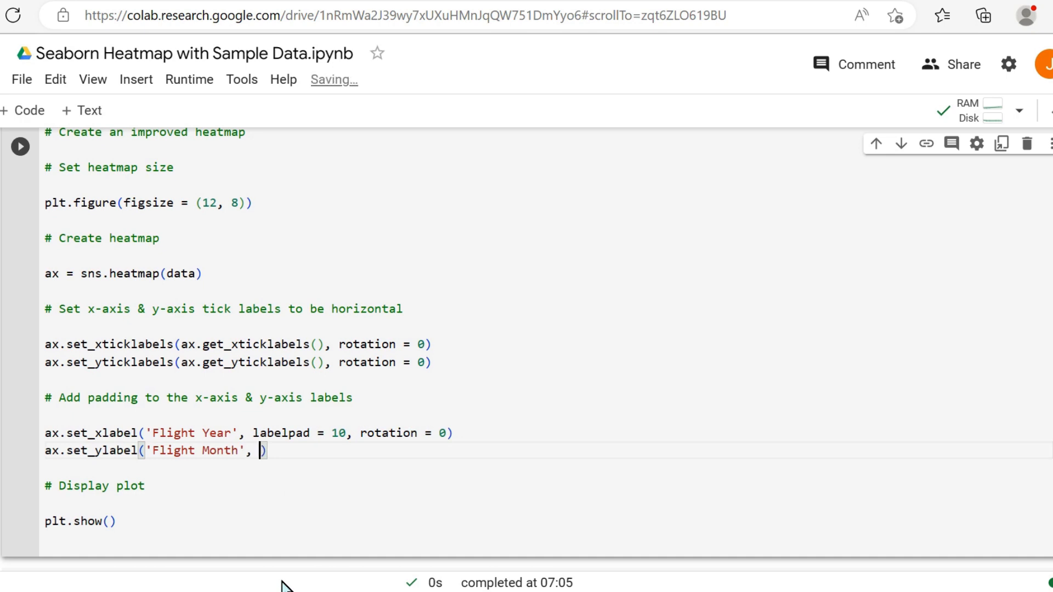
{"action": "type", "text": "labelpad = 10, rotation = 0"}
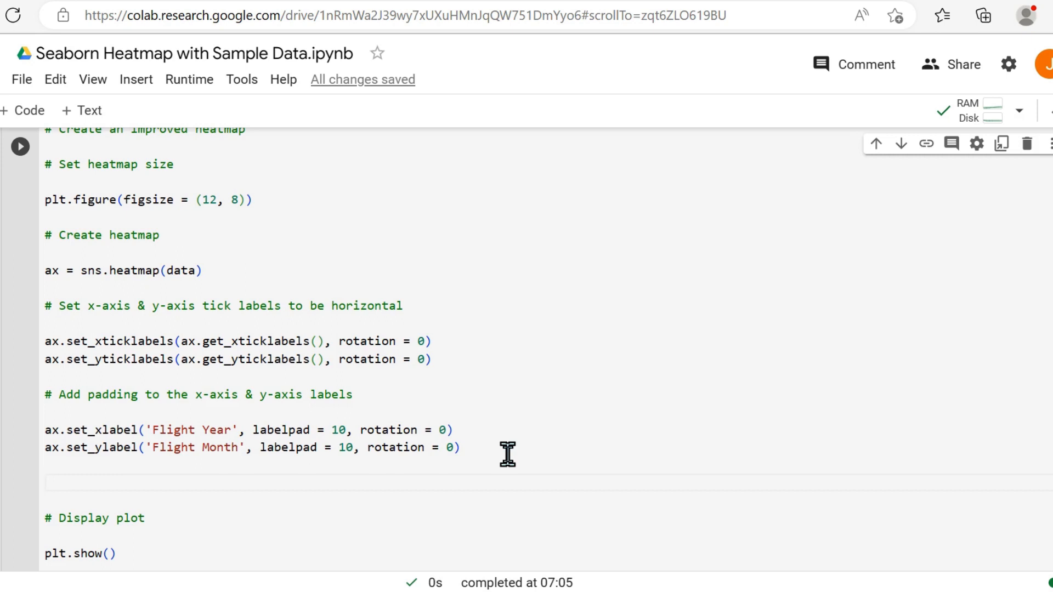
Add the comment '# Rotate x-axis & y-axis labels to be horizontal'
{"action": "type", "text": "#"}
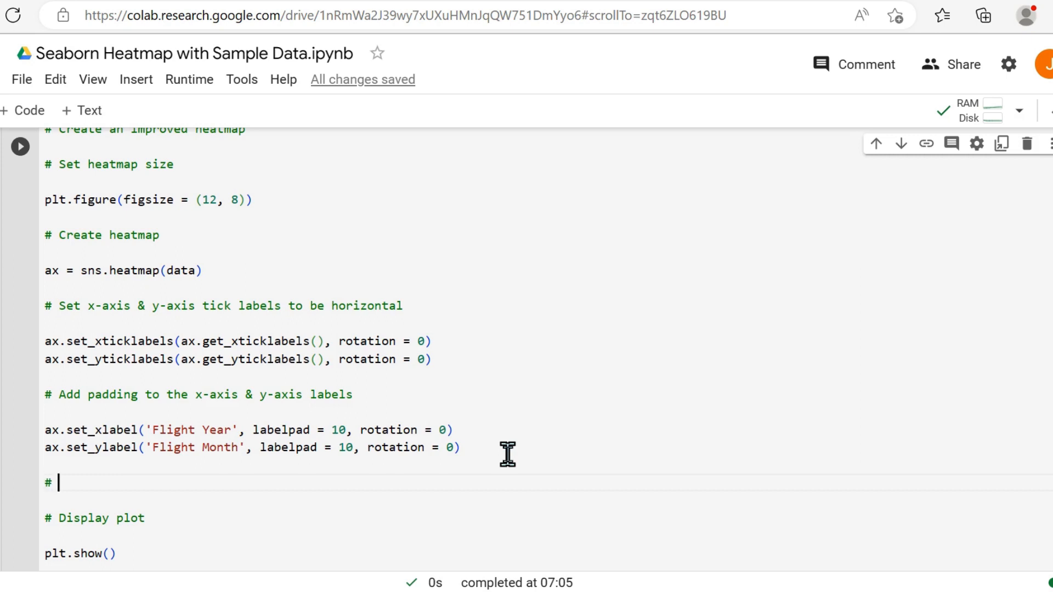
{"action": "type", "text": "Rotate"}
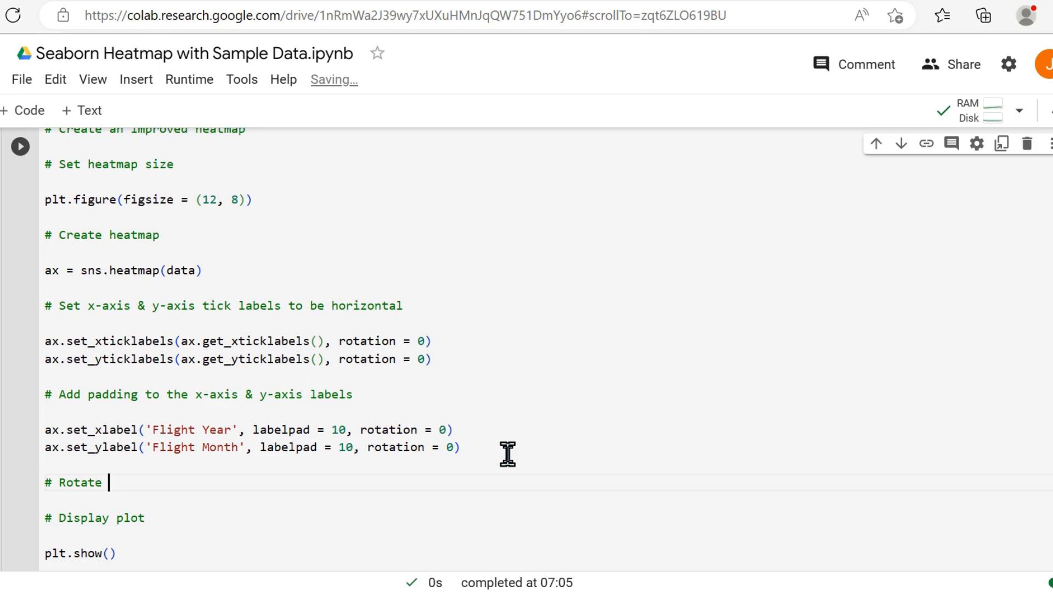
{"action": "type", "text": "x-axis"}
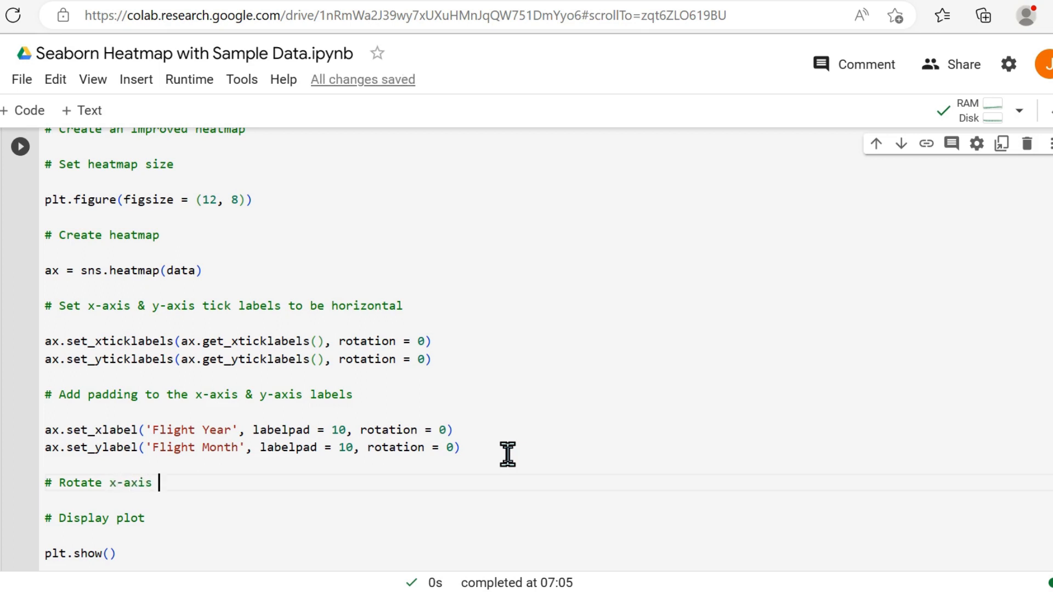
{"action": "type", "text": "& y-axis labe"}
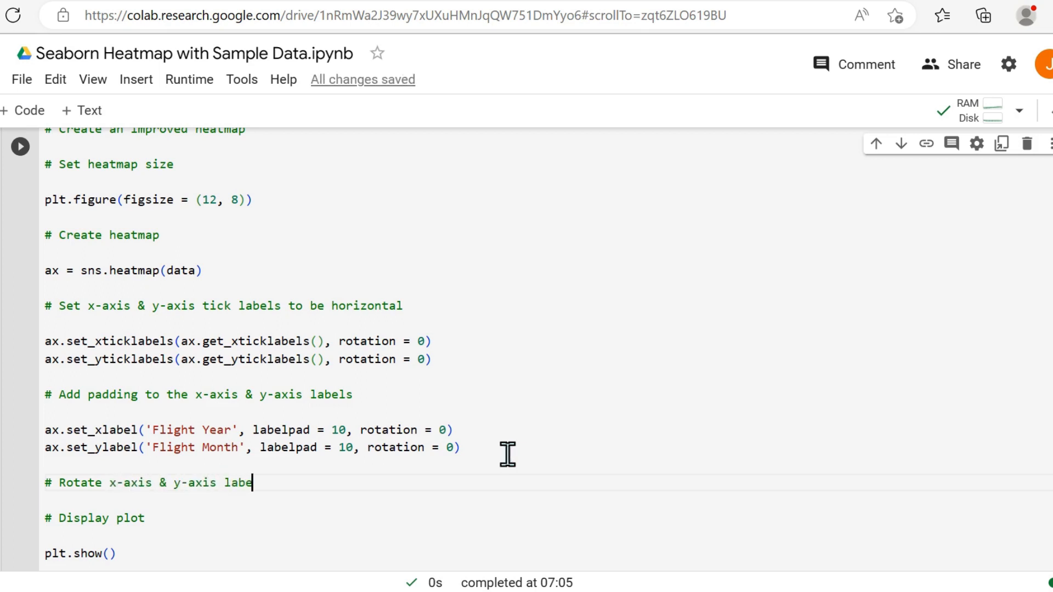
{"action": "type", "text": "ls to be horizon"}
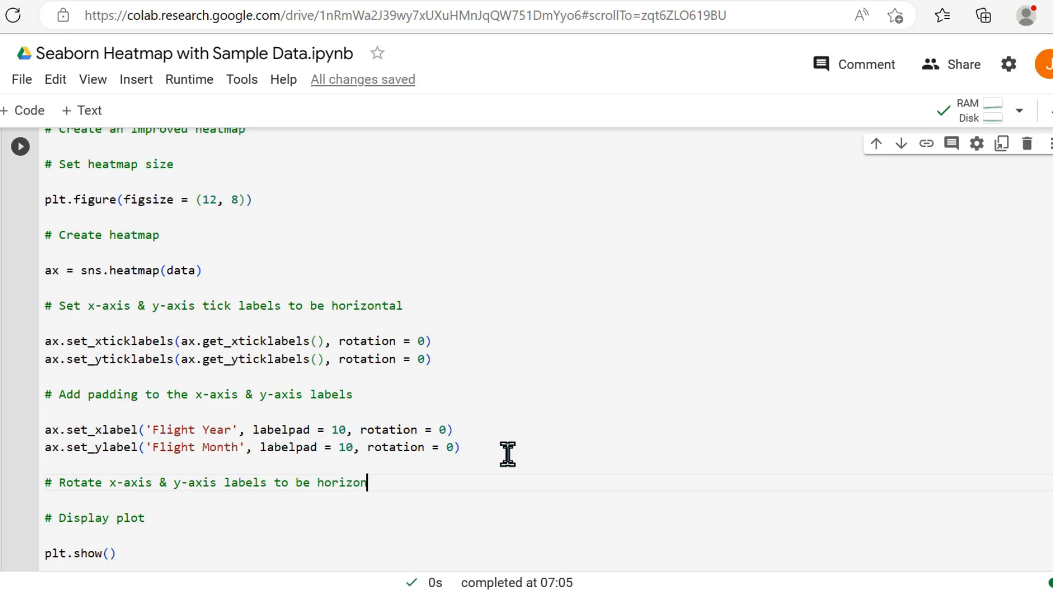
{"action": "type", "text": "tal"}
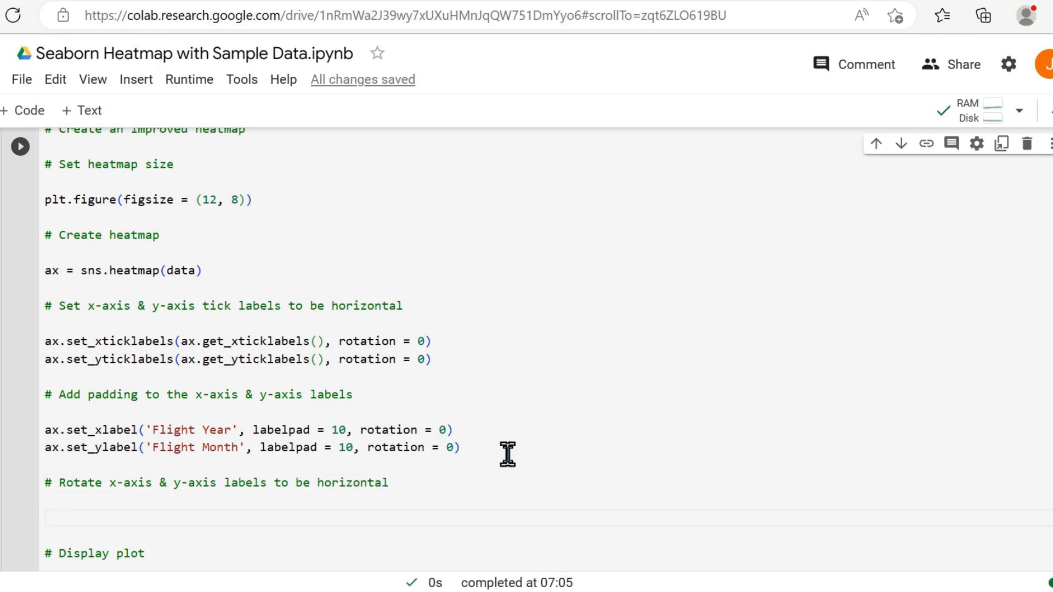
Add ax.xaxis.set_label_coords(0.5, -0.15) to position the x-axis label
{"action": "type", "text": "ax.xaxis"}
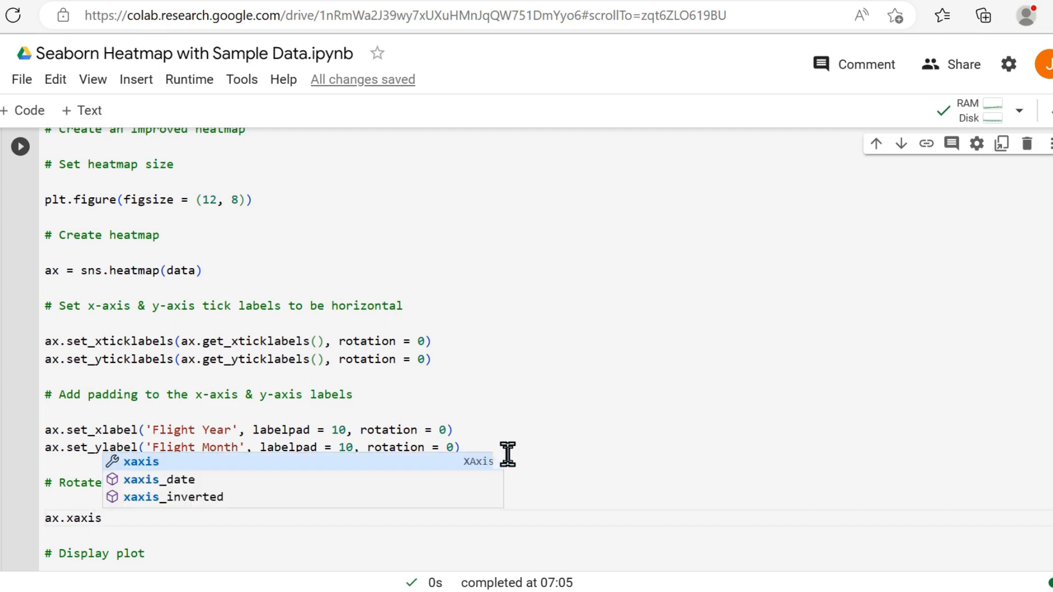
{"action": "type", "text": ".set"}
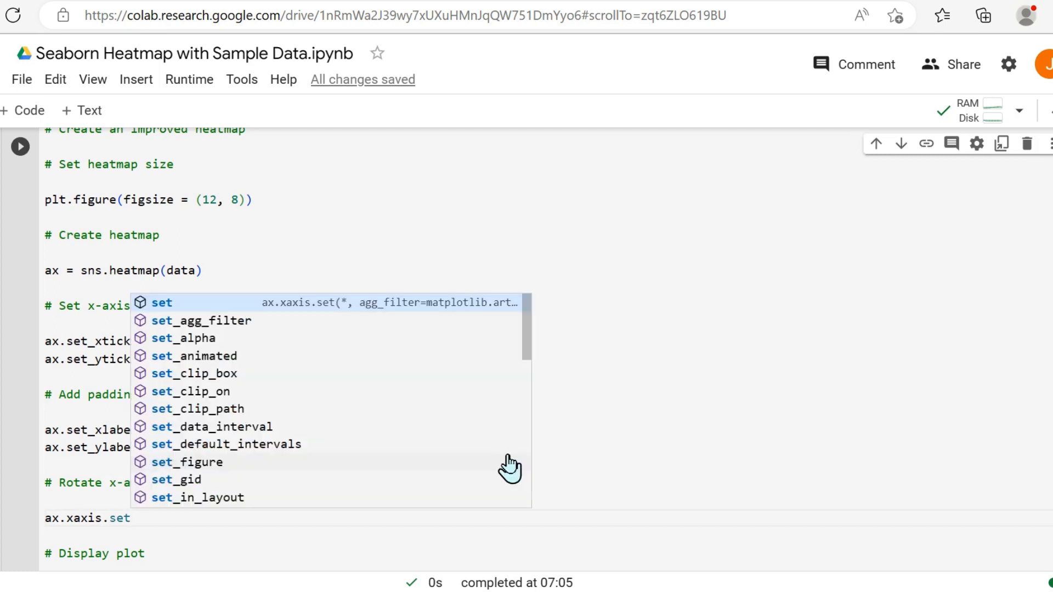
{"action": "type", "text": "_label"}
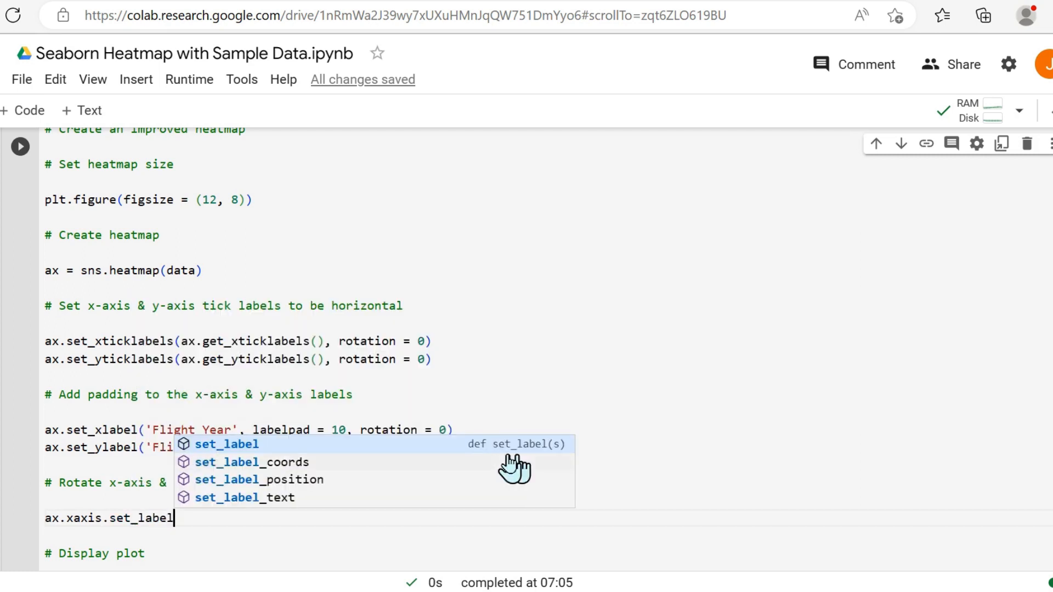
{"action": "left_click", "coordinate": [251, 461]}
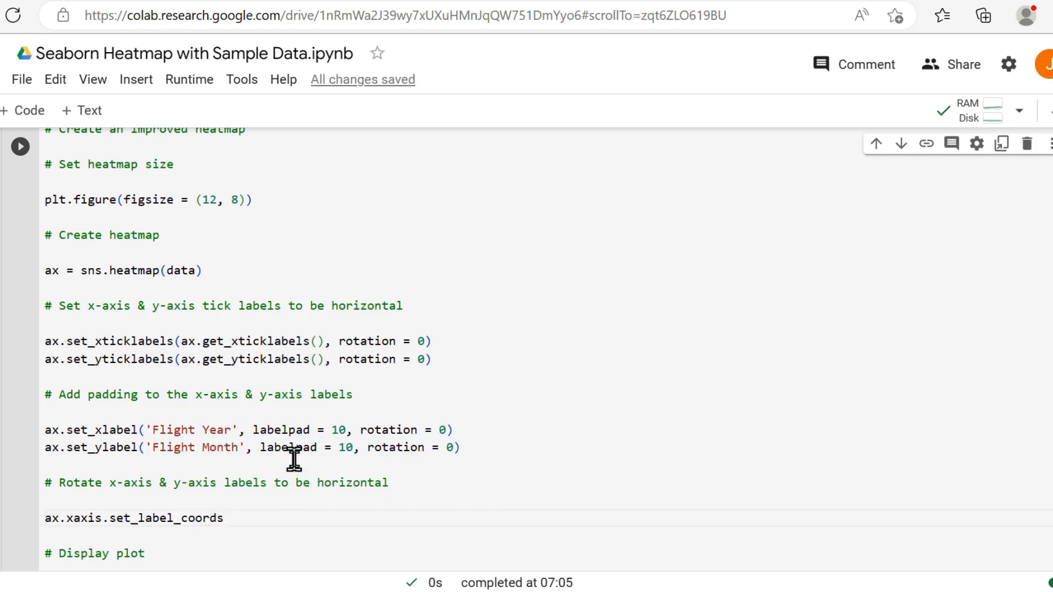
{"action": "type", "text": "(0.5)"}
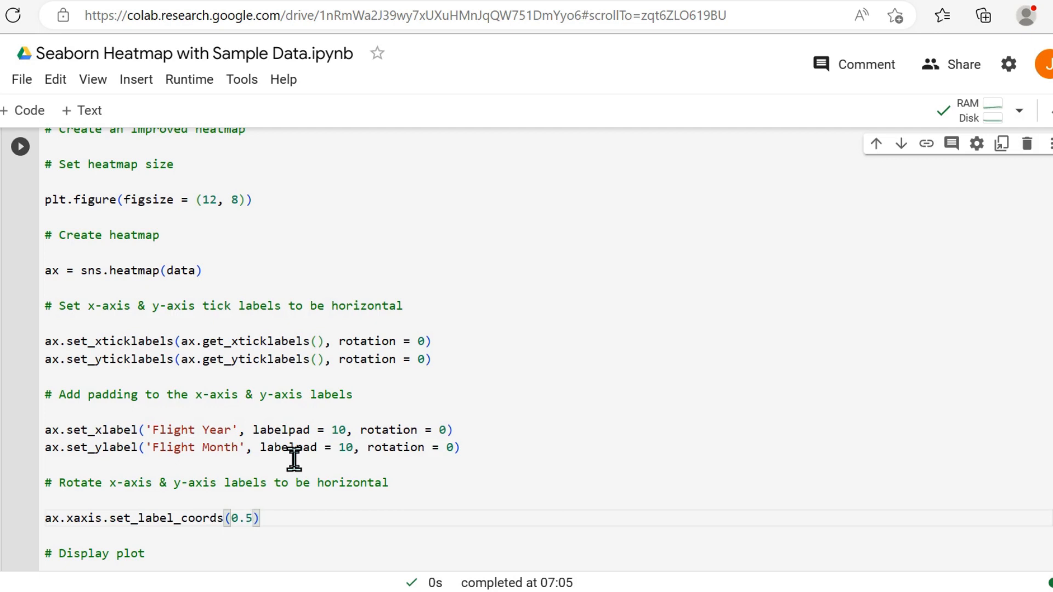
{"action": "type", "text": ", -0"}
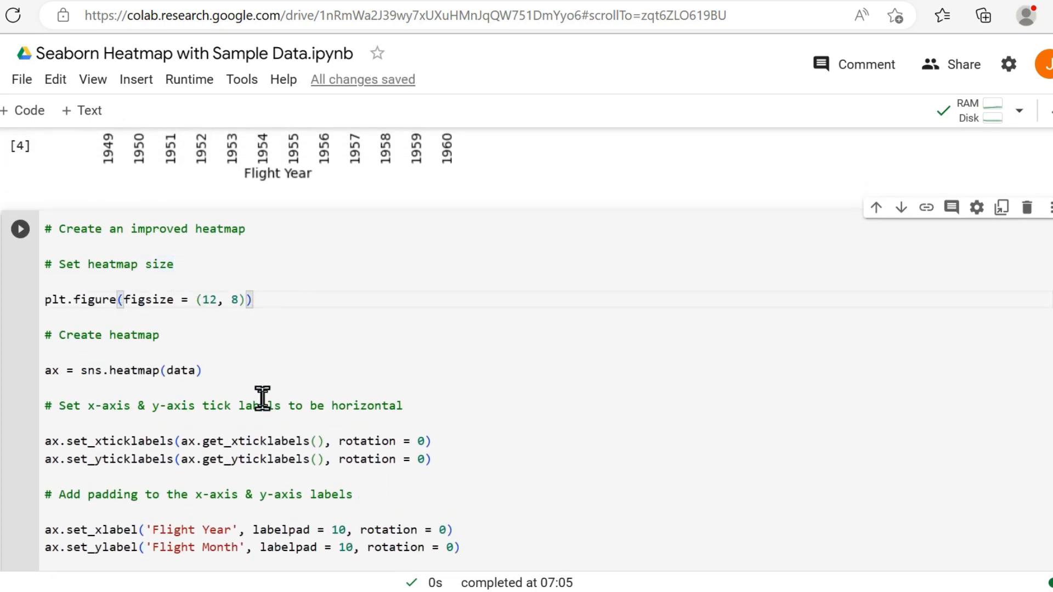
Scroll through the re-run heatmap output to check the repositioned axis labels
{"action": "scroll", "scroll_direction": "down", "scroll_amount": 3}
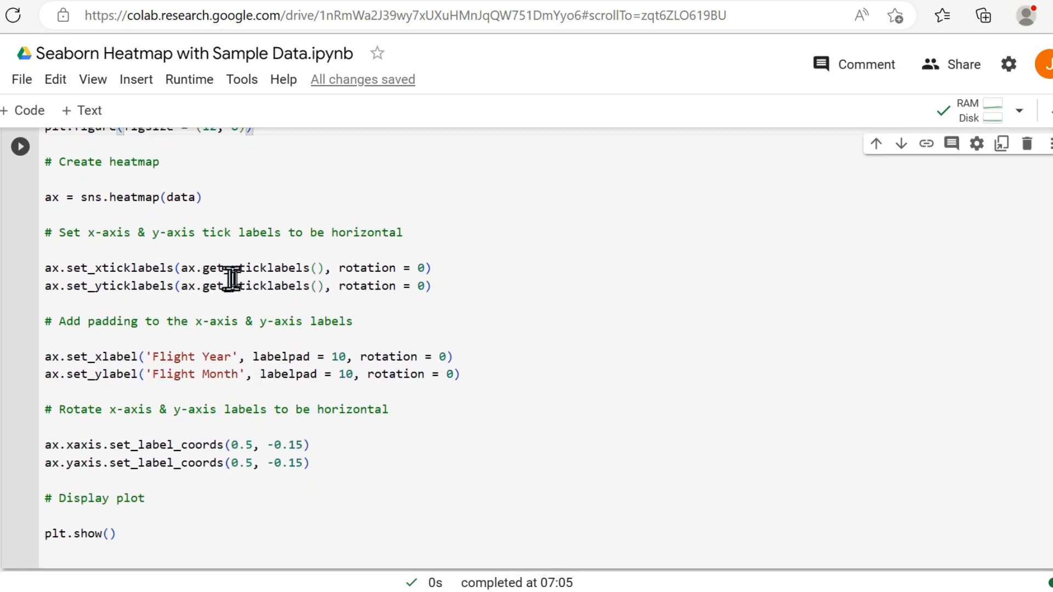
{"action": "scroll", "scroll_direction": "down", "scroll_amount": 3}
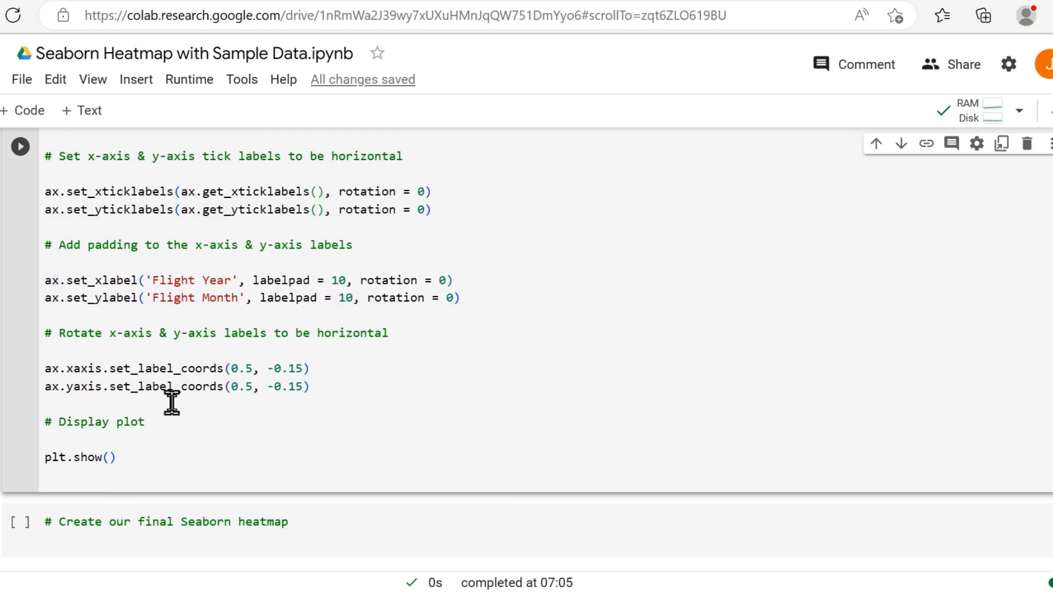
{"action": "scroll", "scroll_direction": "down", "scroll_amount": 3}
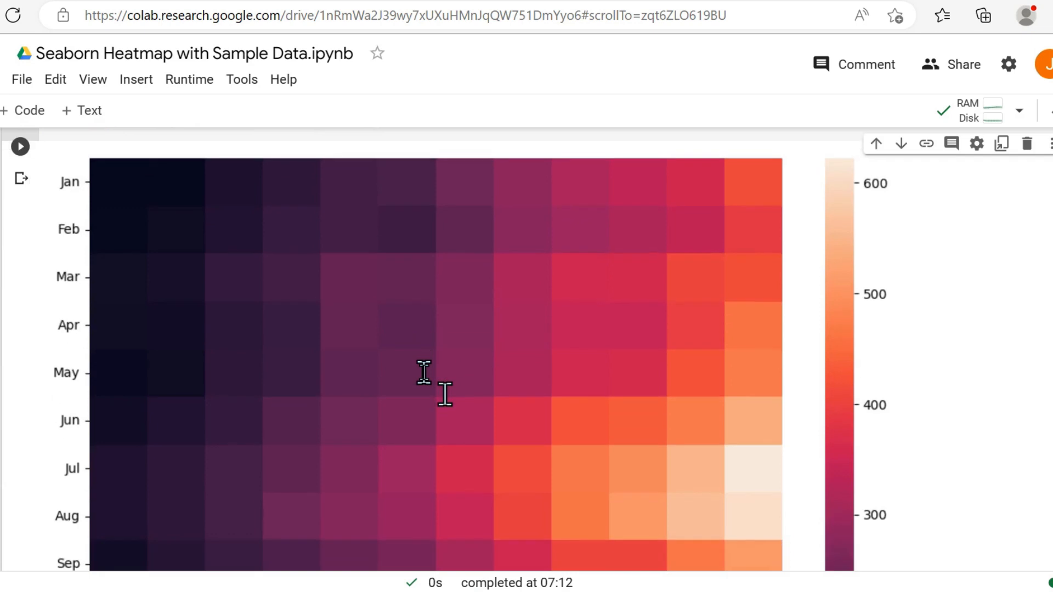
{"action": "scroll", "scroll_direction": "down", "scroll_amount": 3}
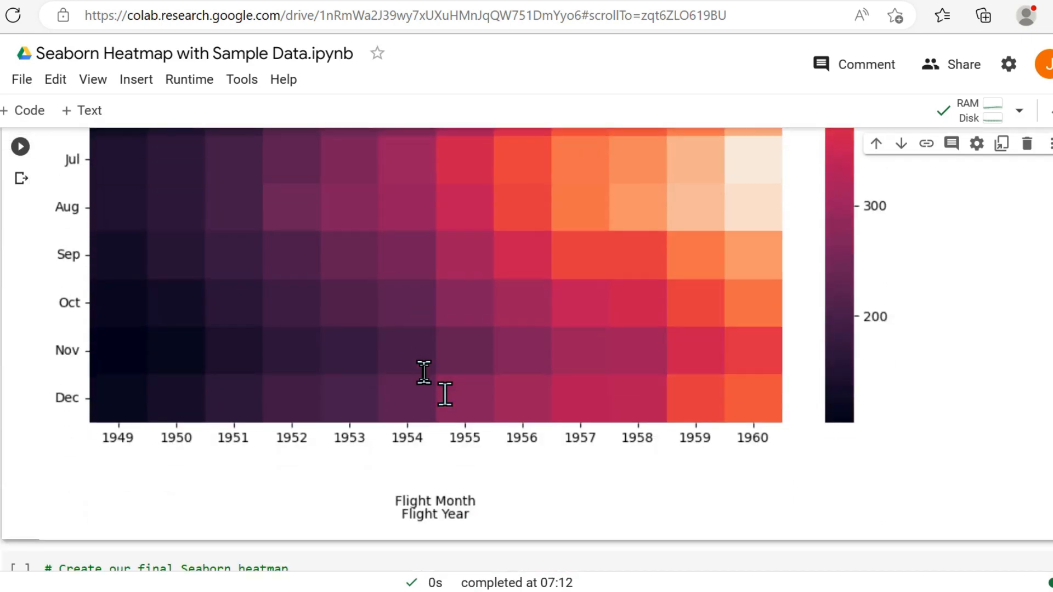
{"action": "scroll", "scroll_direction": "down", "scroll_amount": 3}
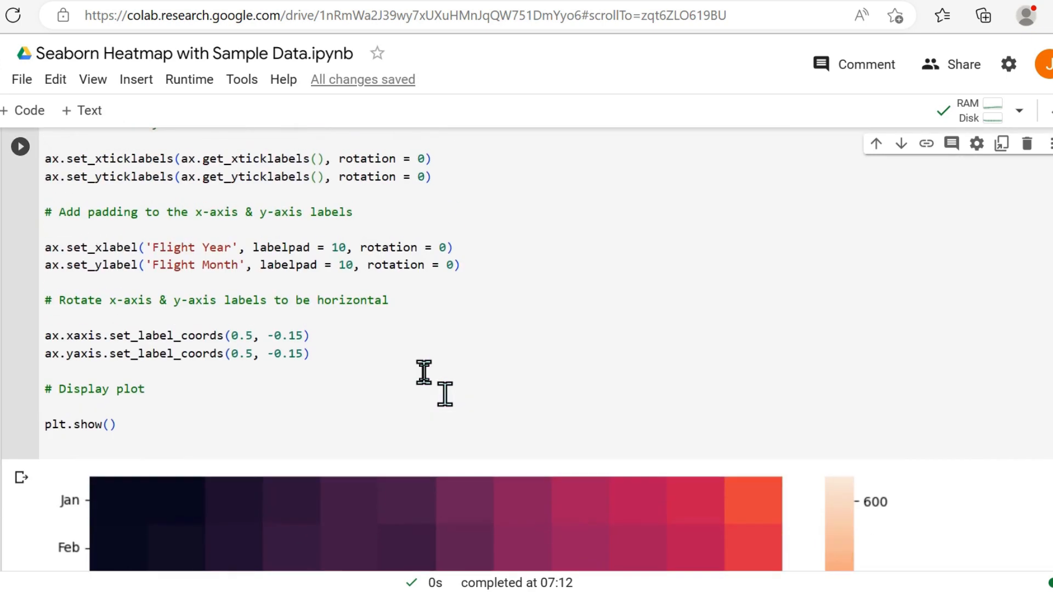
{"action": "scroll", "scroll_direction": "down", "scroll_amount": 3}
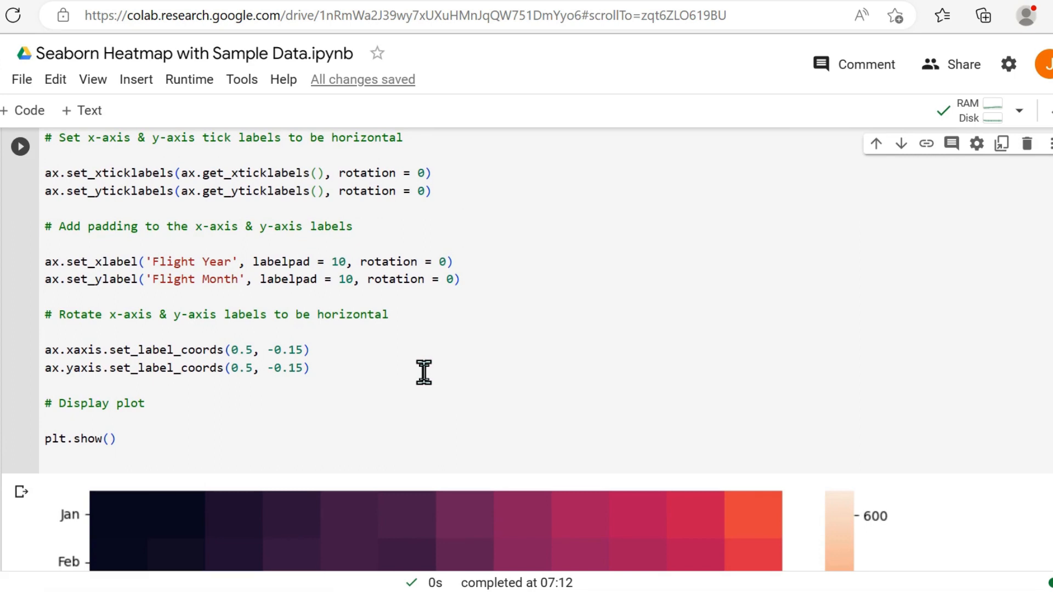
{"action": "scroll", "scroll_direction": "down", "scroll_amount": 3}
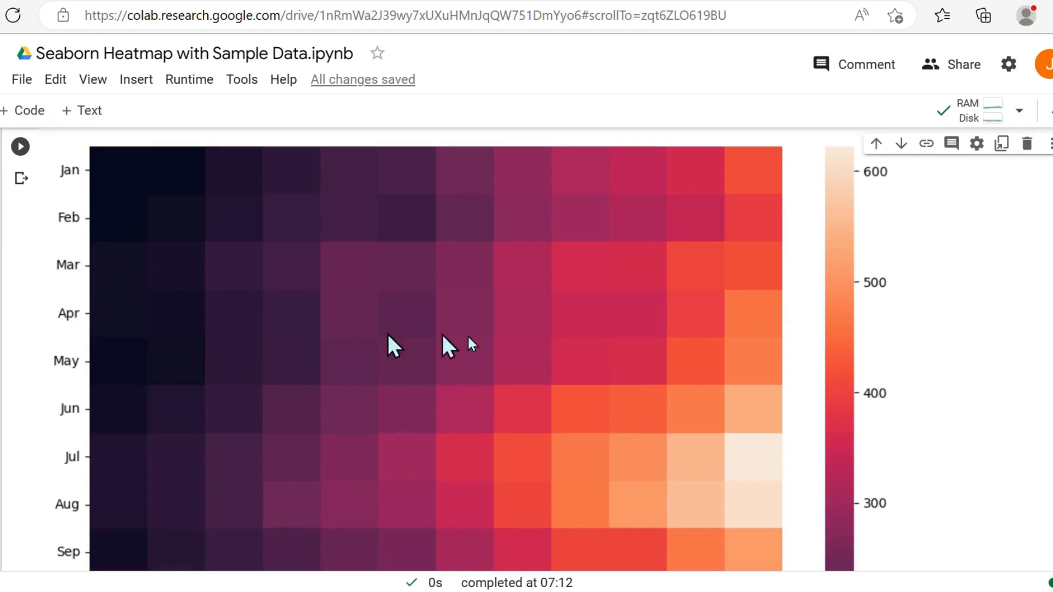
{"action": "scroll", "scroll_direction": "down", "scroll_amount": 3}
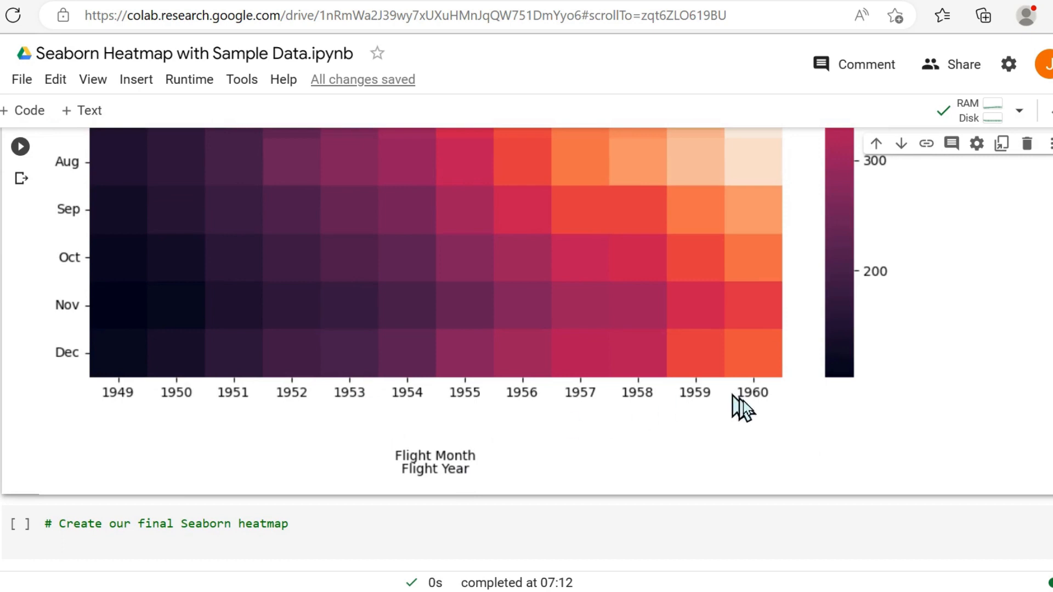
{"action": "mouse_move", "coordinate": [527, 323]}
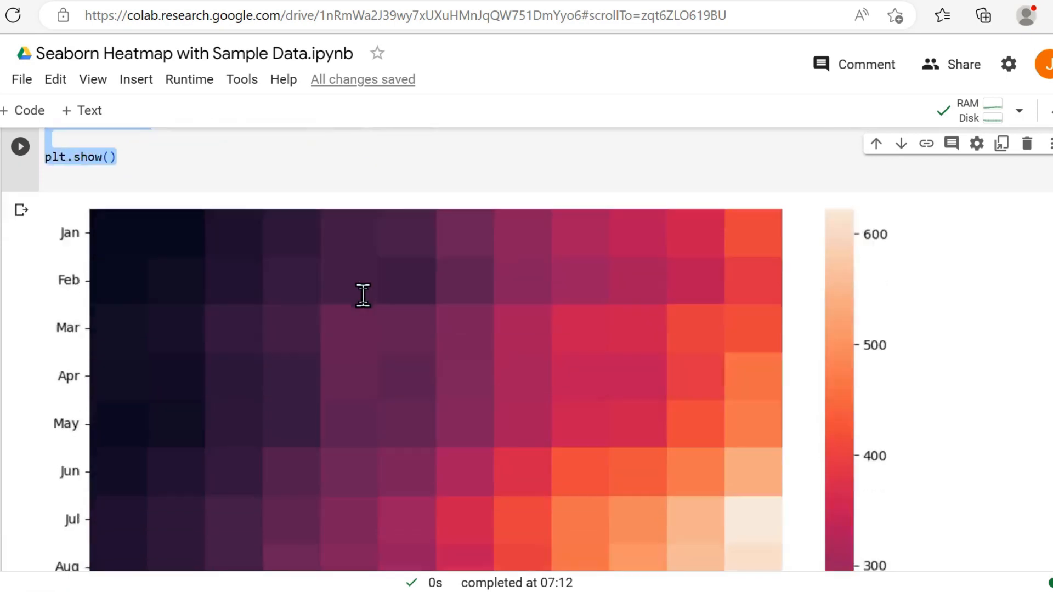
{"action": "scroll", "scroll_direction": "down", "scroll_amount": 3}
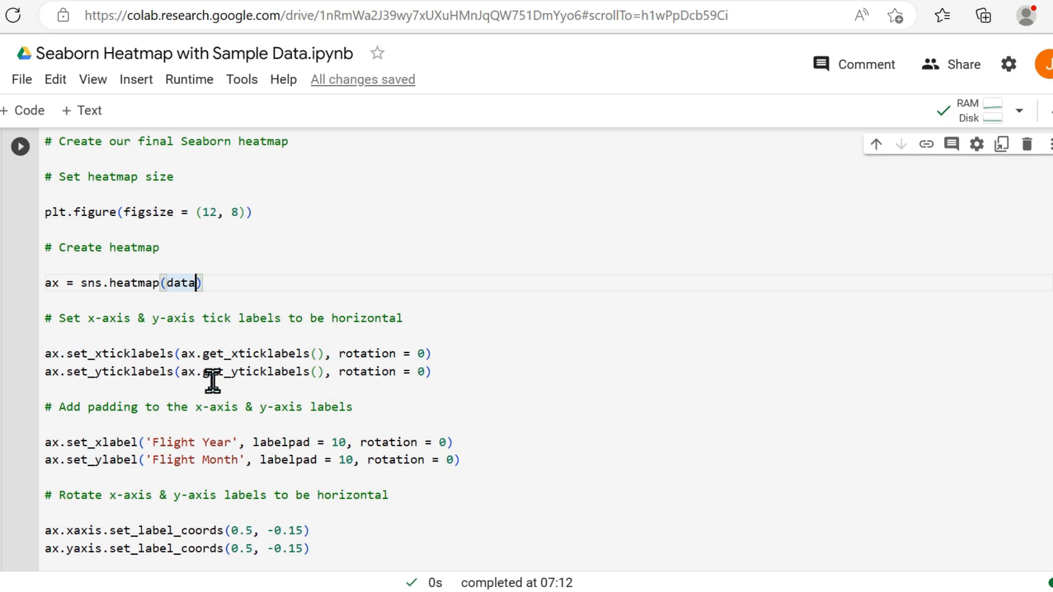
Give the heatmap call cmap = 'Blues', an fmt string and annot = True
{"action": "type", "text": ", cmap"}
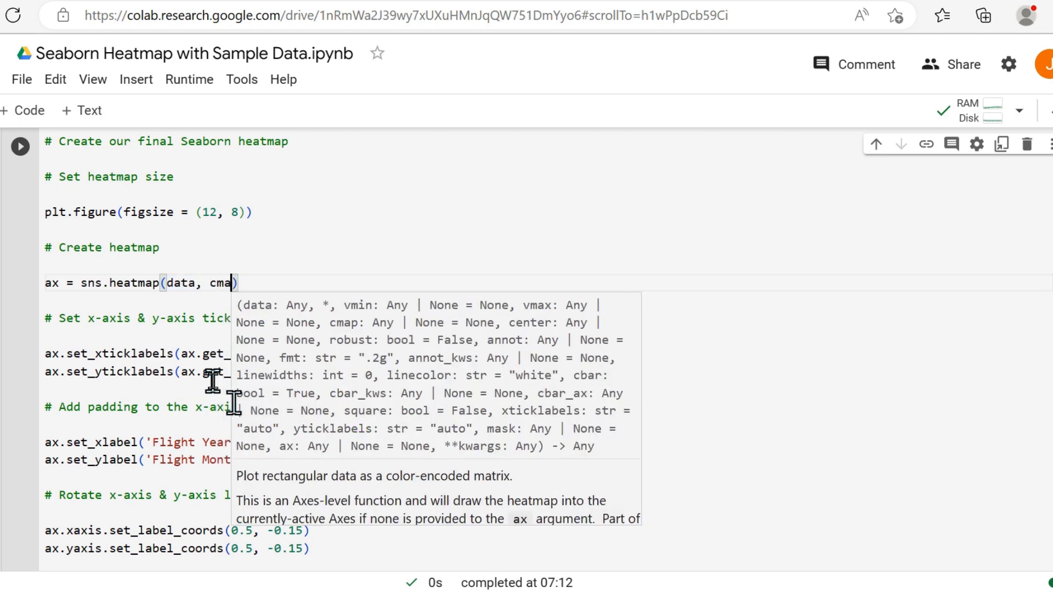
{"action": "type", "text": "= ''"}
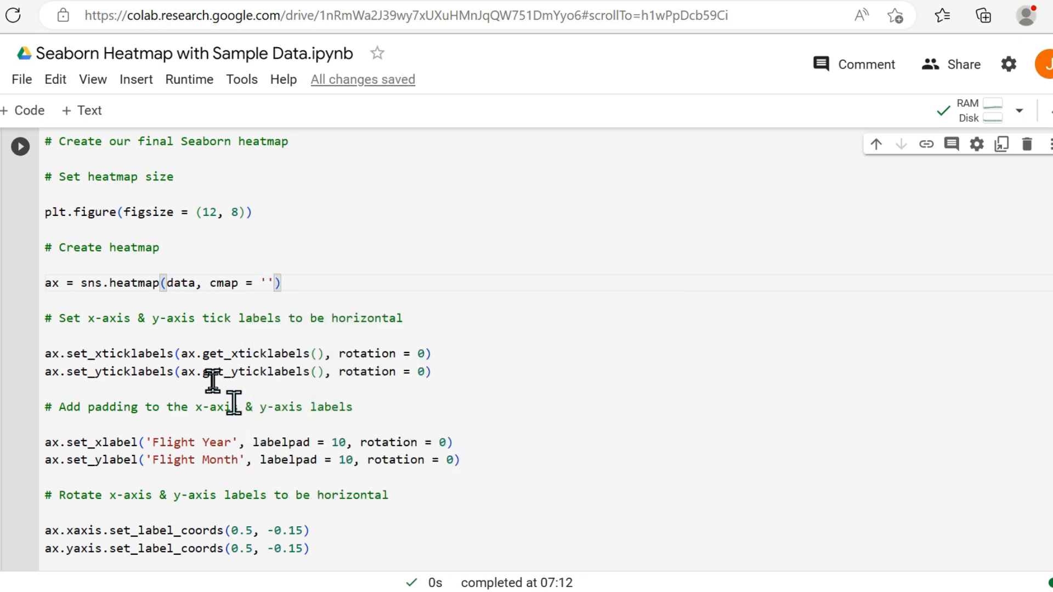
{"action": "type", "text": "Blues"}
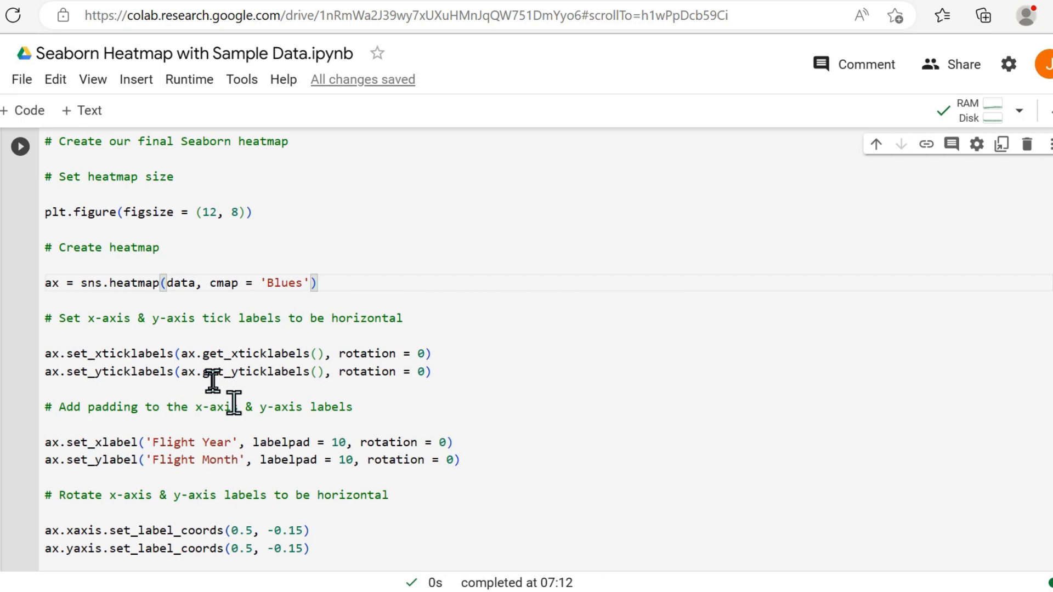
{"action": "type", "text": ", fmt = 'd"}
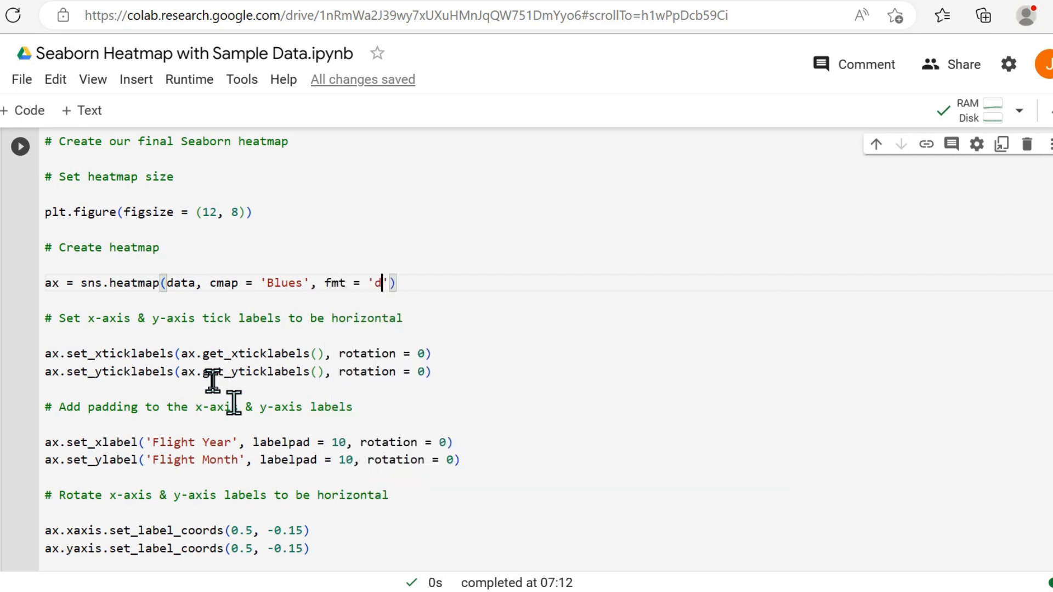
{"action": "type", "text": "',"}
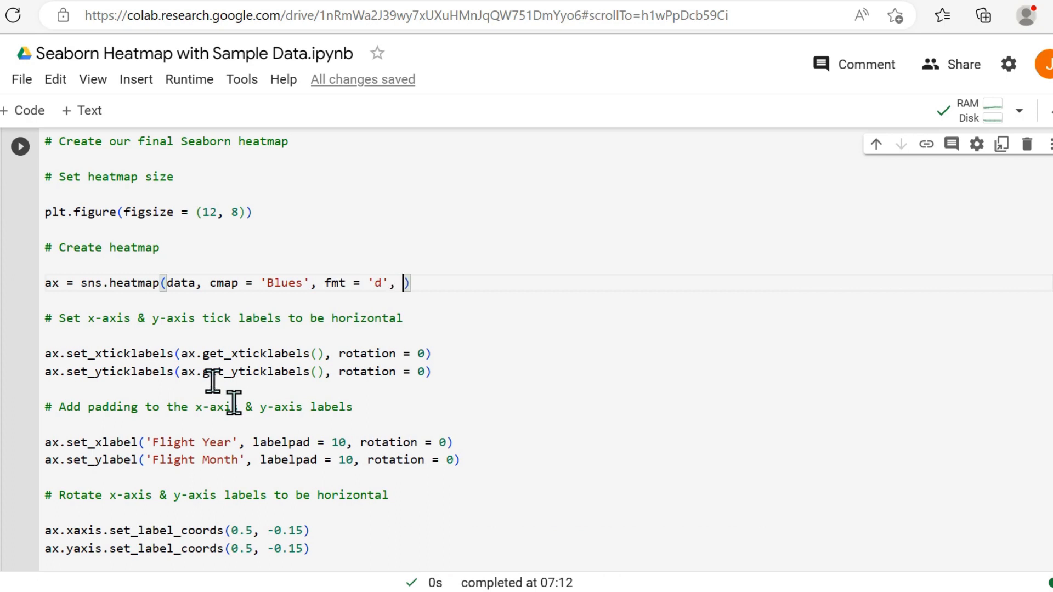
{"action": "type", "text": "annot ="}
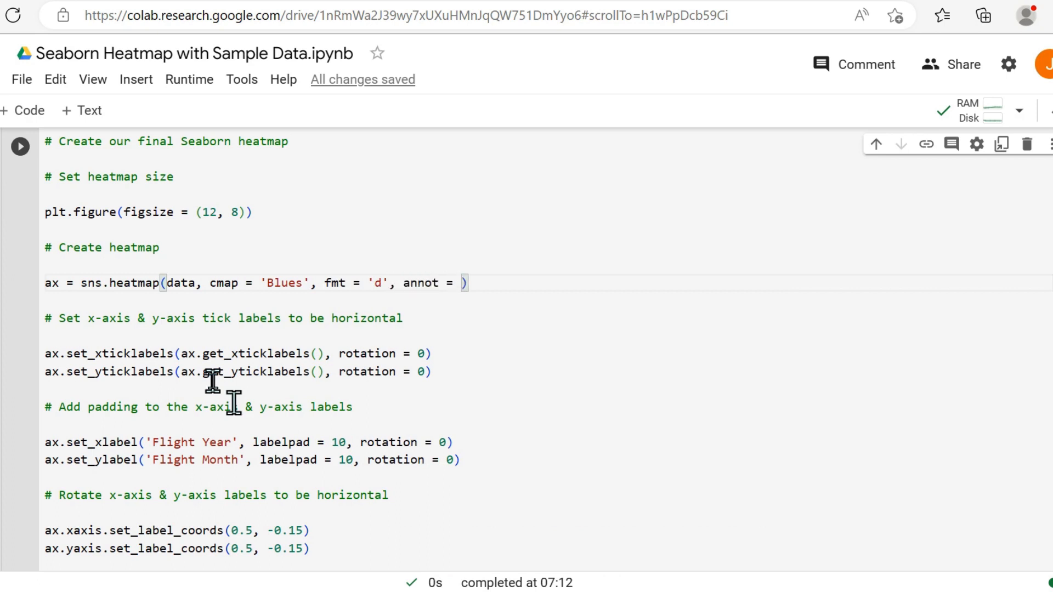
{"action": "type", "text": "True"}
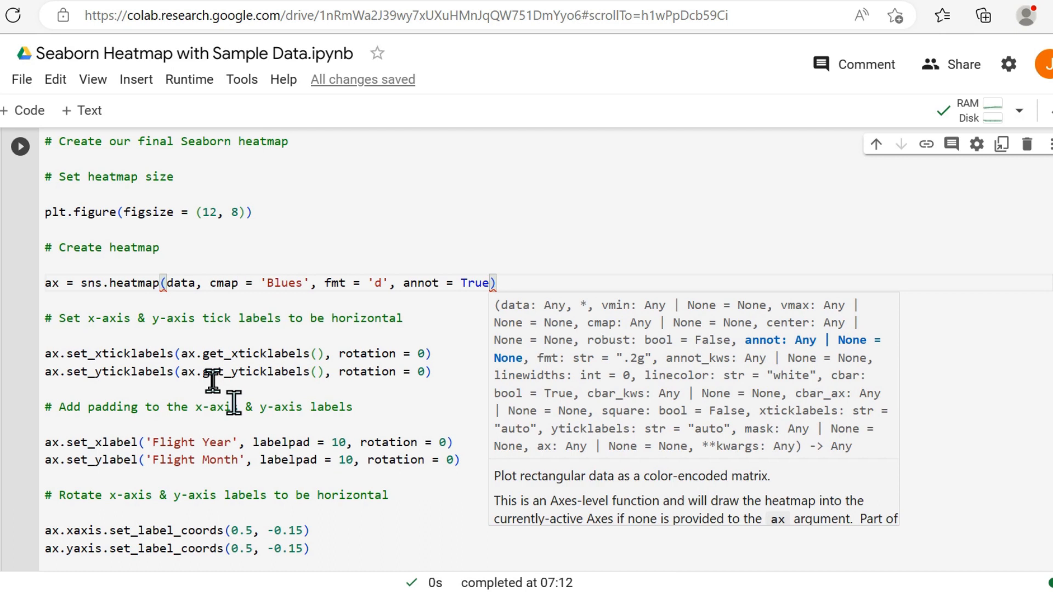
{"action": "type", "text": ","}
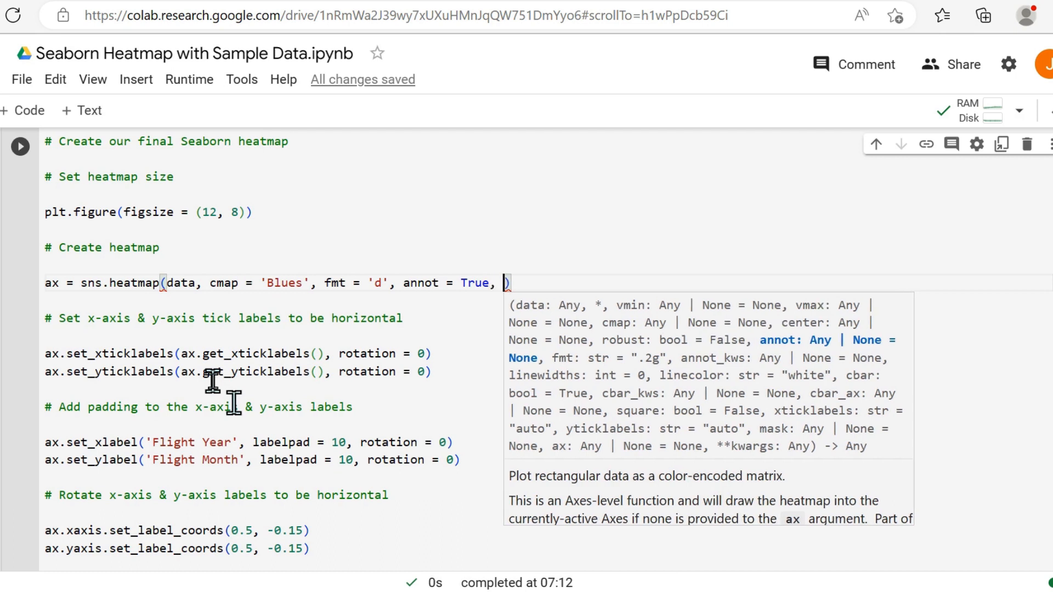
Add annot_kws = {'size': 10} to set the annotation font size
{"action": "type", "text": "annot_kws"}
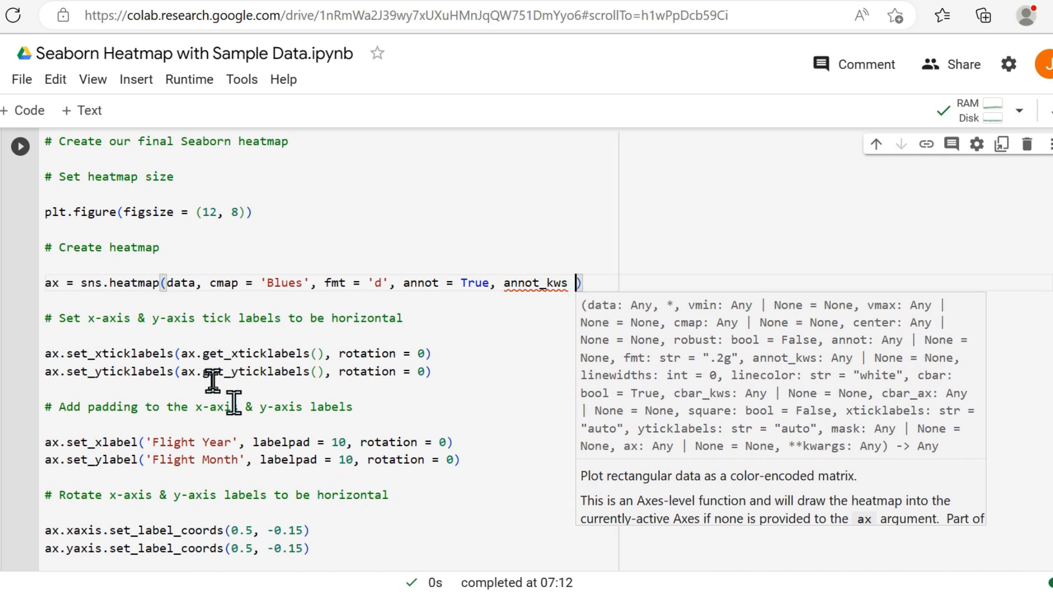
{"action": "type", "text": "="}
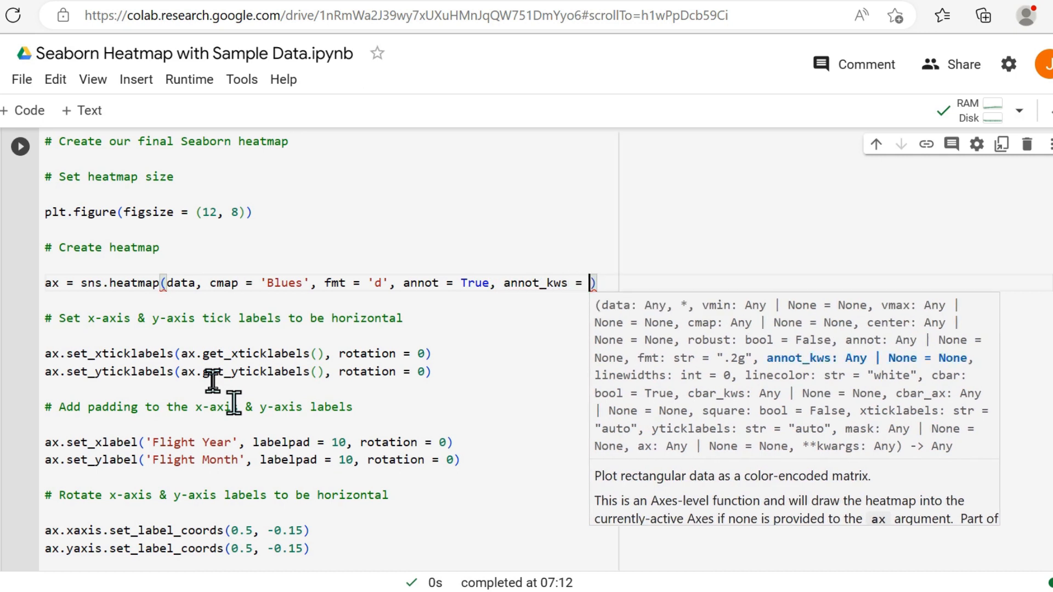
{"action": "type", "text": "{size:"}
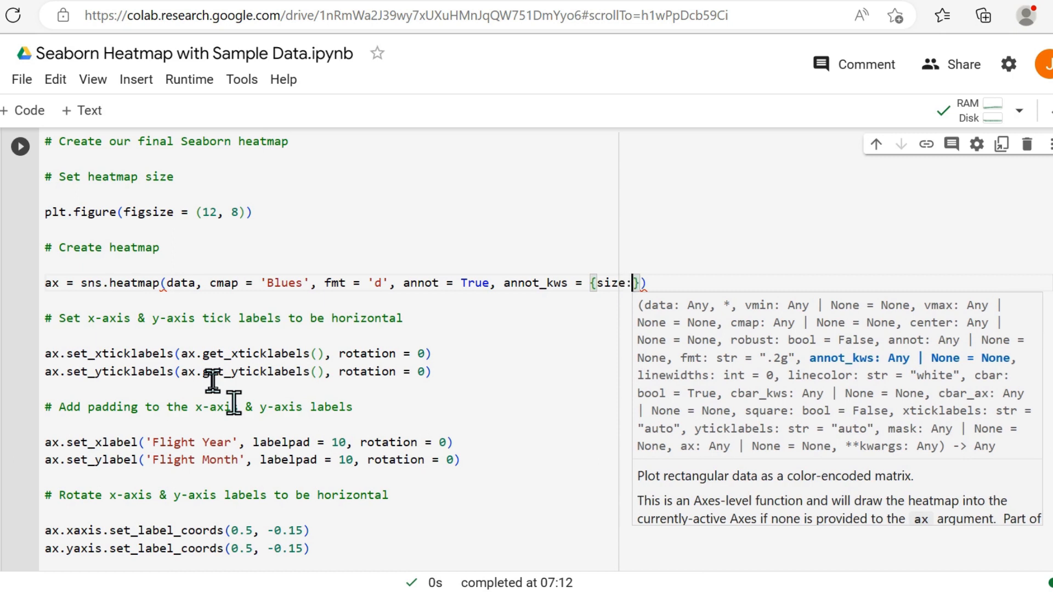
{"action": "type", "text": "10"}
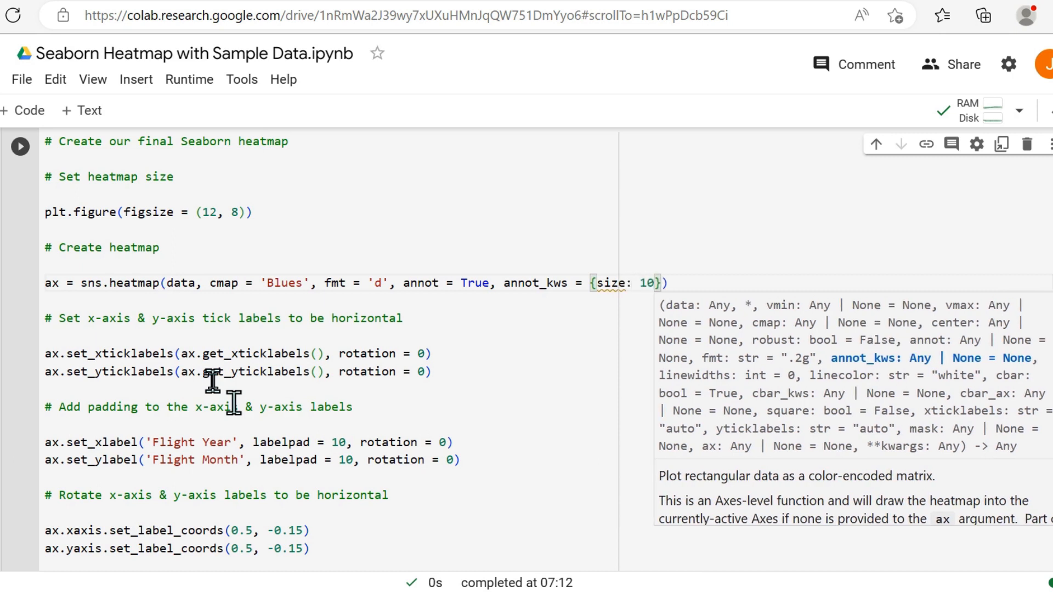
{"action": "type", "text": ","}
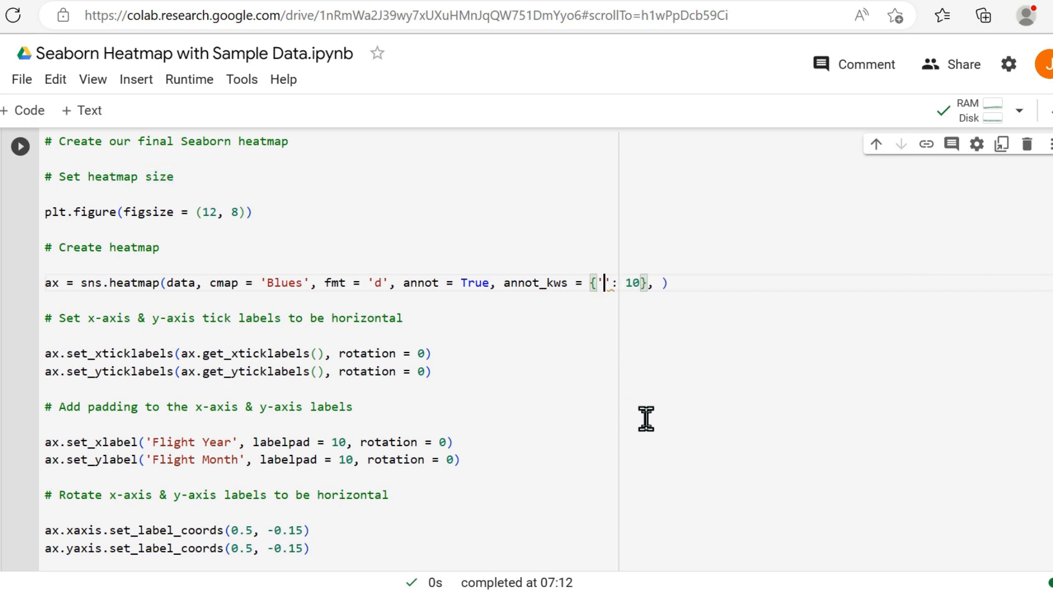
{"action": "type", "text": "size"}
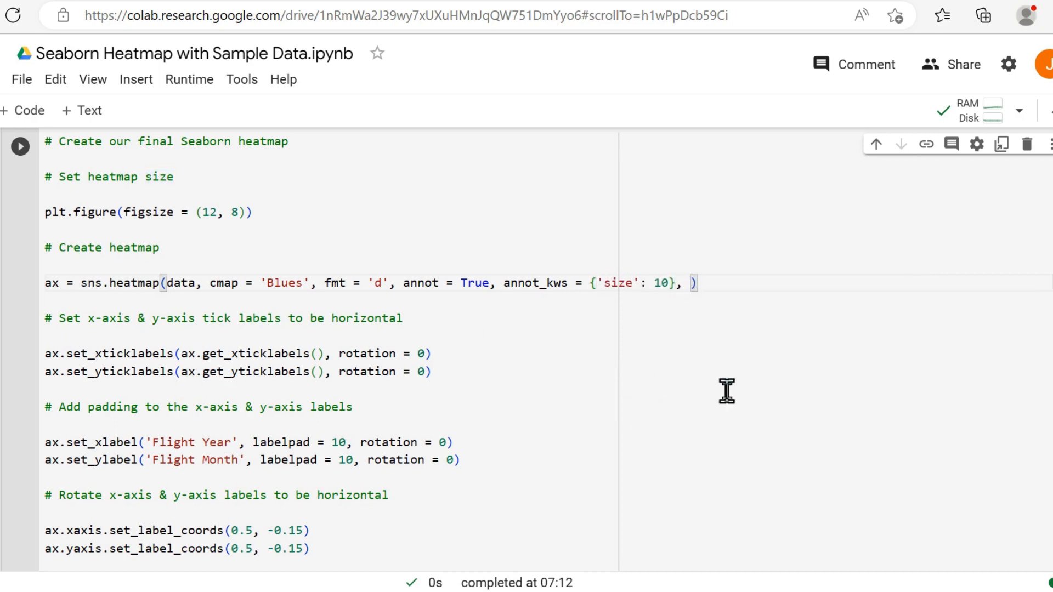
Add cbar = False and linewidths = 1, and start the linecolor argument
{"action": "type", "text": "cbar"}
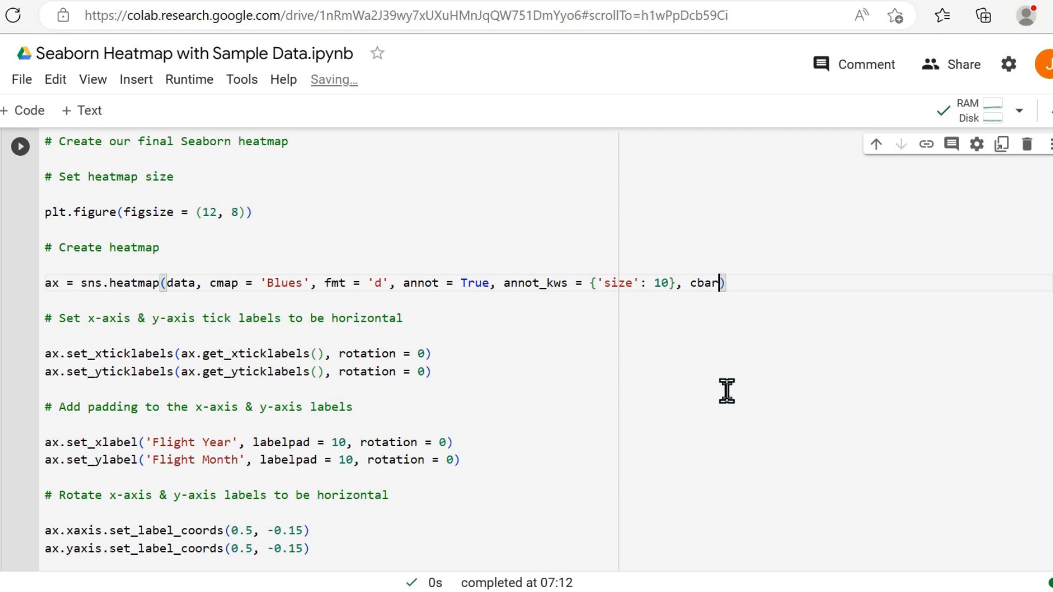
{"action": "type", "text": "= False"}
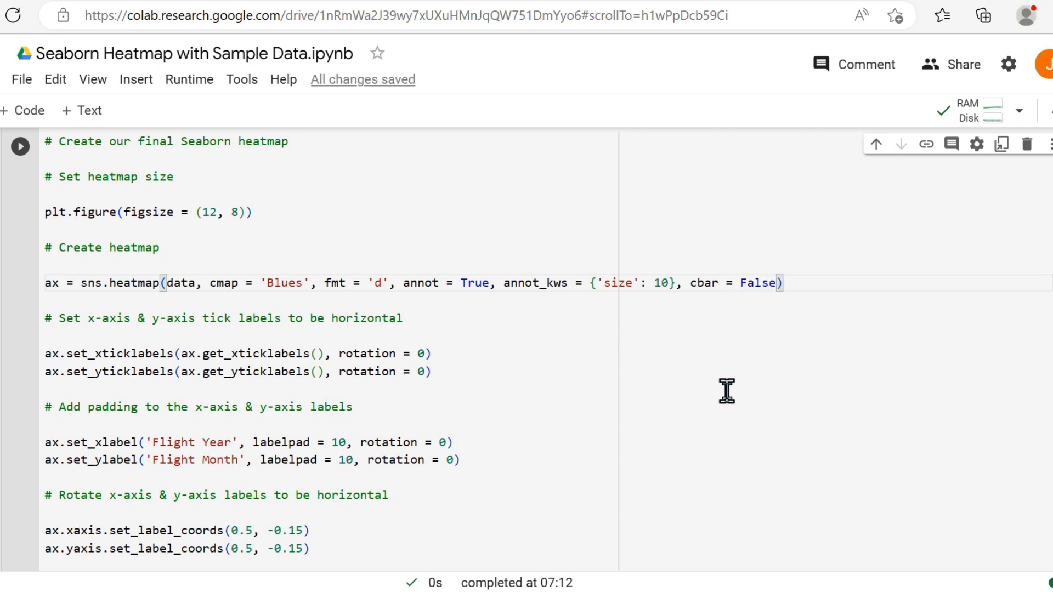
{"action": "type", "text": ","}
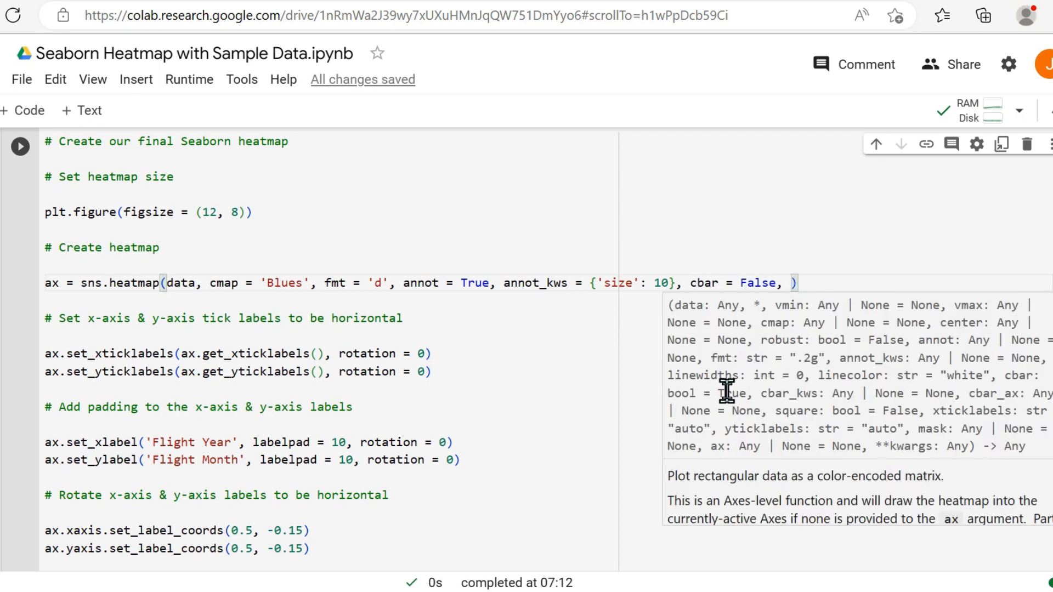
{"action": "type", "text": "linewidths"}
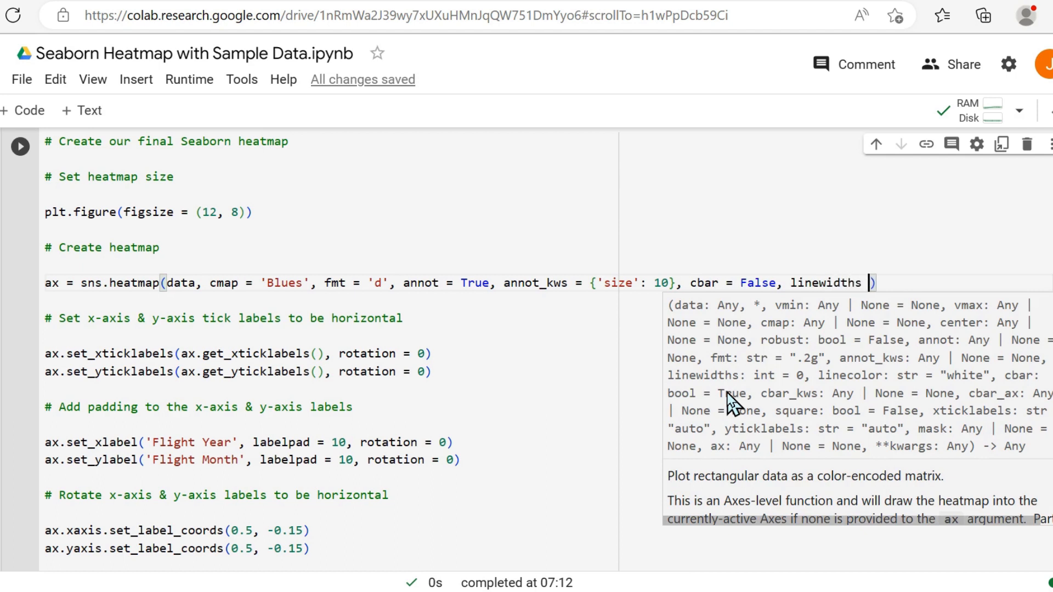
{"action": "type", "text": "= 1,"}
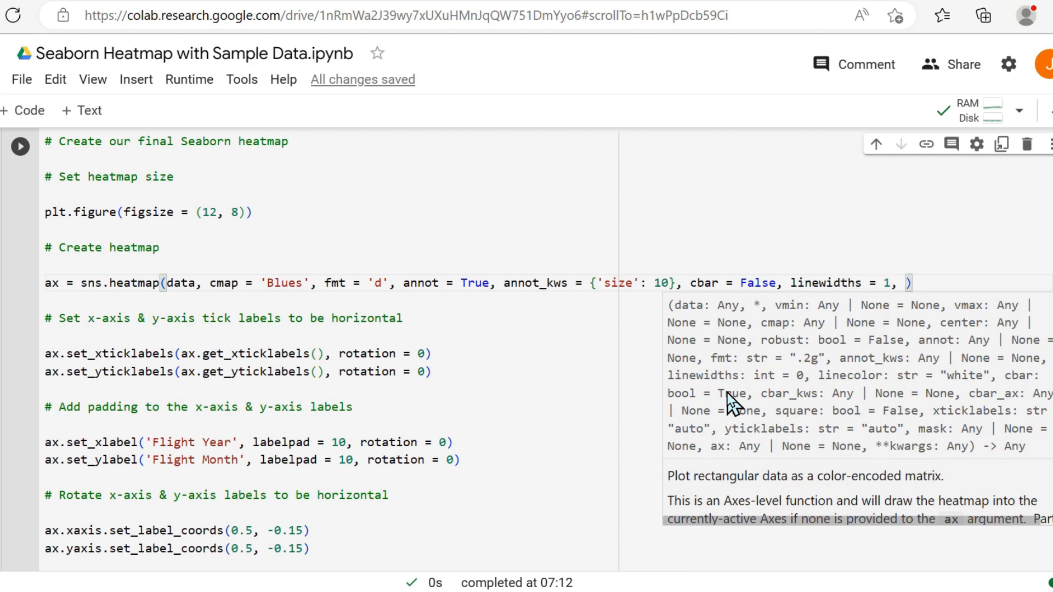
{"action": "type", "text": "linecolor"}
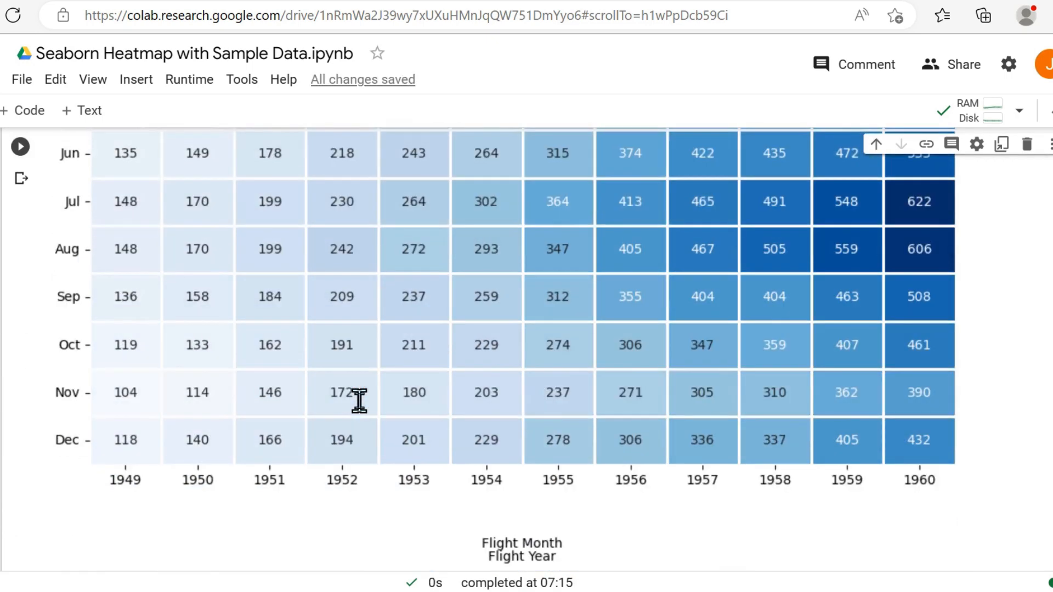
Scroll through the re-run heatmap with white gridlines and no colour bar
{"action": "scroll", "scroll_direction": "down", "scroll_amount": 3}
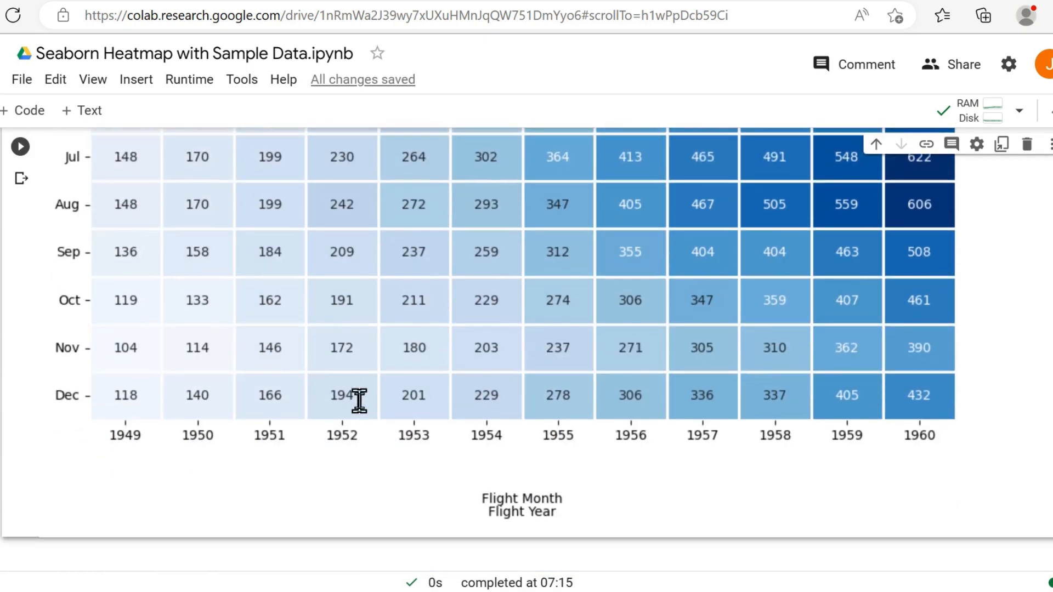
{"action": "scroll", "scroll_direction": "down", "scroll_amount": 3}
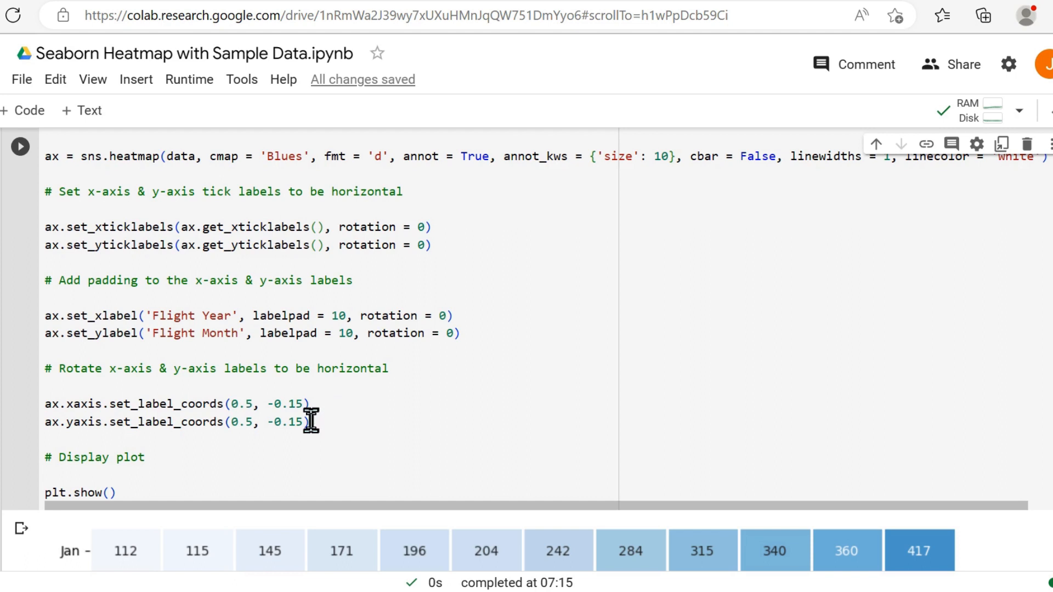
Change the y-axis label coordinates to (-0.15, 0.5) so Flight Month sits left of the grid
{"action": "double_click", "coordinate": [286, 423]}
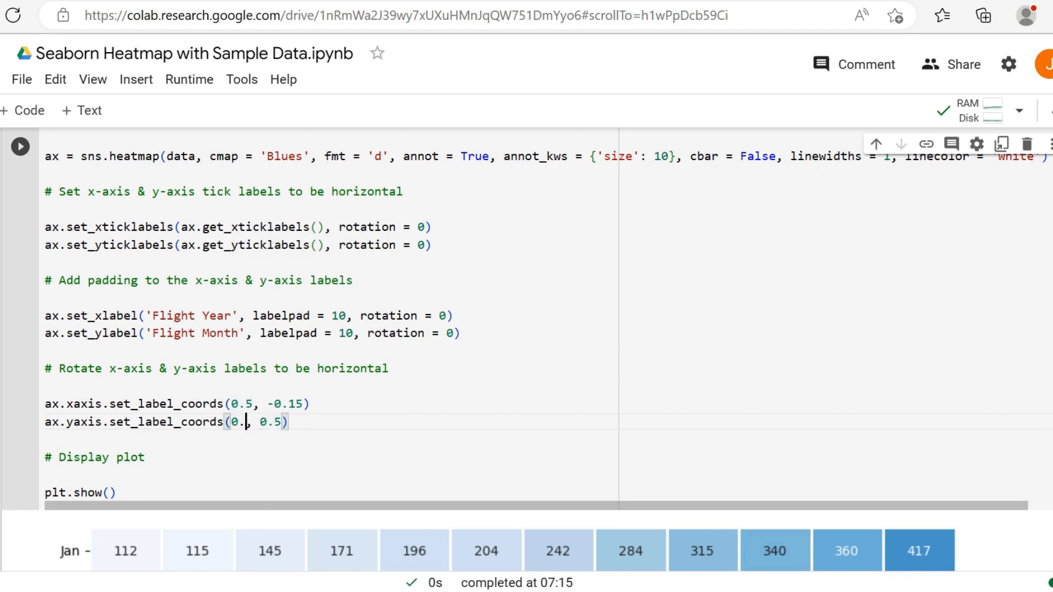
{"action": "type", "text": "-"}
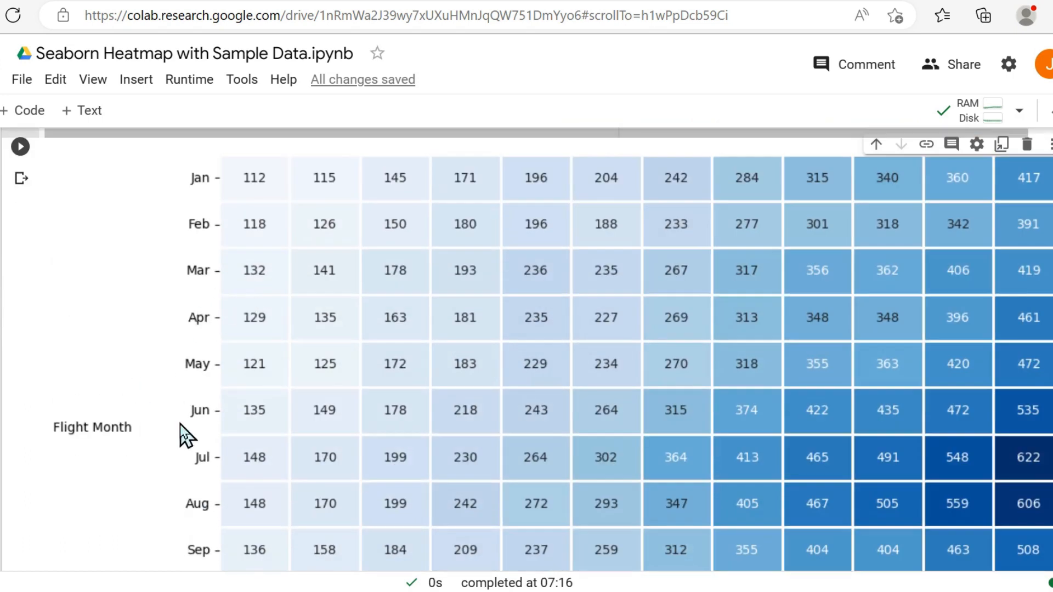
{"action": "mouse_move", "coordinate": [1034, 476]}
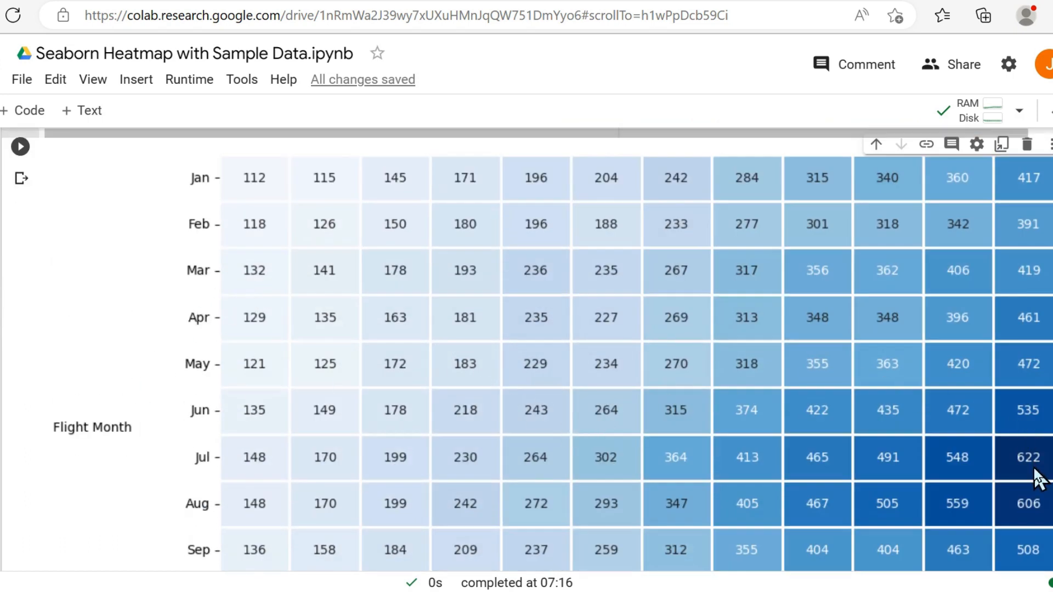
{"action": "scroll", "scroll_direction": "down", "scroll_amount": 3}
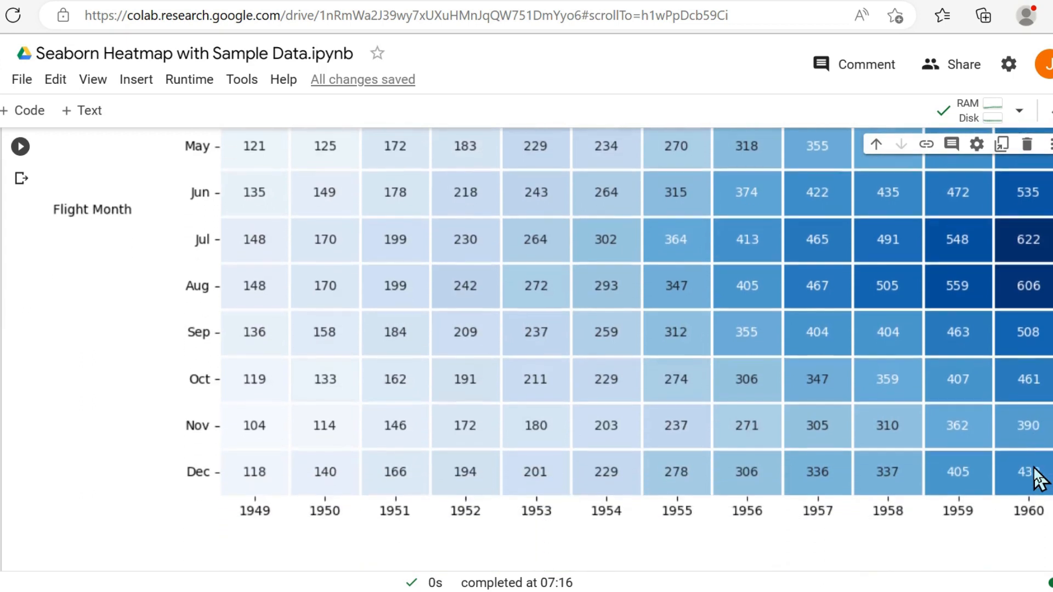
{"action": "scroll", "scroll_direction": "down", "scroll_amount": 3}
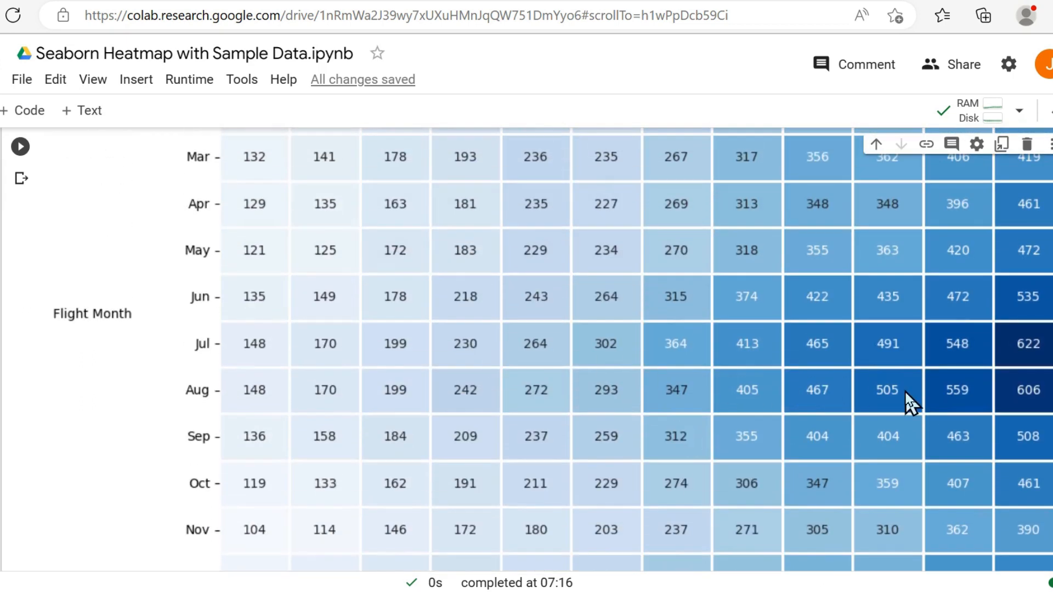
{"action": "scroll", "scroll_direction": "down", "scroll_amount": 3}
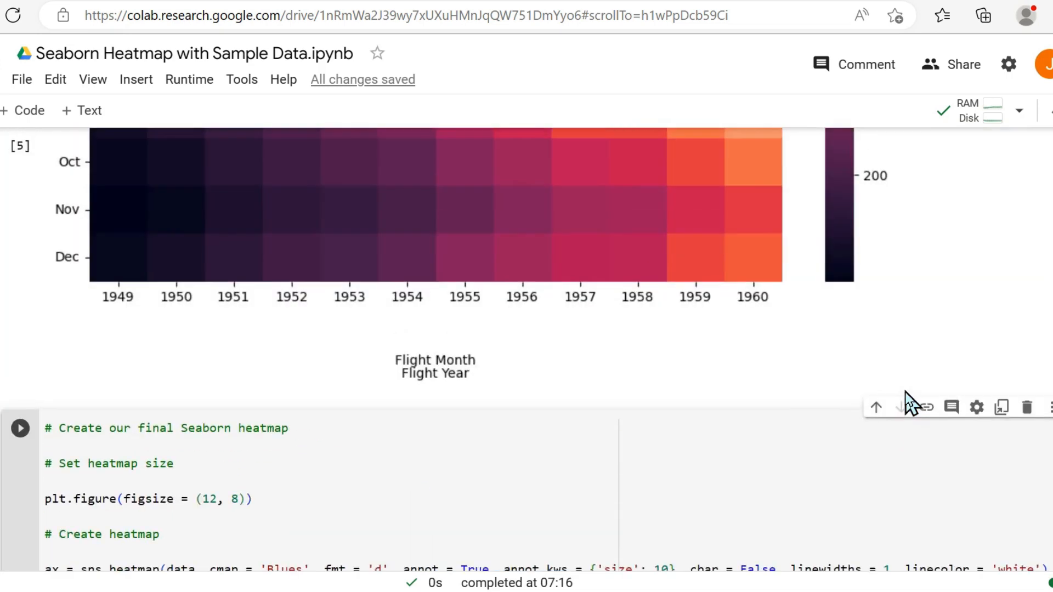
{"action": "scroll", "scroll_direction": "down", "scroll_amount": 3}
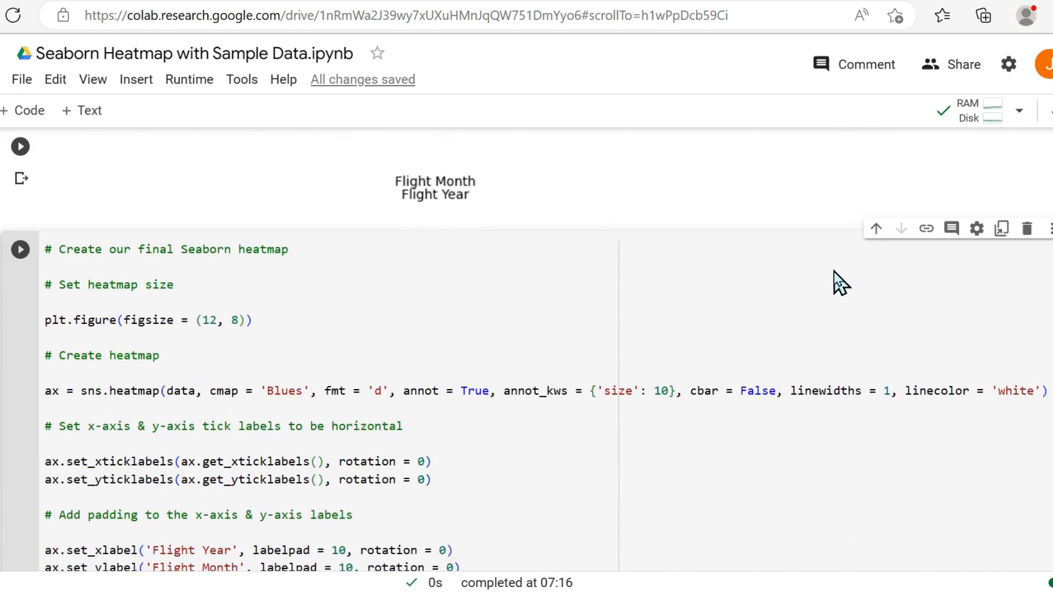
Add the comment '# Add title, including font and padding parameters' before the plot display
{"action": "scroll", "scroll_direction": "down", "scroll_amount": 3}
{"action": "type", "text": "#"}
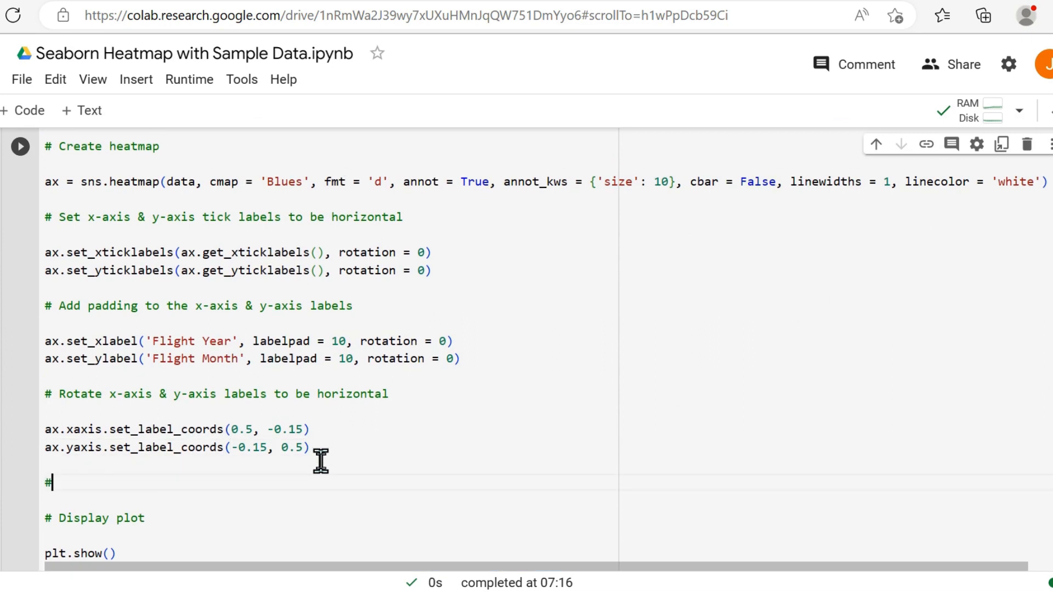
{"action": "type", "text": "\" \""}
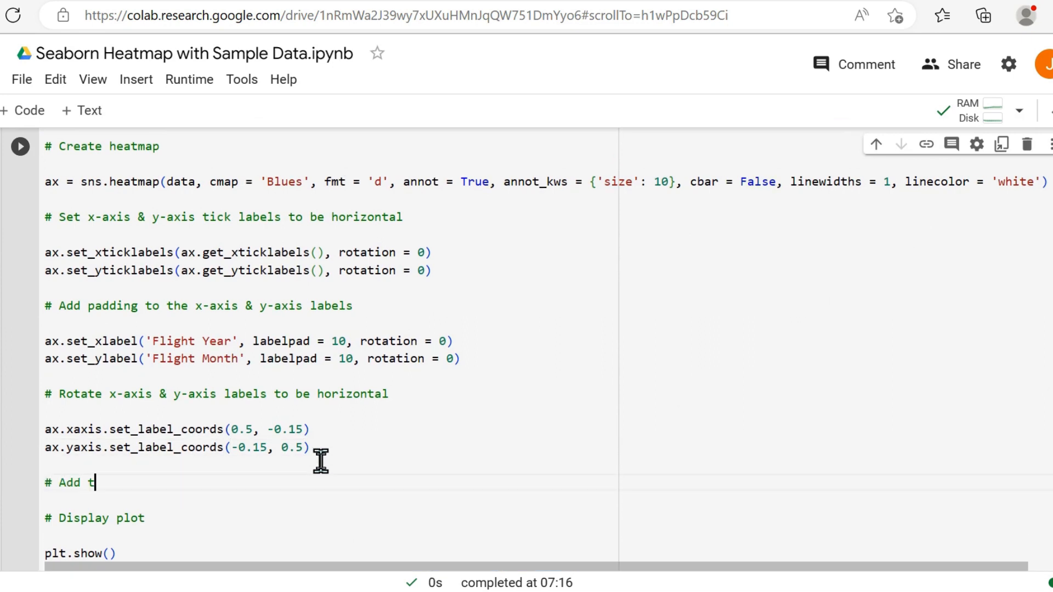
{"action": "type", "text": "itle, inc"}
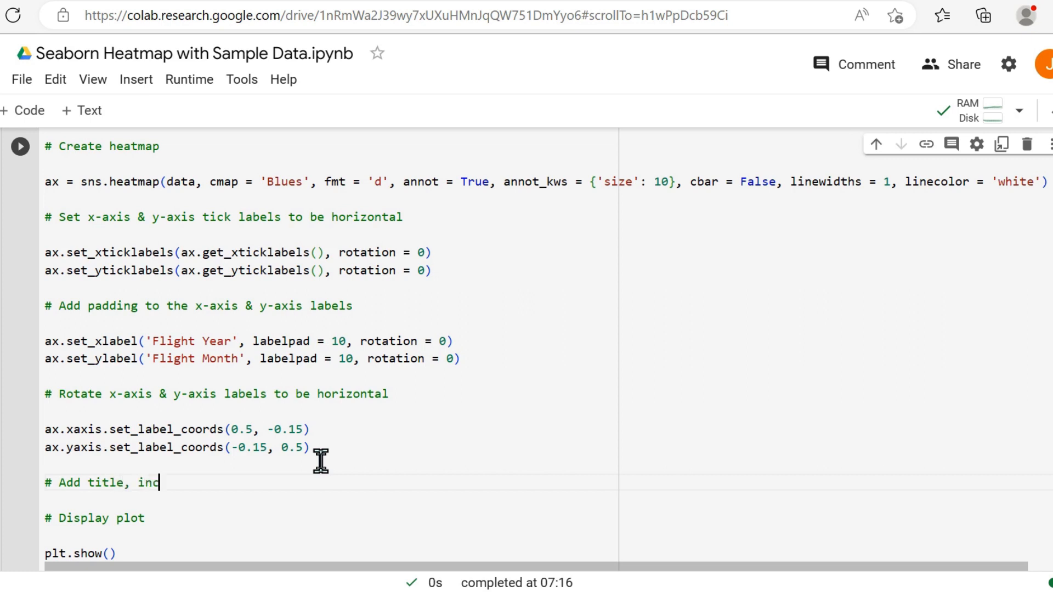
{"action": "type", "text": "luding"}
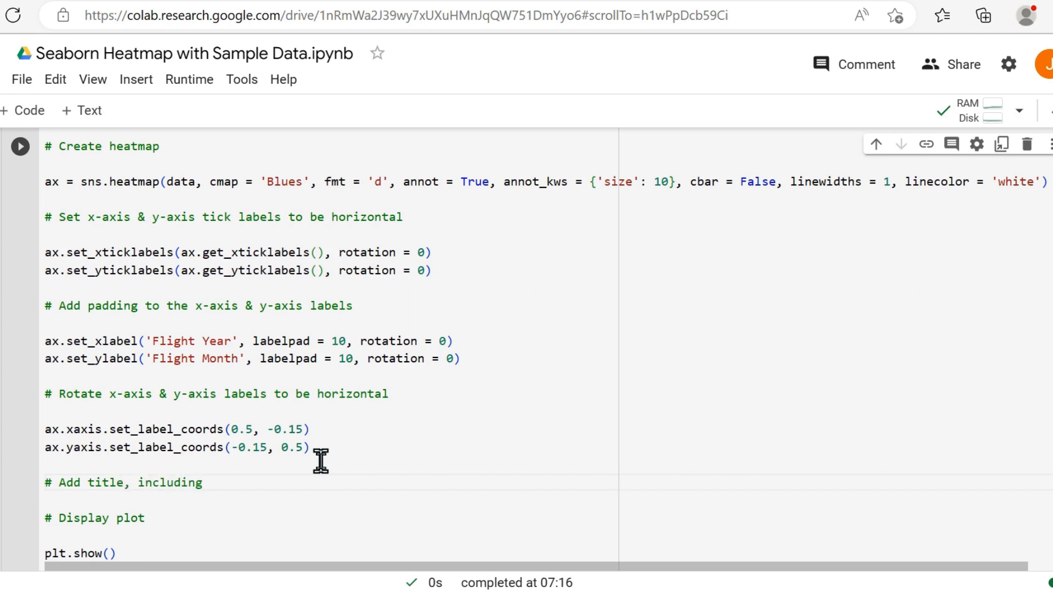
{"action": "type", "text": "font and p"}
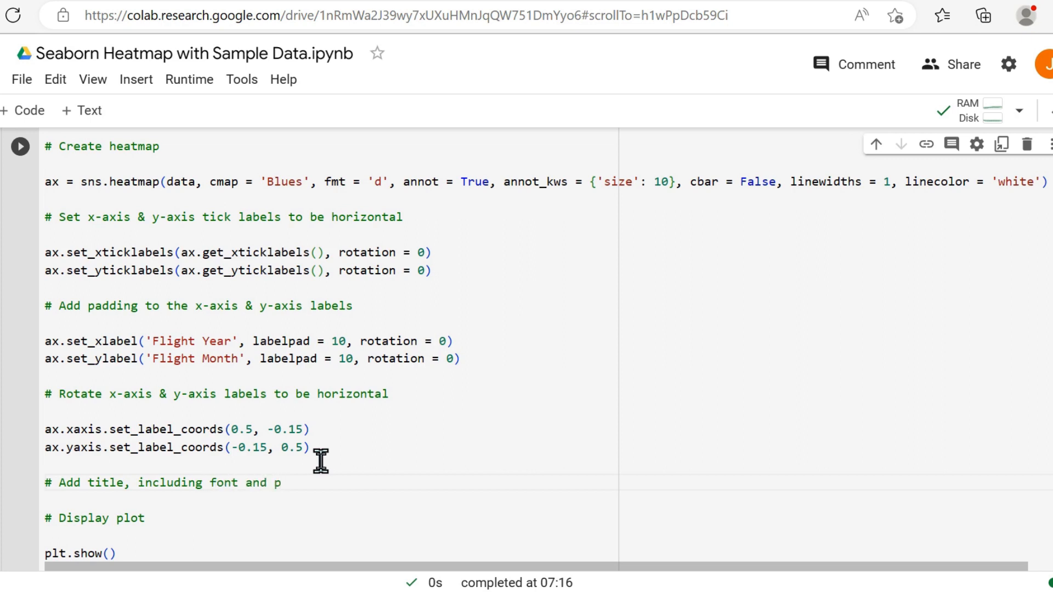
{"action": "type", "text": "adding parameters"}
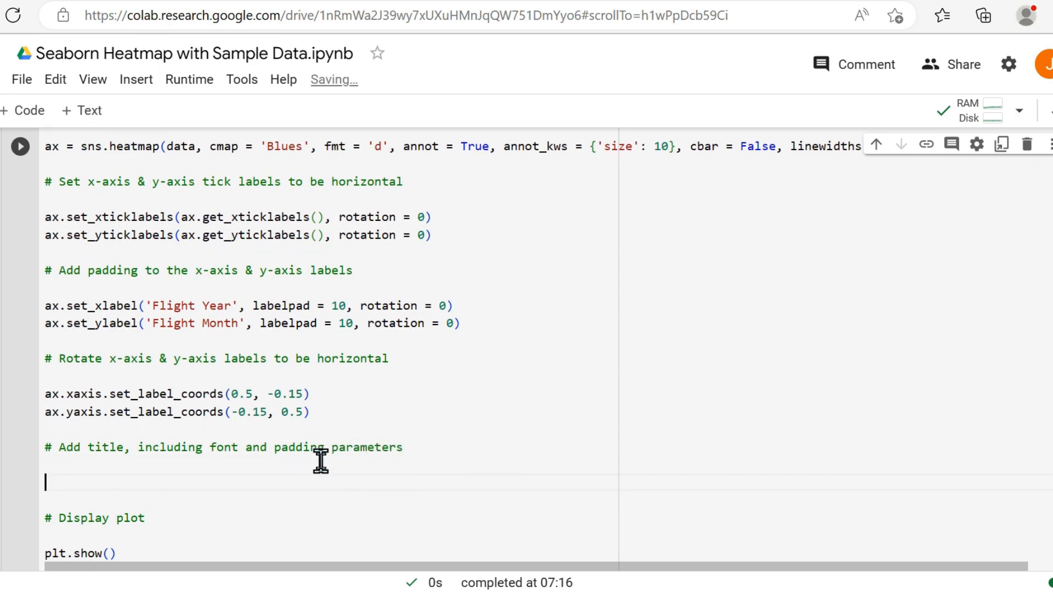
Start ax.set_title with the title 'View Passenger Flight Traffic Figures'
{"action": "type", "text": "ax"}
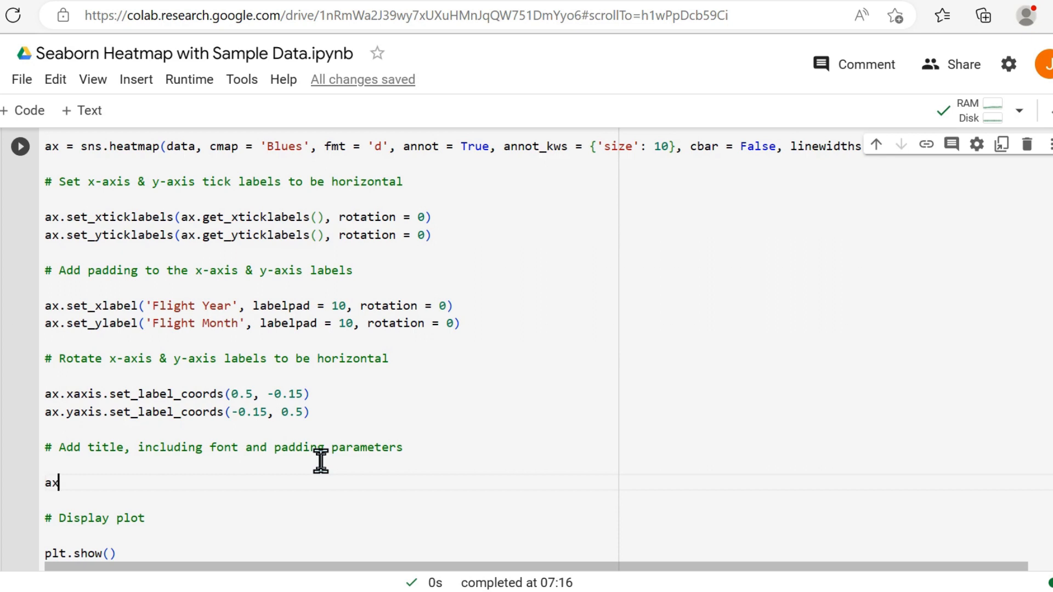
{"action": "type", "text": ".set"}
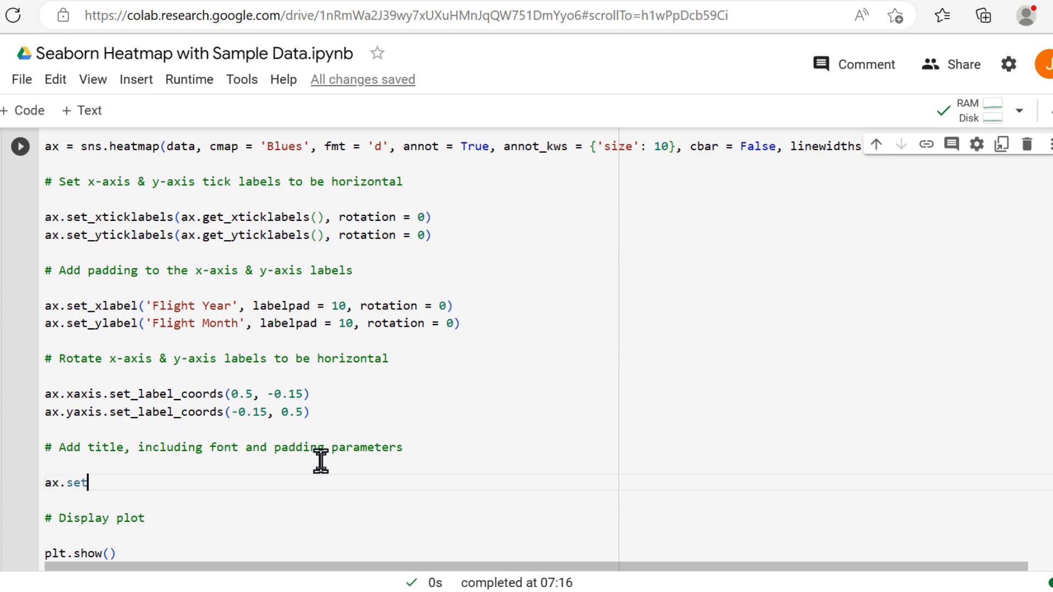
{"action": "type", "text": "_"}
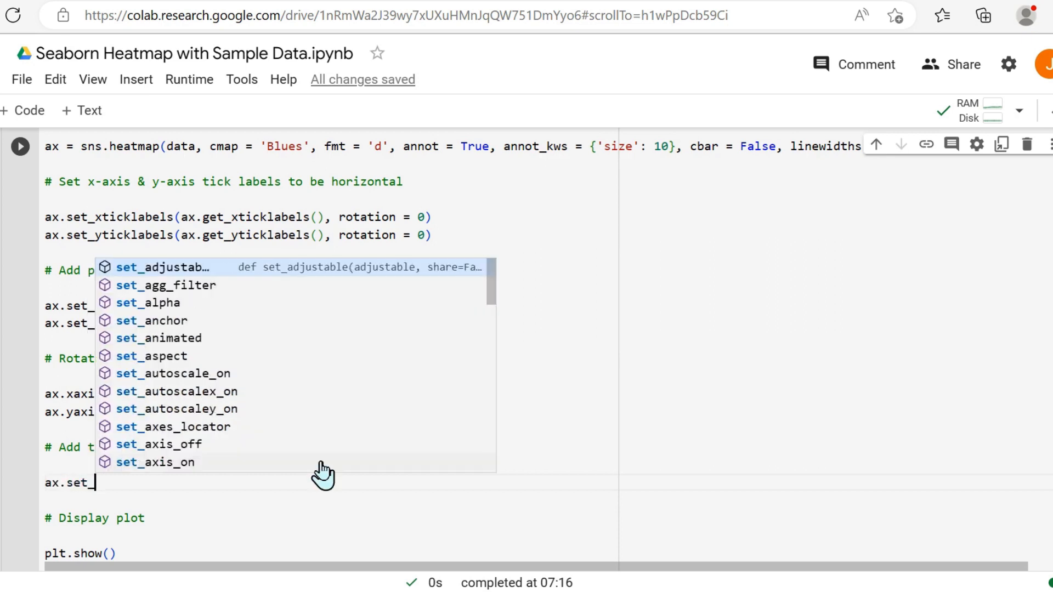
{"action": "type", "text": "title('Vi"}
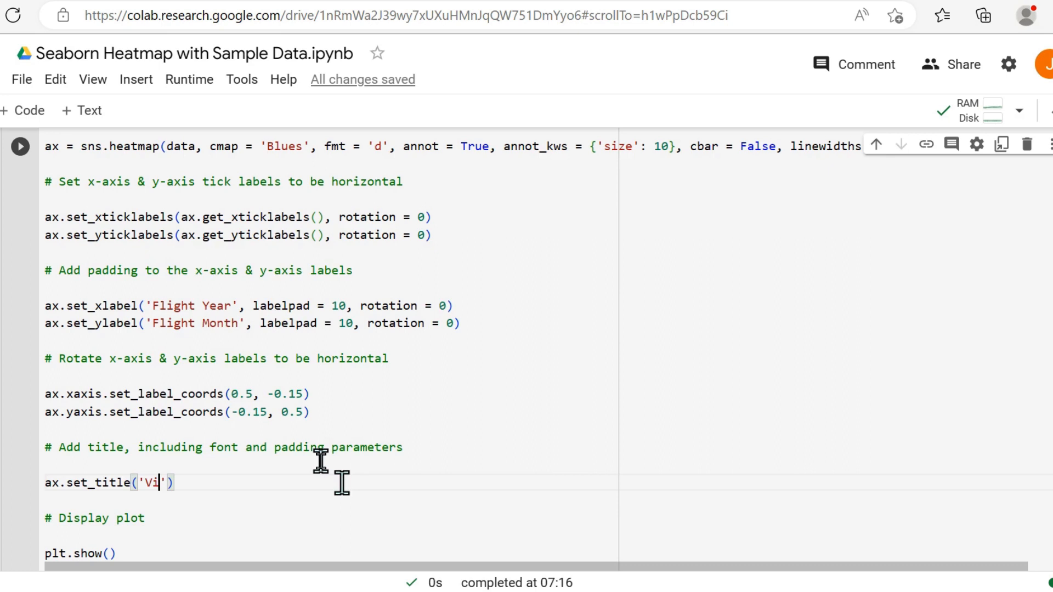
{"action": "type", "text": "ew"}
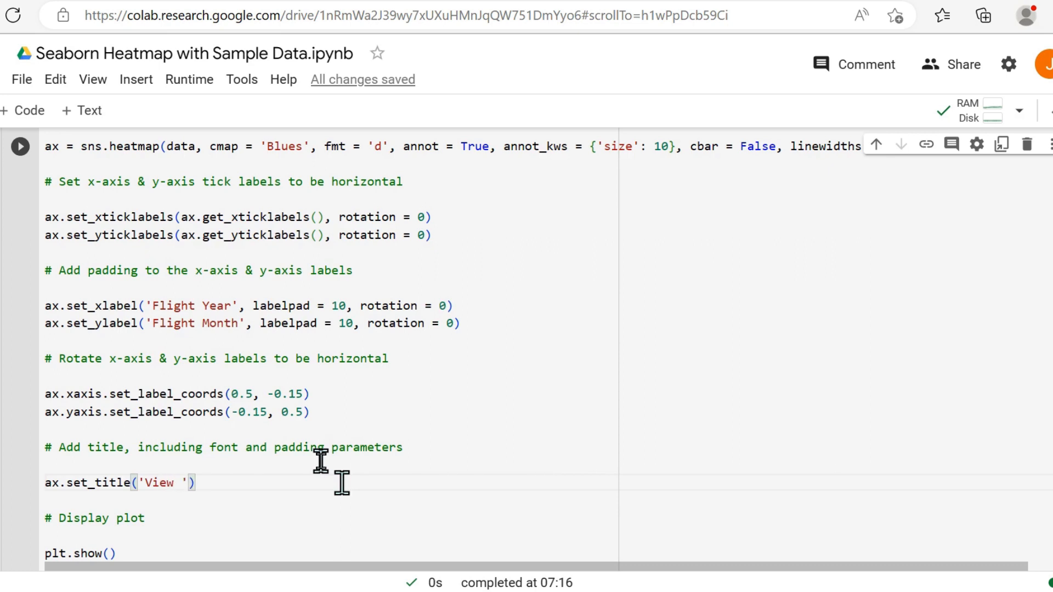
{"action": "type", "text": "Passenger"}
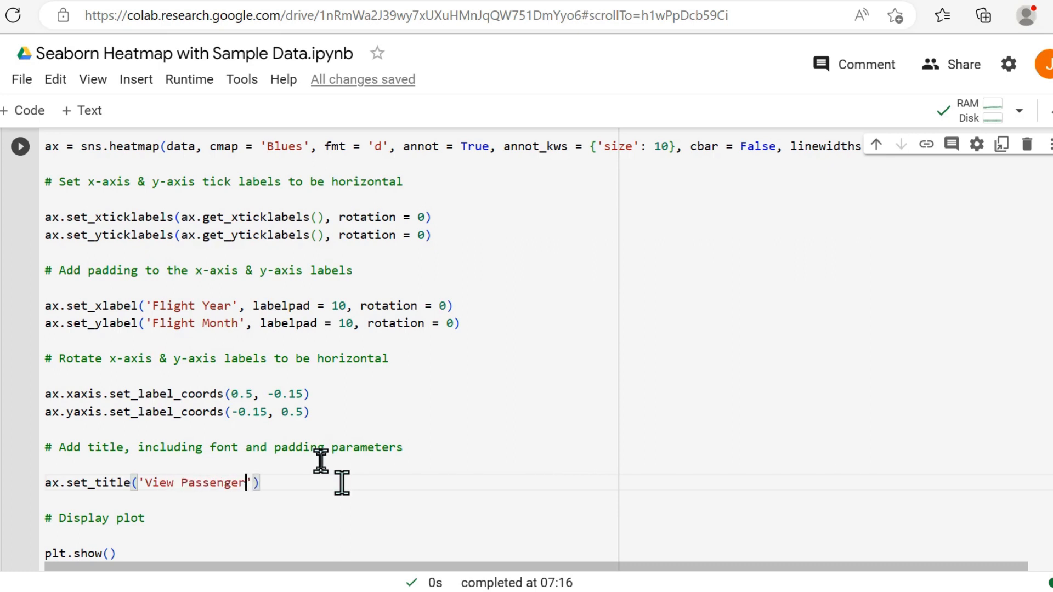
{"action": "type", "text": "Flight"}
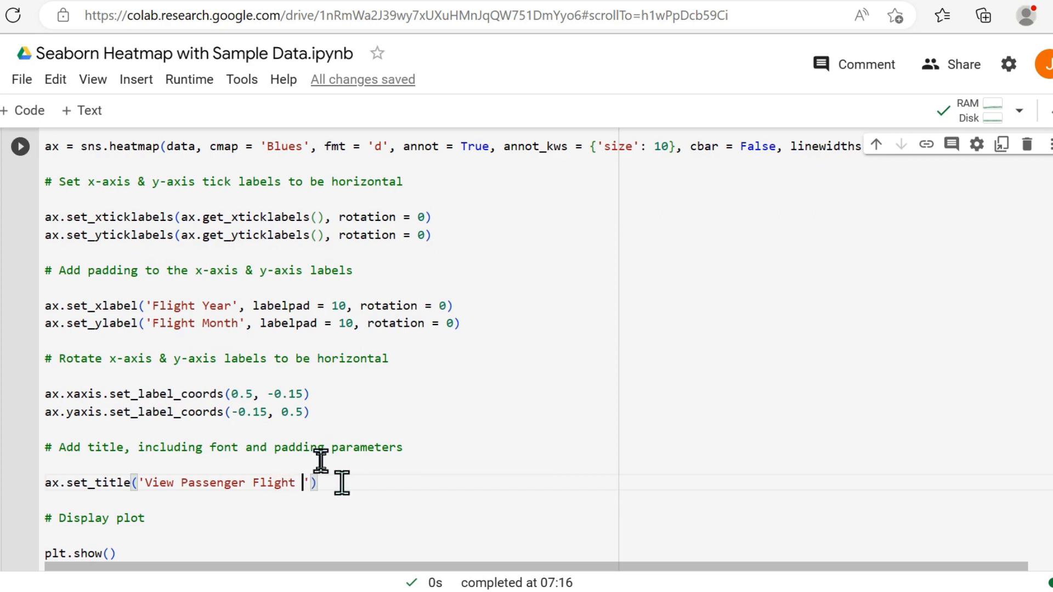
{"action": "type", "text": "Traffic"}
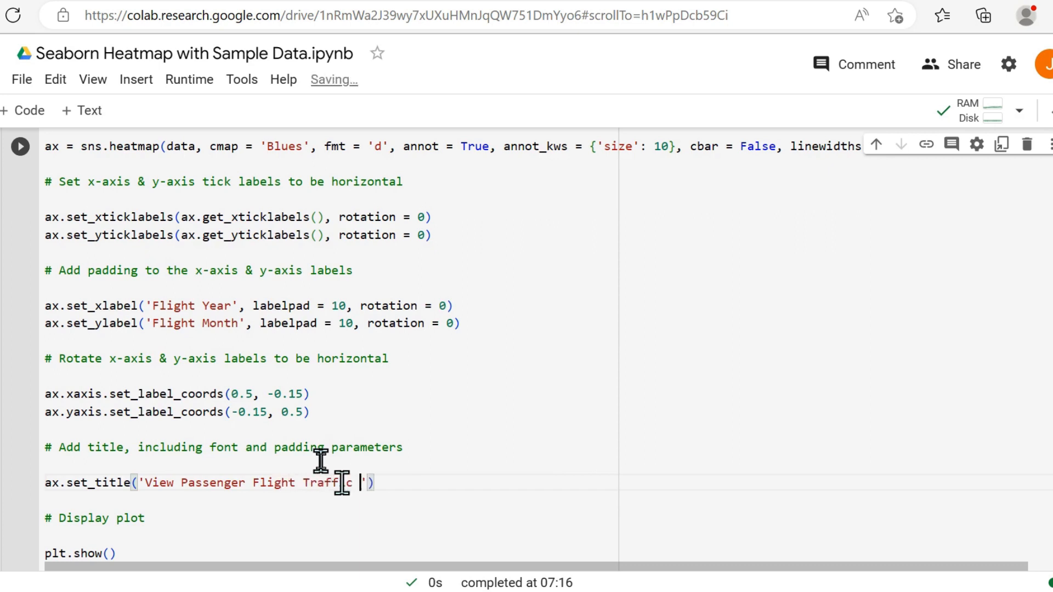
{"action": "type", "text": "Figures"}
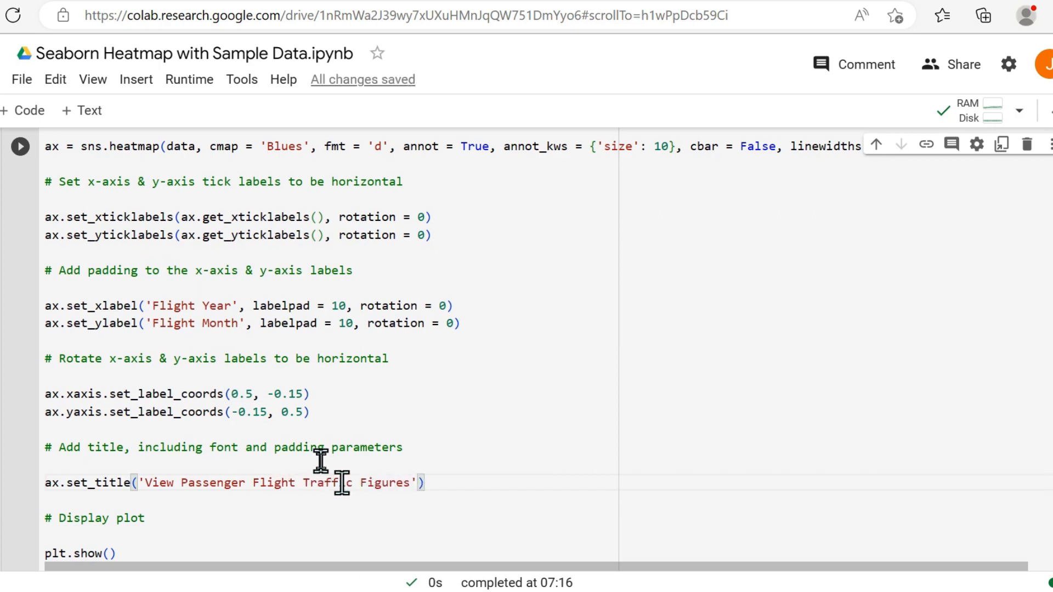
Finish the title with fontsize = 14 and y = 1.05
{"action": "type", "text": ", f"}
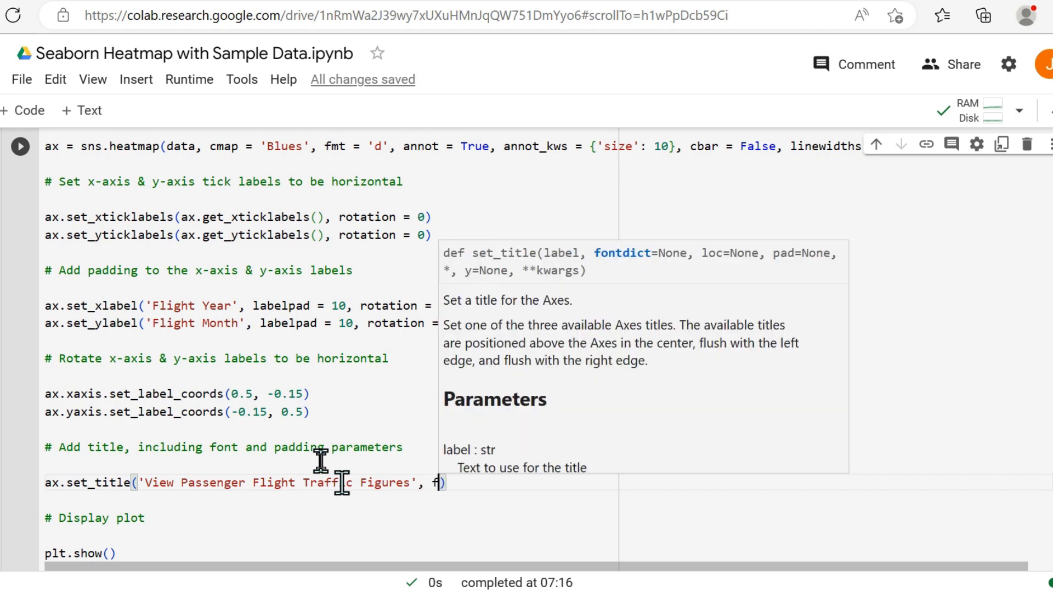
{"action": "type", "text": "ontsize"}
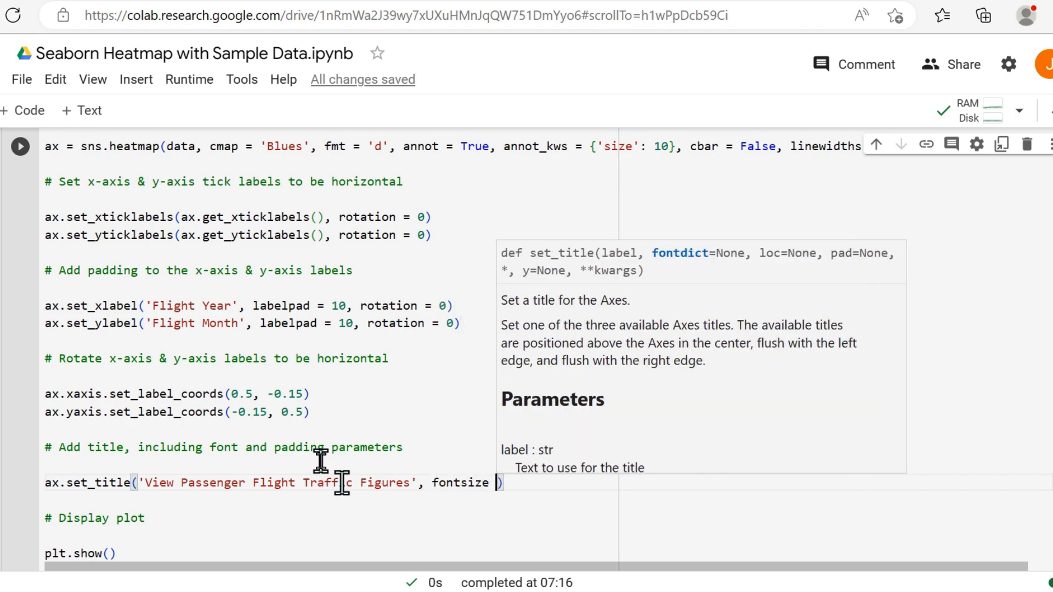
{"action": "type", "text": "= 14,"}
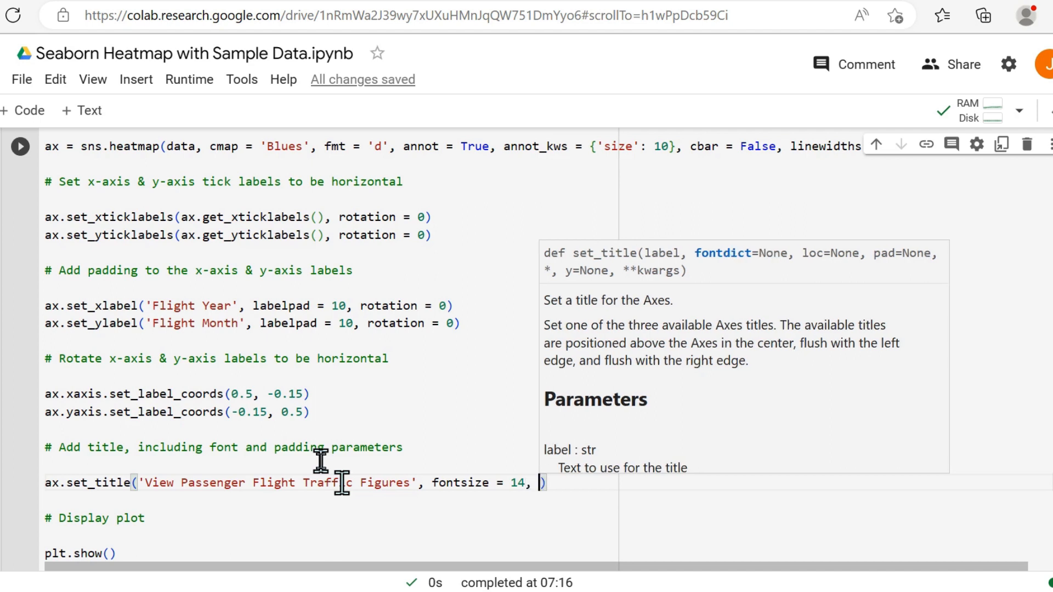
{"action": "type", "text": "y = 1"}
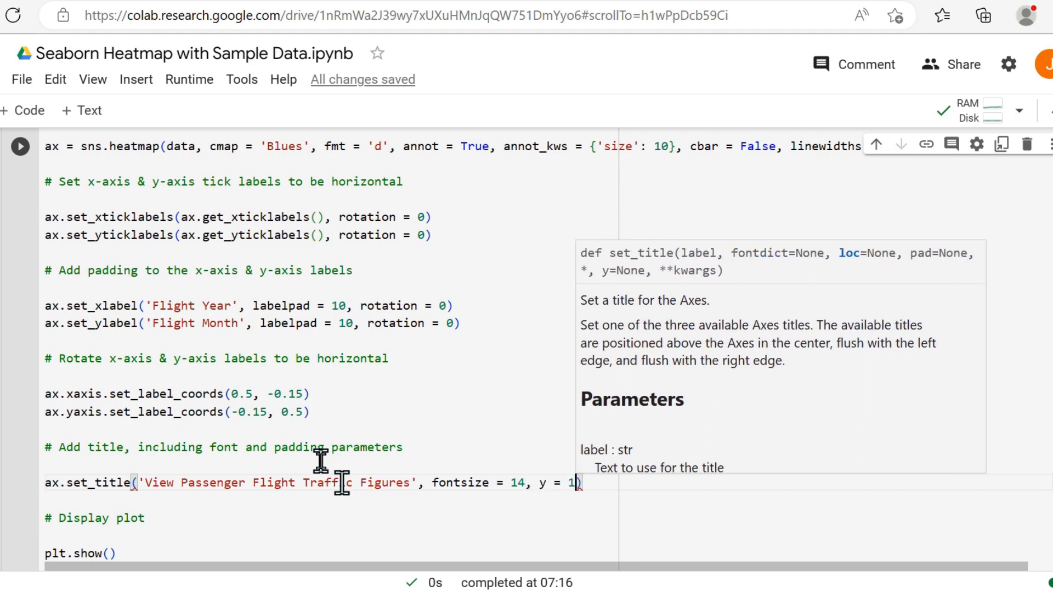
{"action": "type", "text": ".05"}
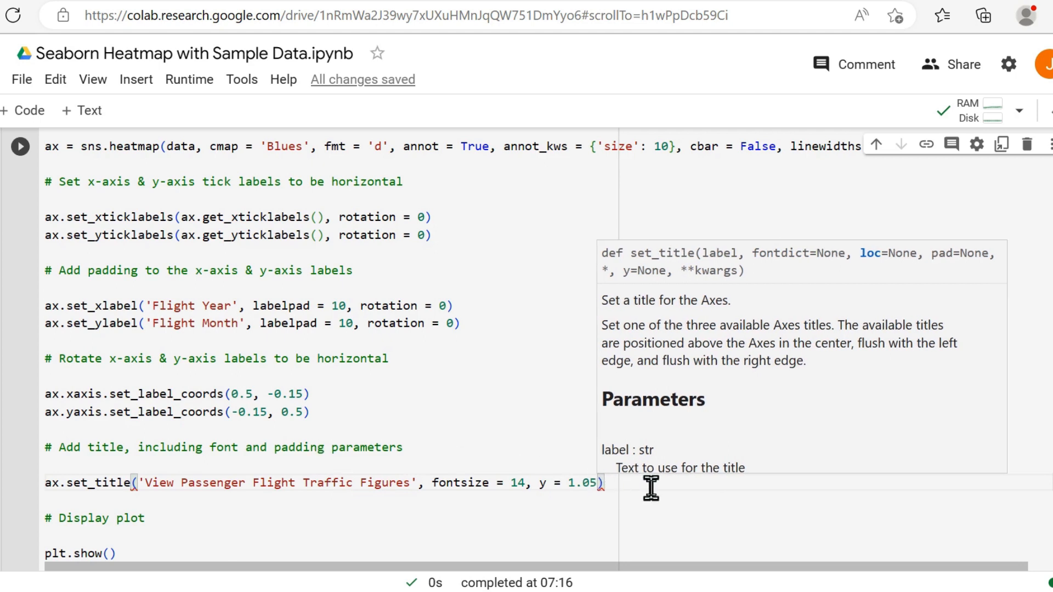
{"action": "mouse_move", "coordinate": [359, 486]}
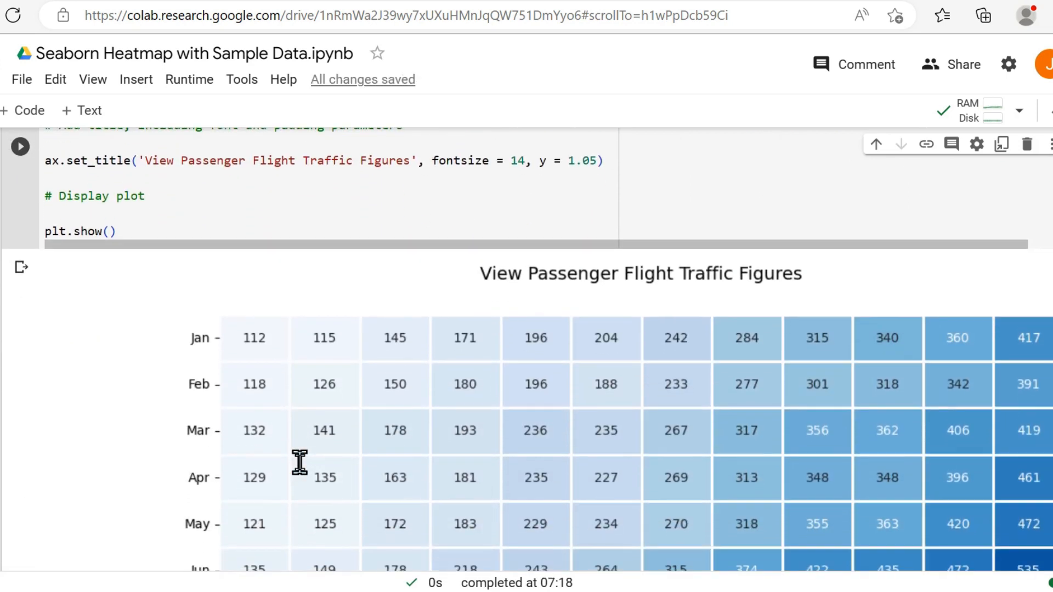
{"action": "scroll", "scroll_direction": "down", "scroll_amount": 3}
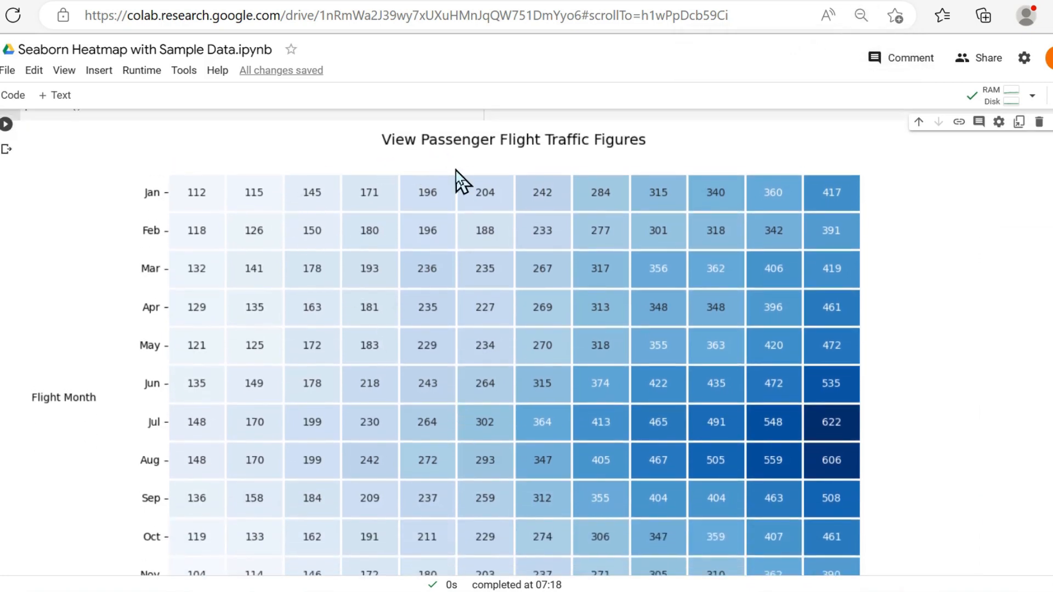
{"action": "mouse_move", "coordinate": [149, 543]}
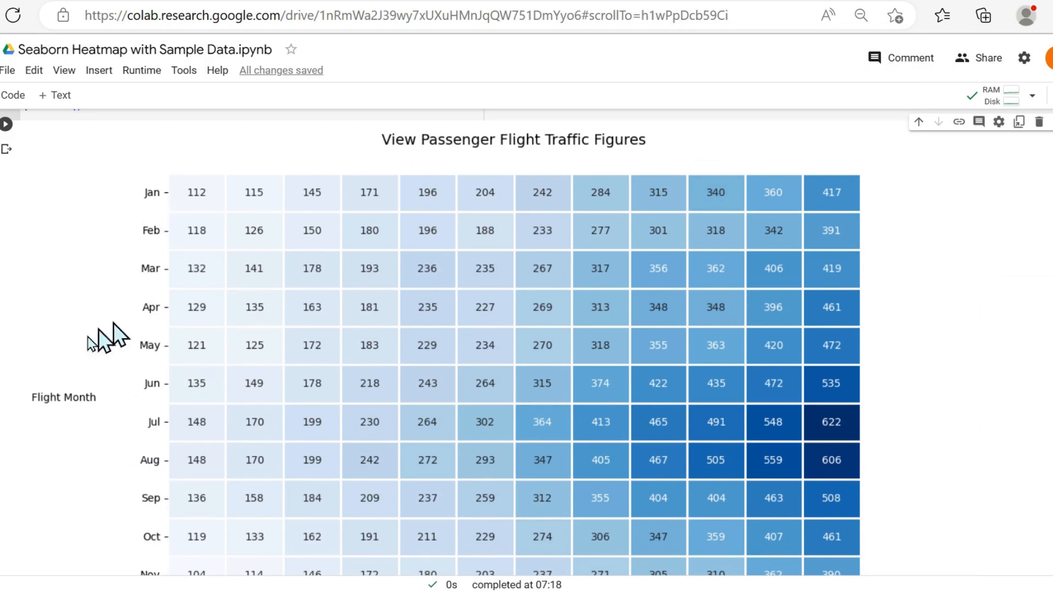
{"action": "scroll", "scroll_direction": "down", "scroll_amount": 3}
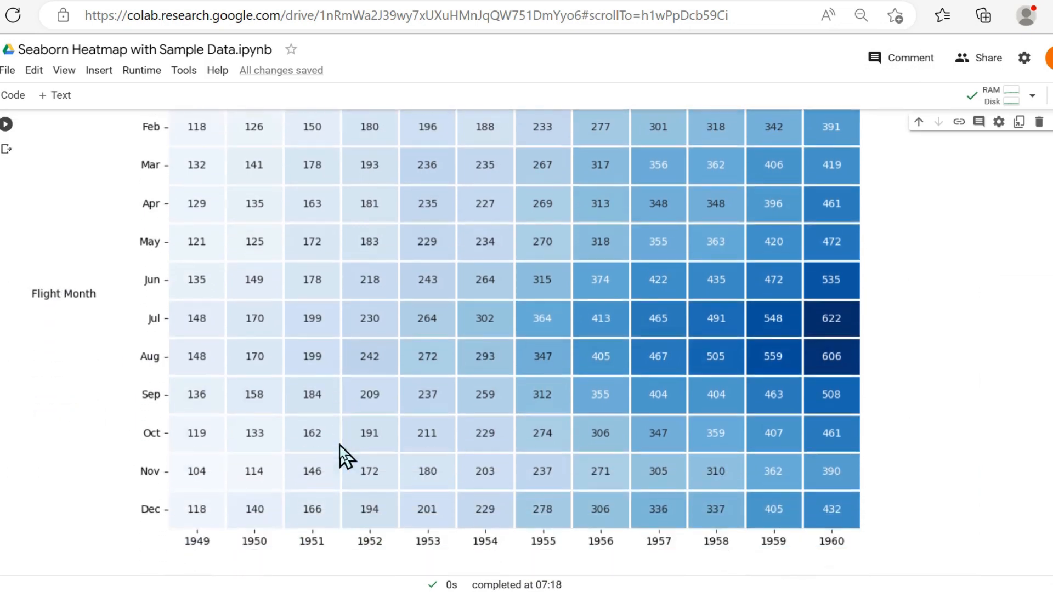
{"action": "scroll", "scroll_direction": "down", "scroll_amount": 3}
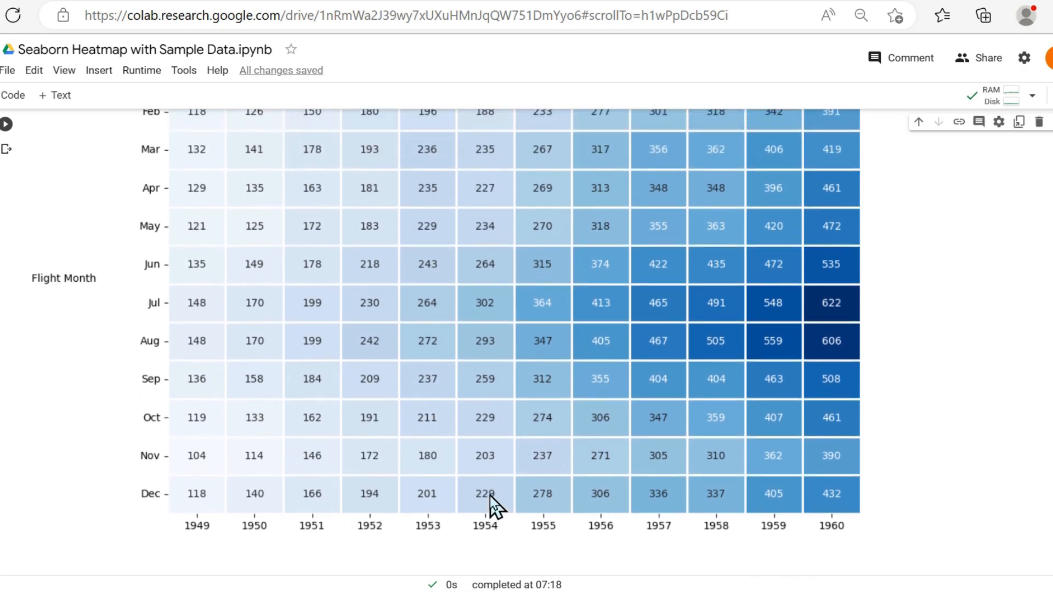
{"action": "scroll", "scroll_direction": "up", "scroll_amount": 3}
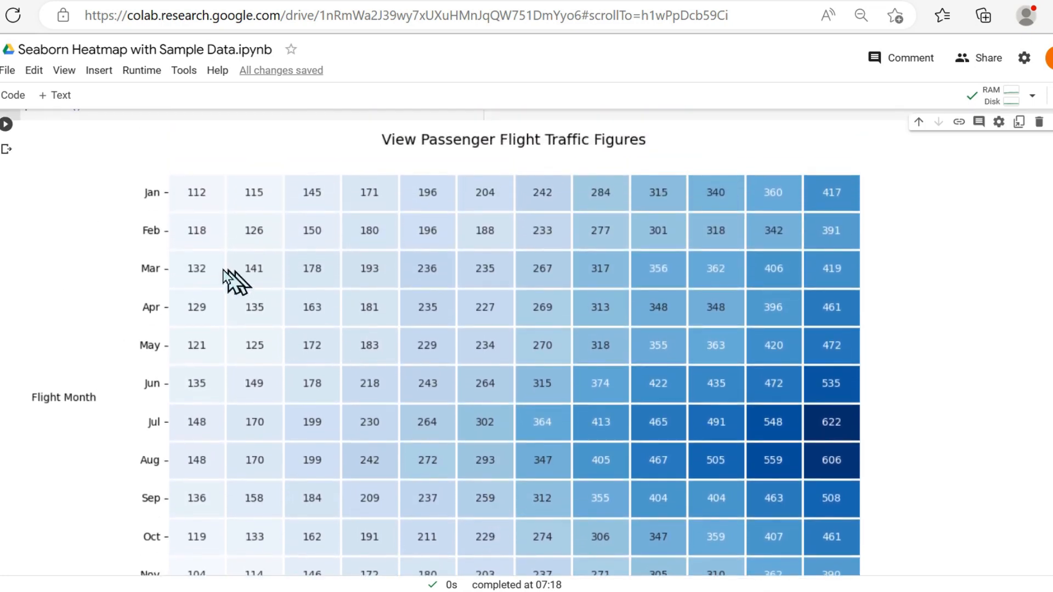
{"action": "scroll", "scroll_direction": "down", "scroll_amount": 3}
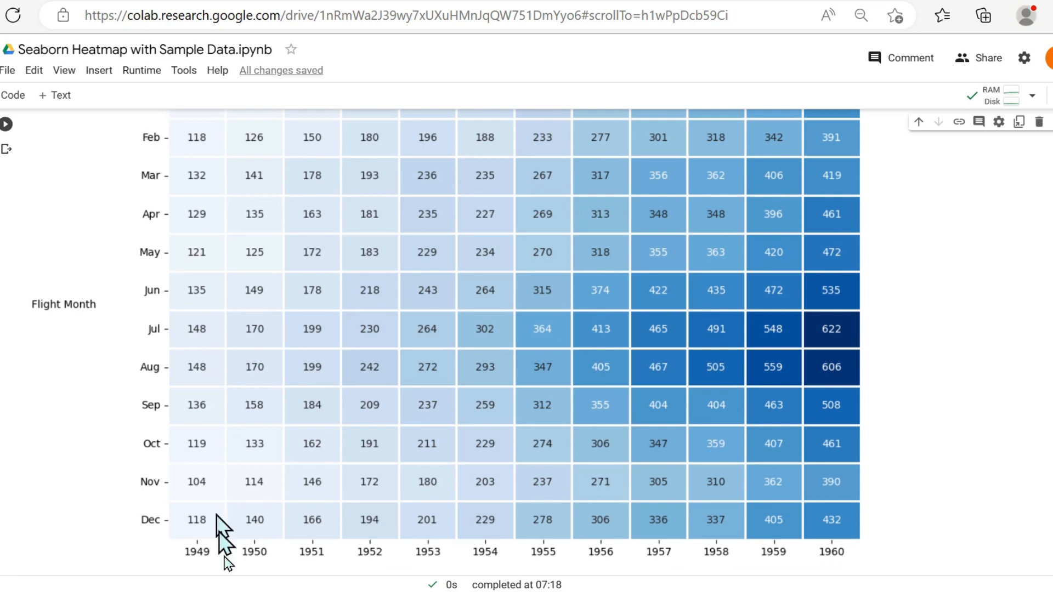
{"action": "mouse_move", "coordinate": [219, 549]}
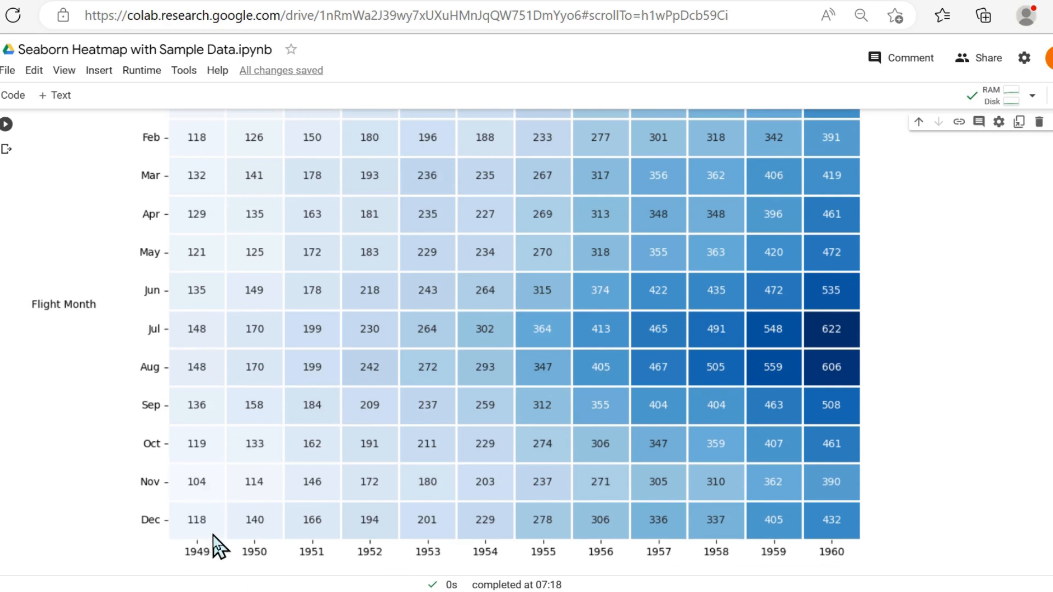
{"action": "mouse_move", "coordinate": [739, 548]}
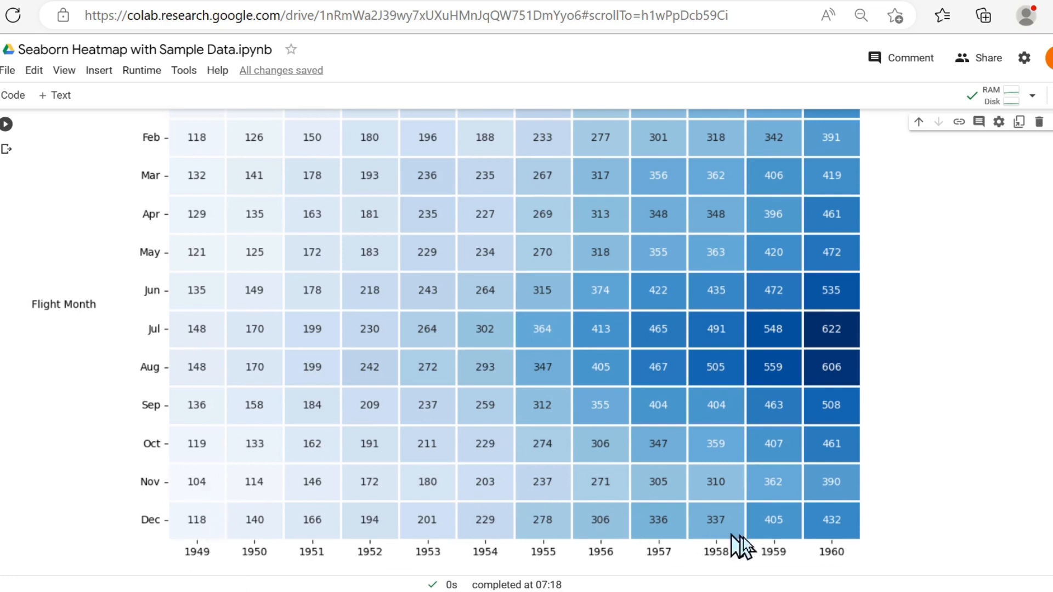
{"action": "mouse_move", "coordinate": [206, 339]}
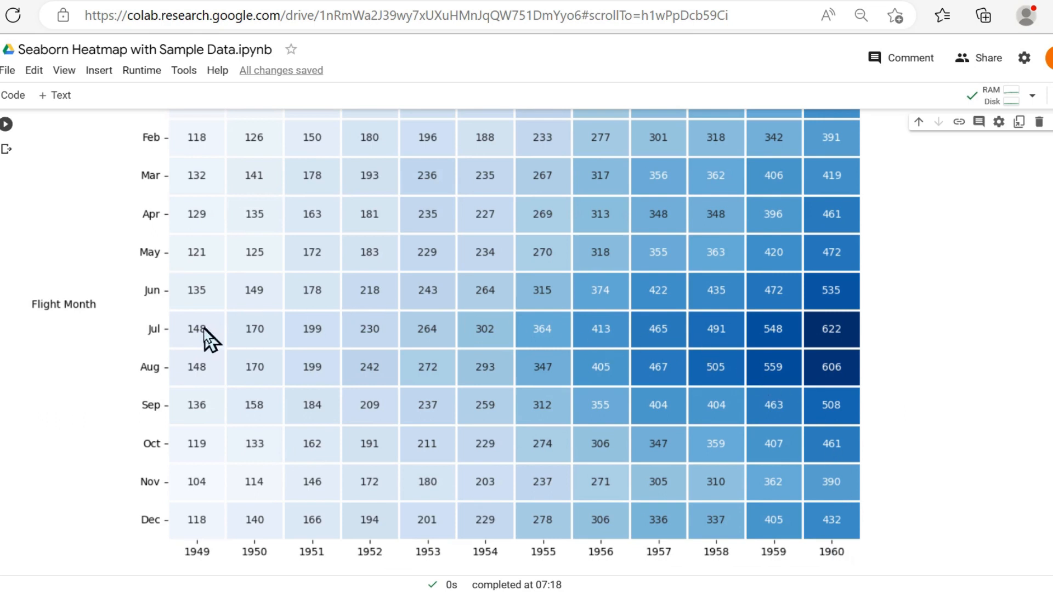
{"action": "mouse_move", "coordinate": [841, 410]}
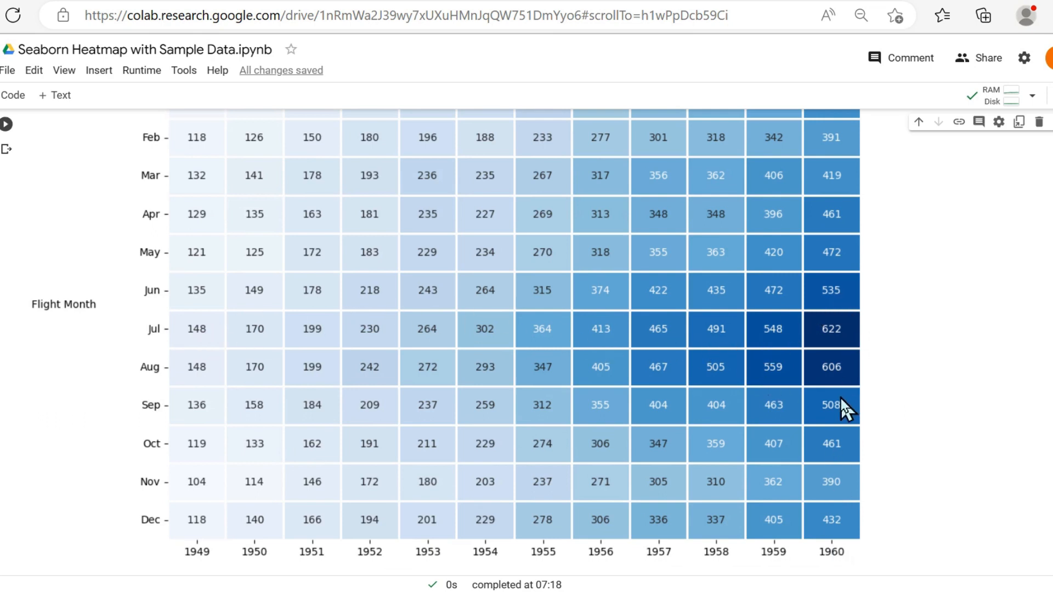
{"action": "mouse_move", "coordinate": [818, 533]}
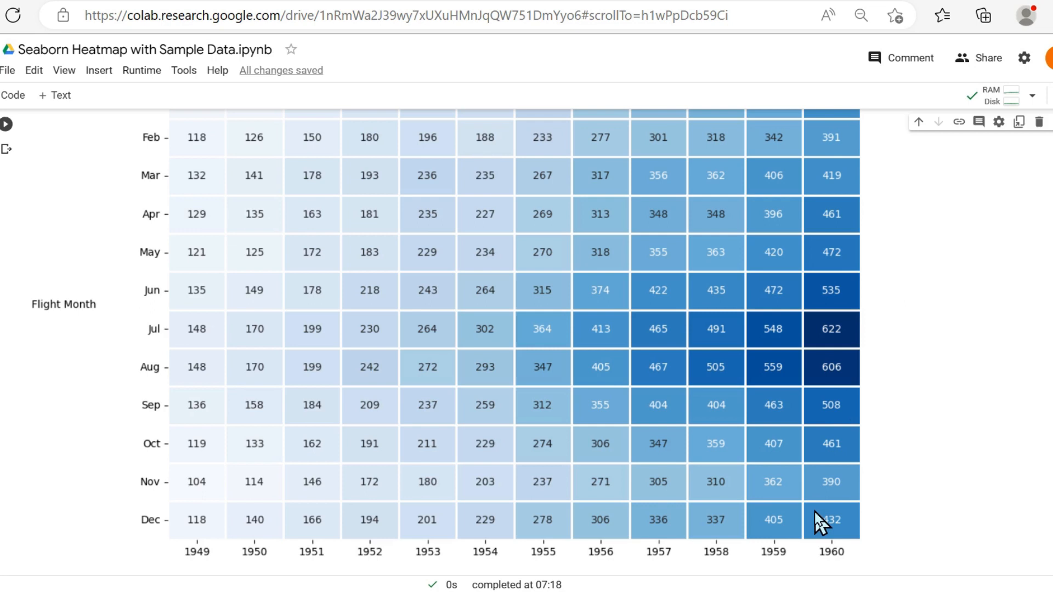
{"action": "mouse_move", "coordinate": [482, 530]}
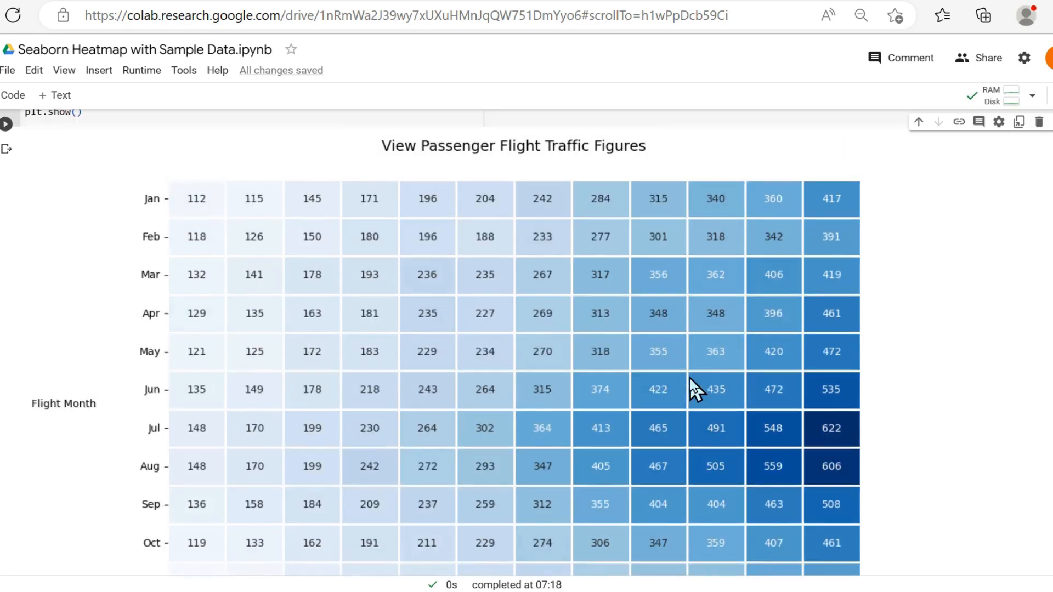
{"action": "scroll", "scroll_direction": "down", "scroll_amount": 3}
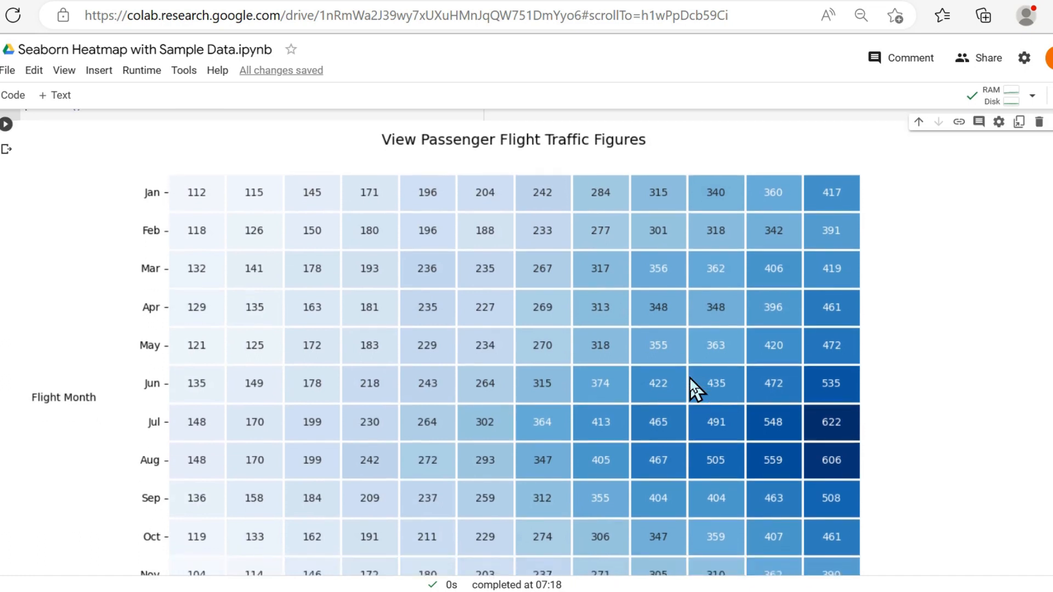
{"action": "mouse_move", "coordinate": [762, 353]}
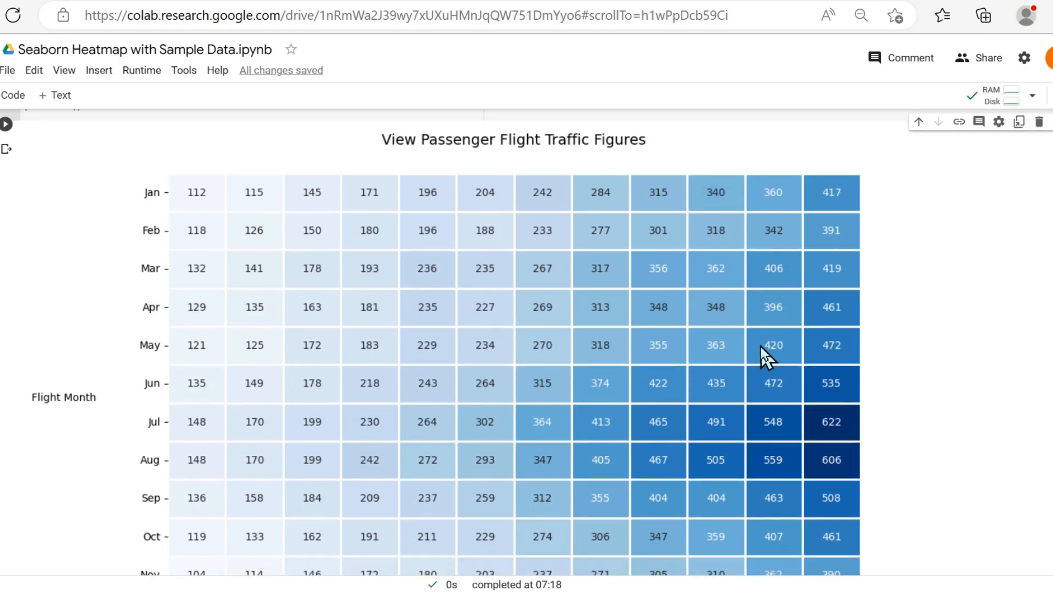
{"action": "scroll", "scroll_direction": "down", "scroll_amount": 3}
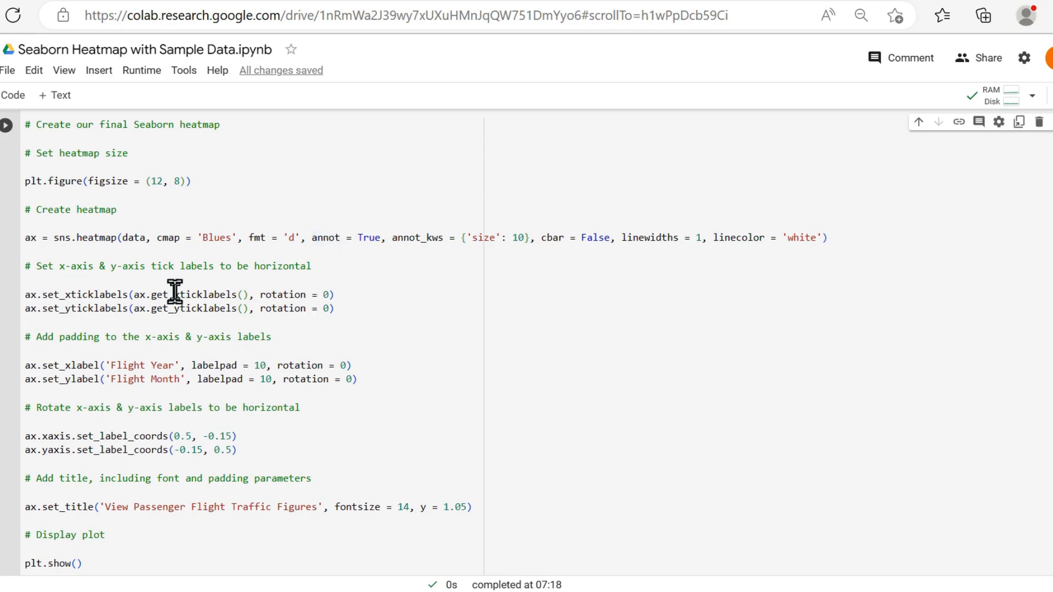
{"action": "mouse_move", "coordinate": [156, 478]}
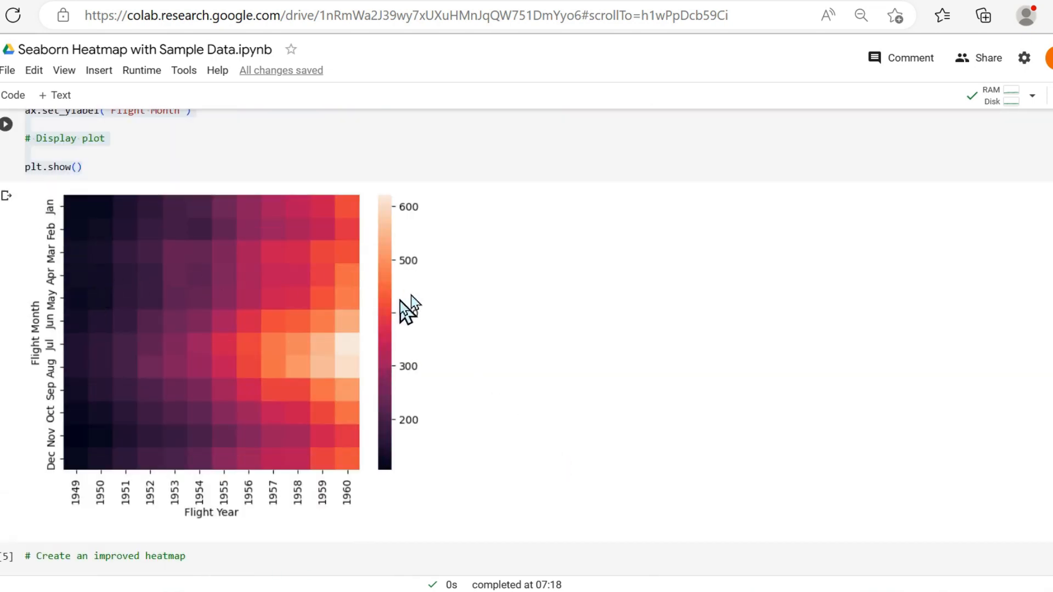
{"action": "scroll", "scroll_direction": "up", "scroll_amount": 3}
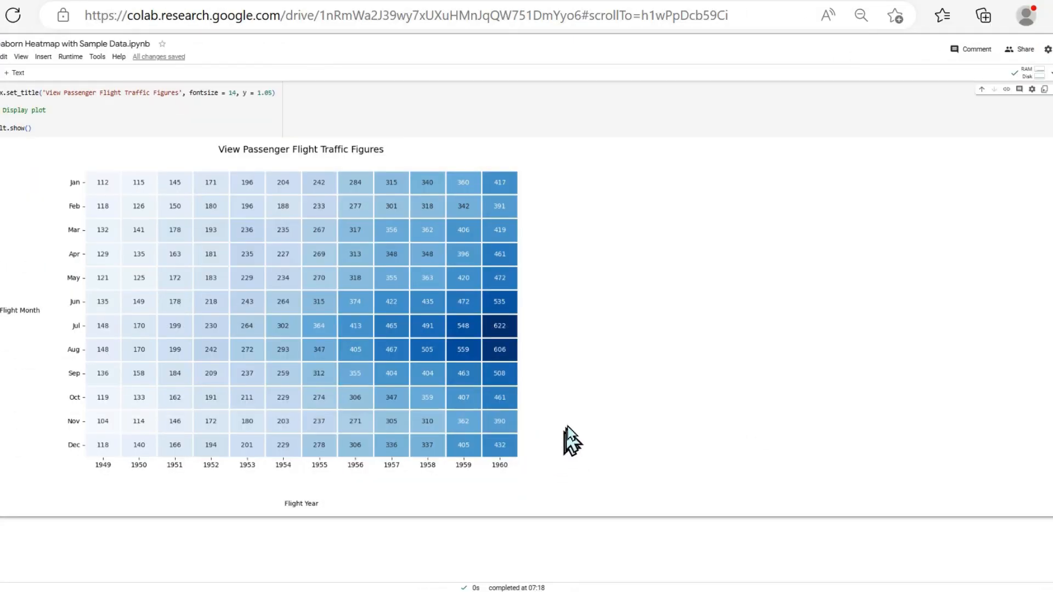
{"action": "mouse_move", "coordinate": [574, 433]}
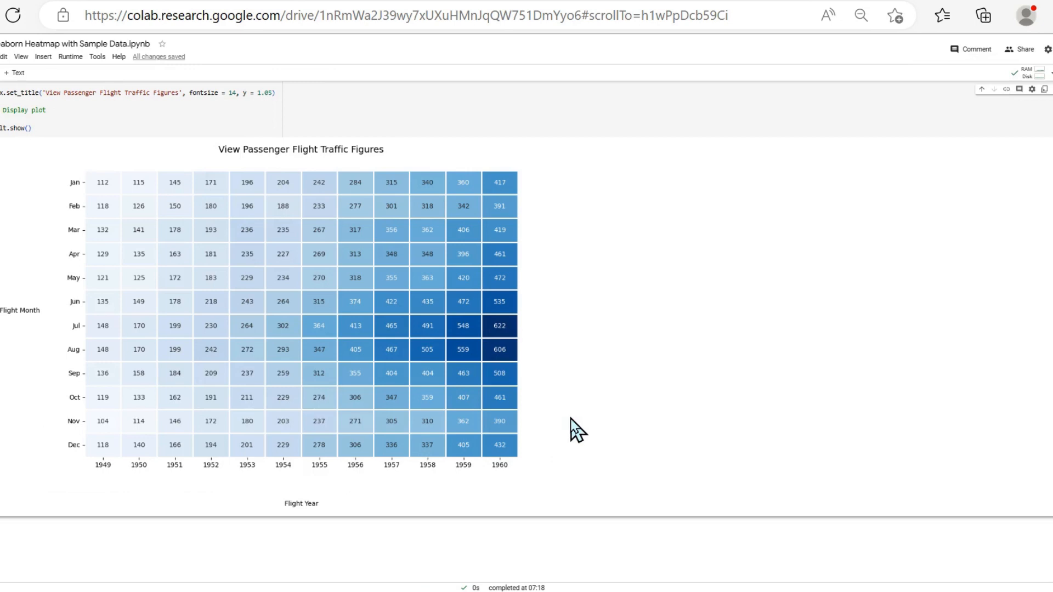